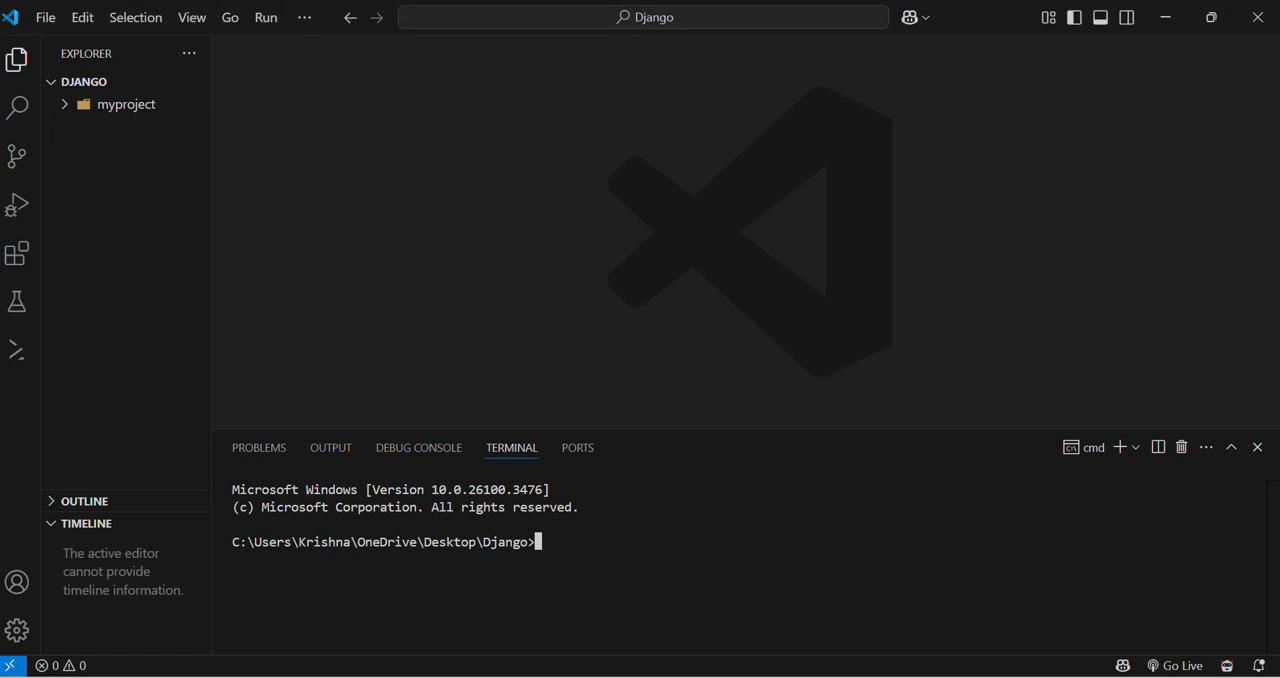
mouse_move(684, 555)
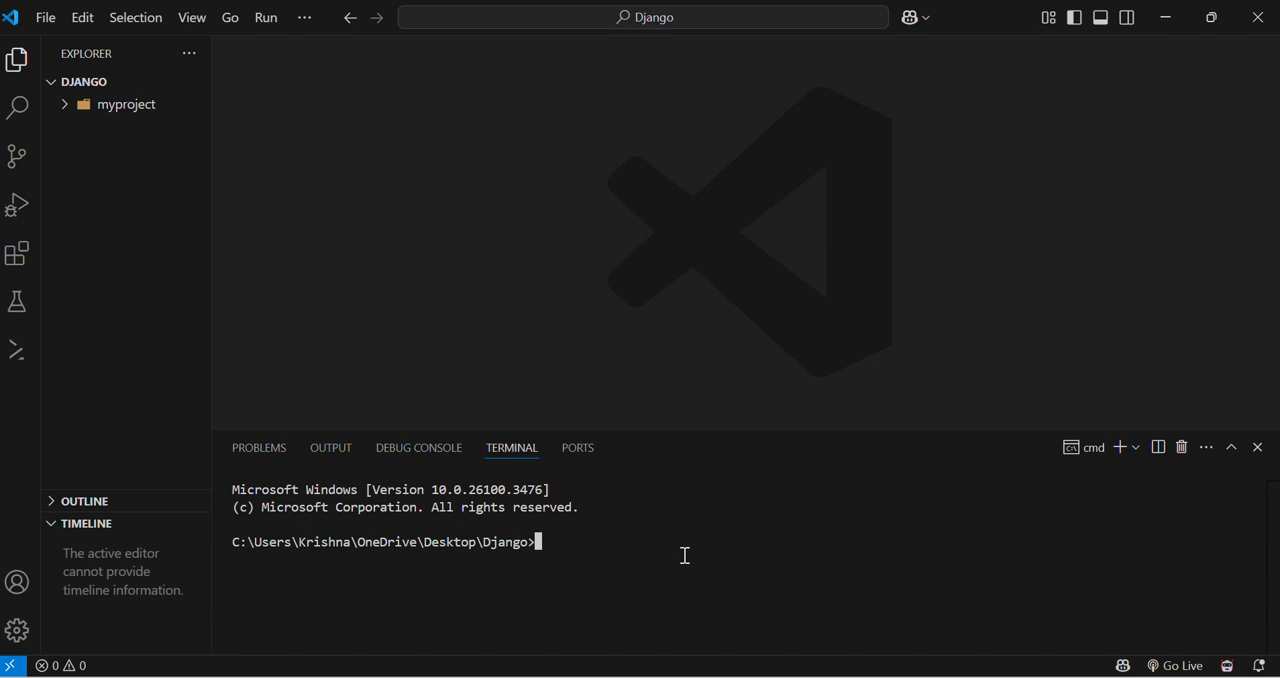
Change the terminal directory into the myproject folder after fixing the mistyped cd.
text(p)
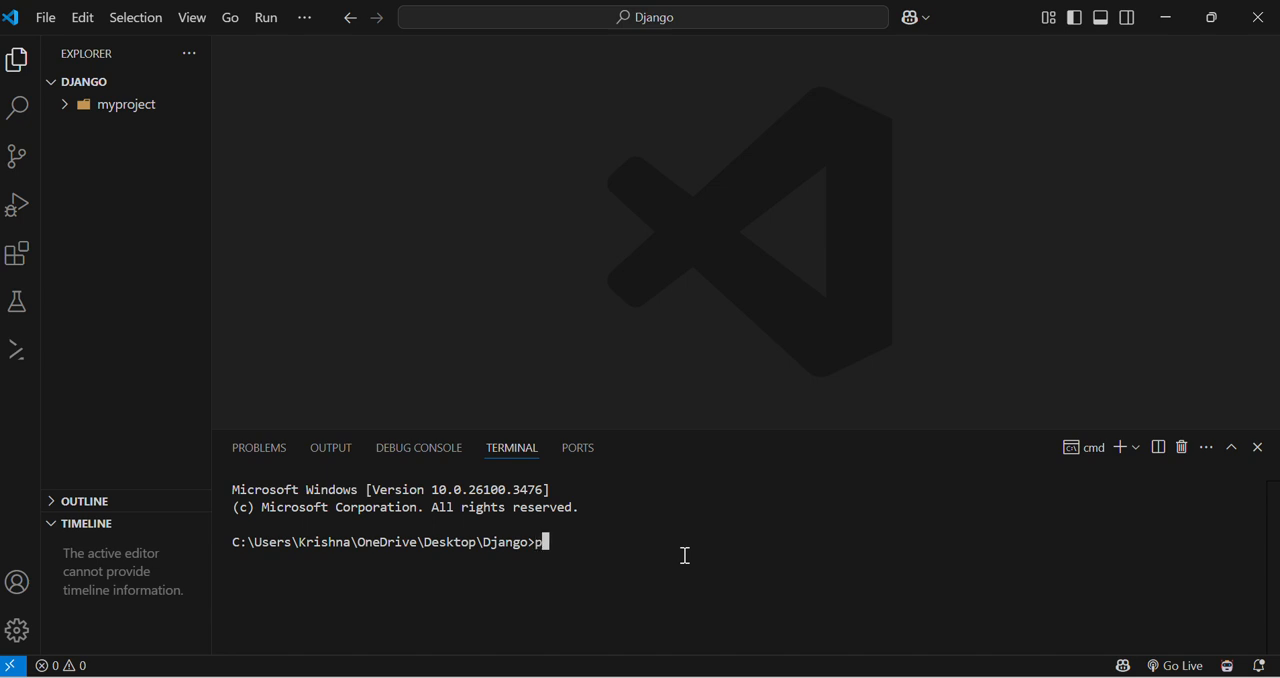
key(Backspace)
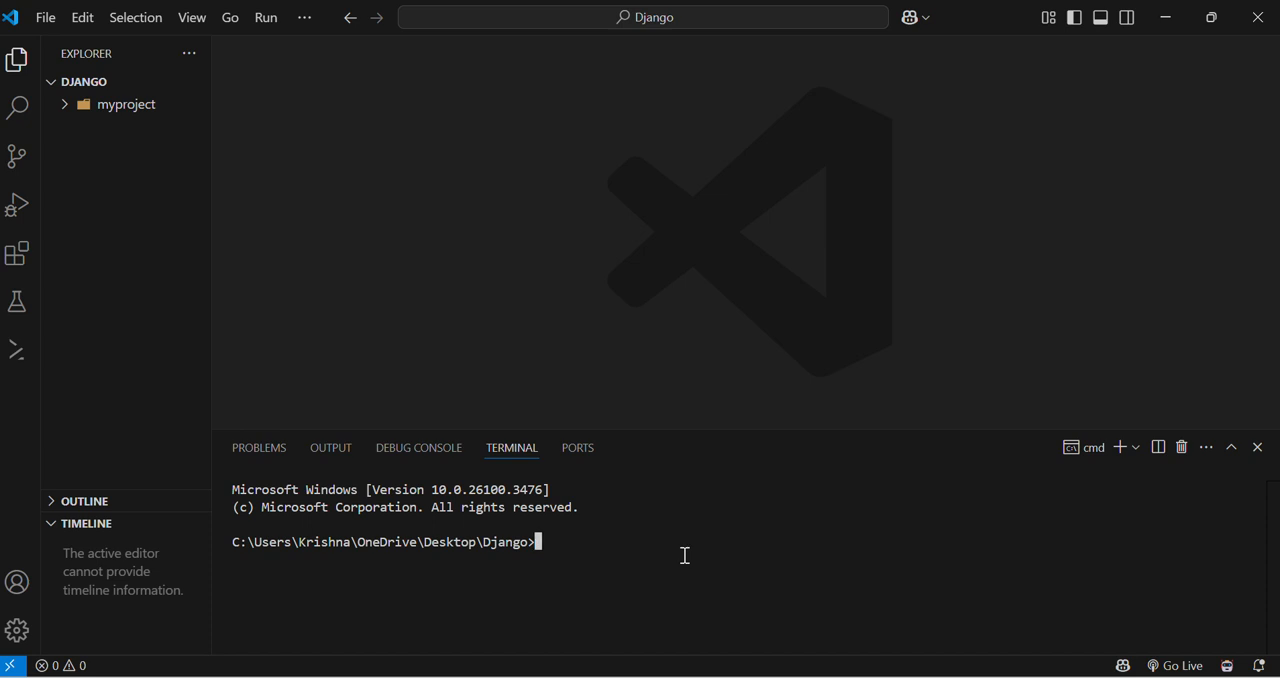
text(cd)
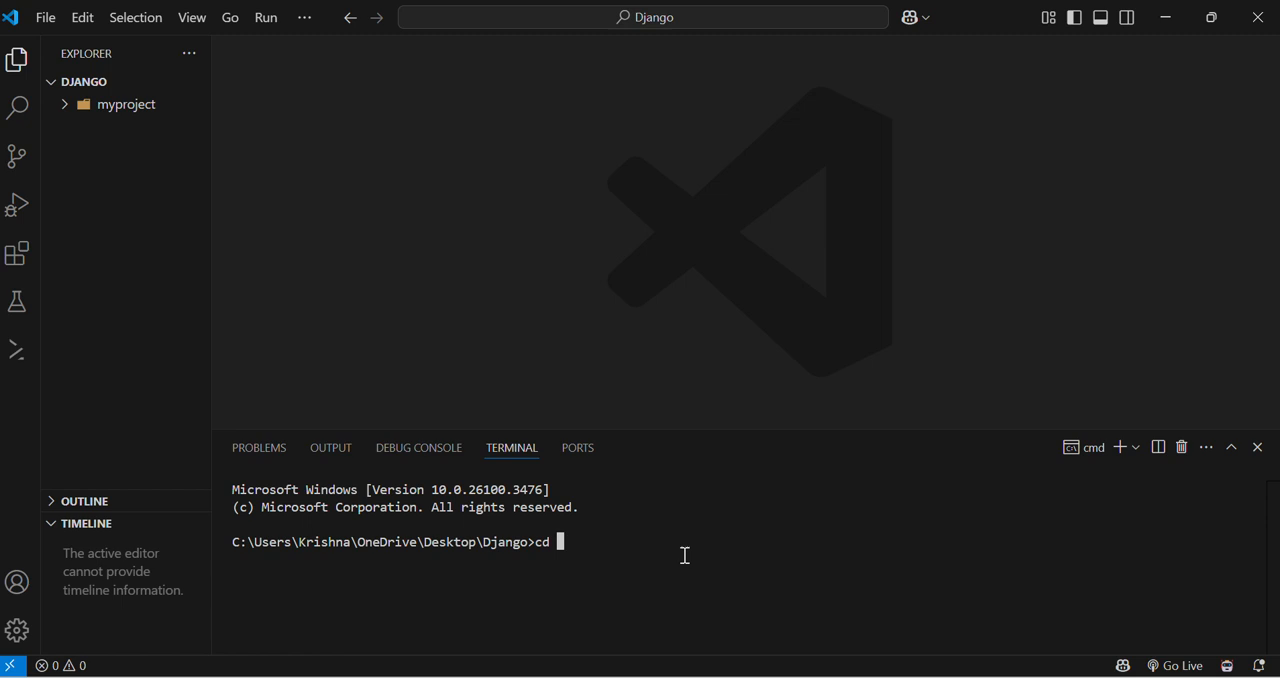
text(myprojec)
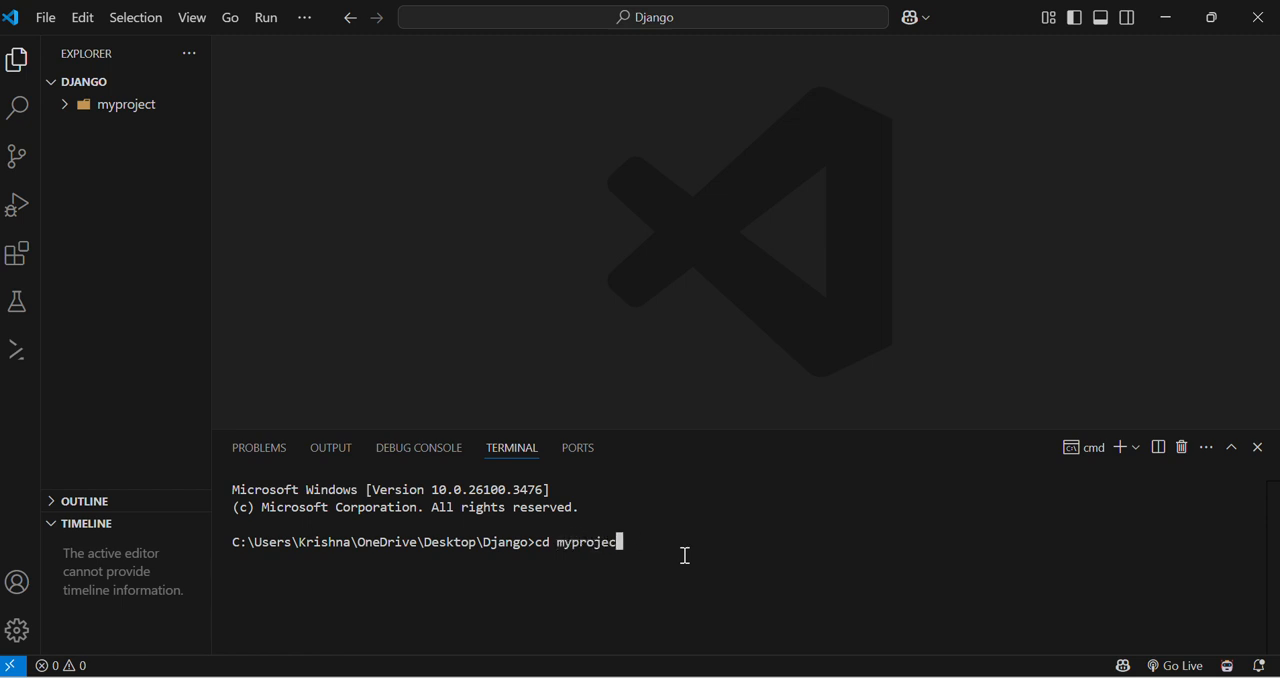
key(Return)
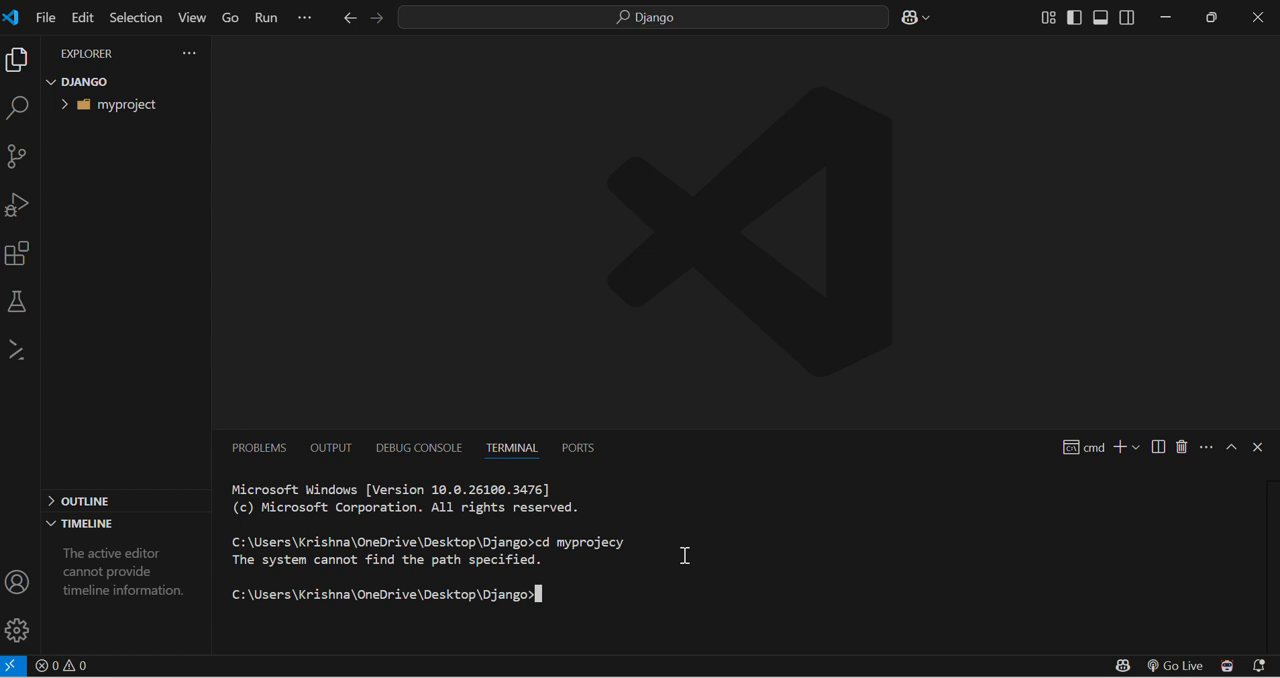
text(cd mypro)
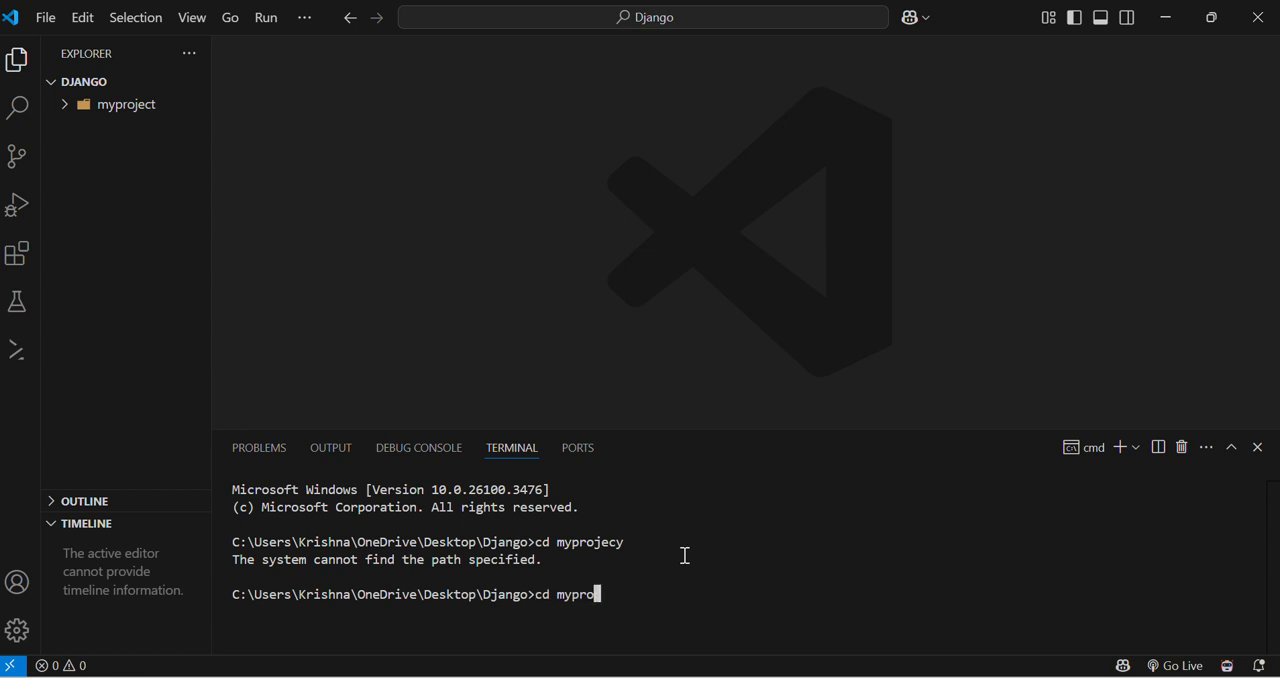
key(Return)
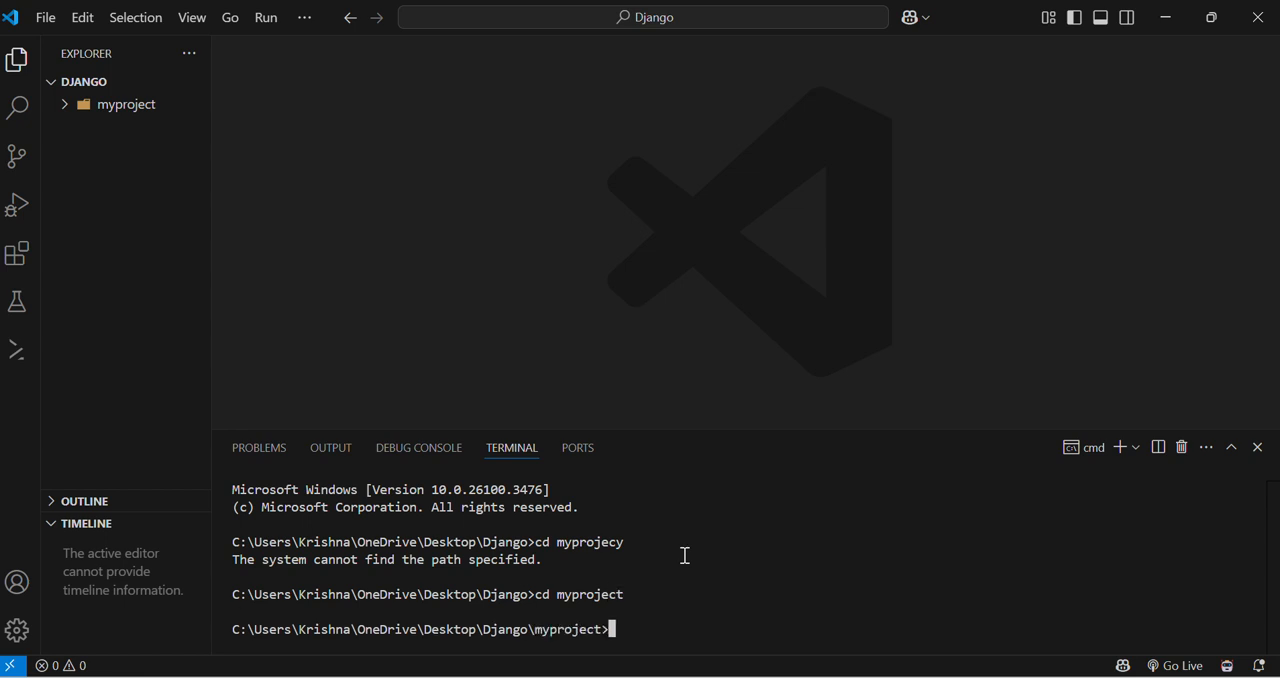
Type the python manage.py createsuperuser command without running it.
text(python mana)
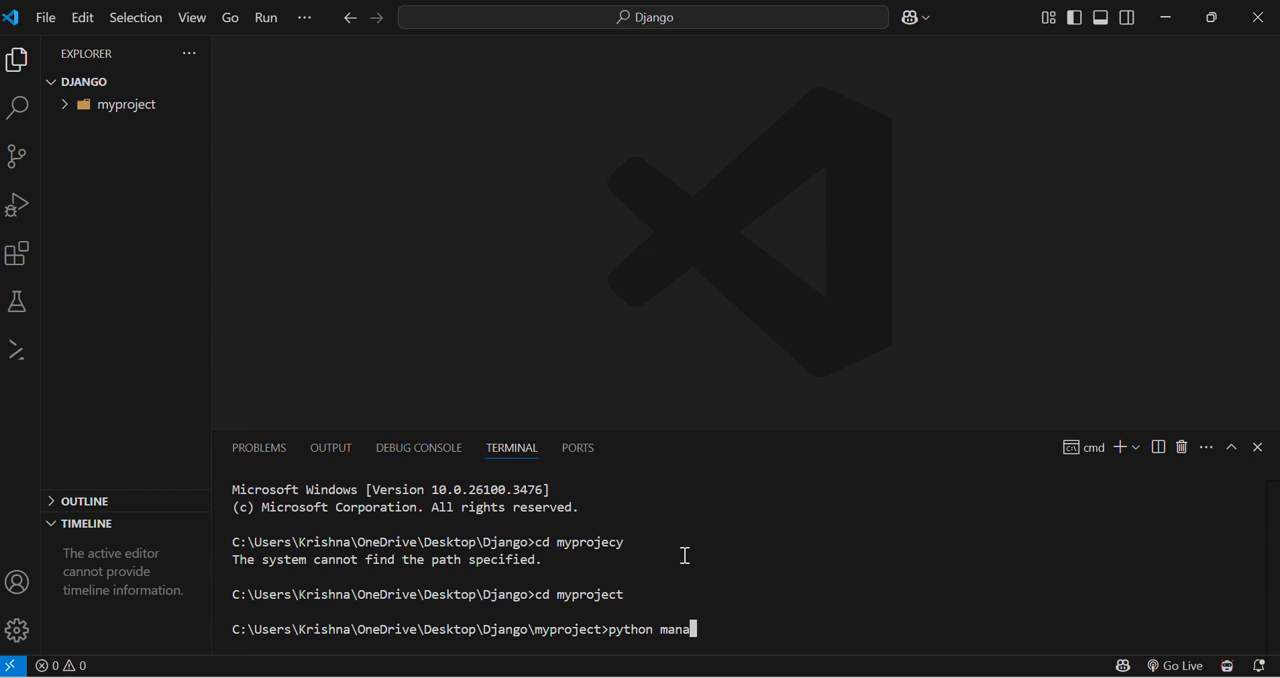
text(ge.py)
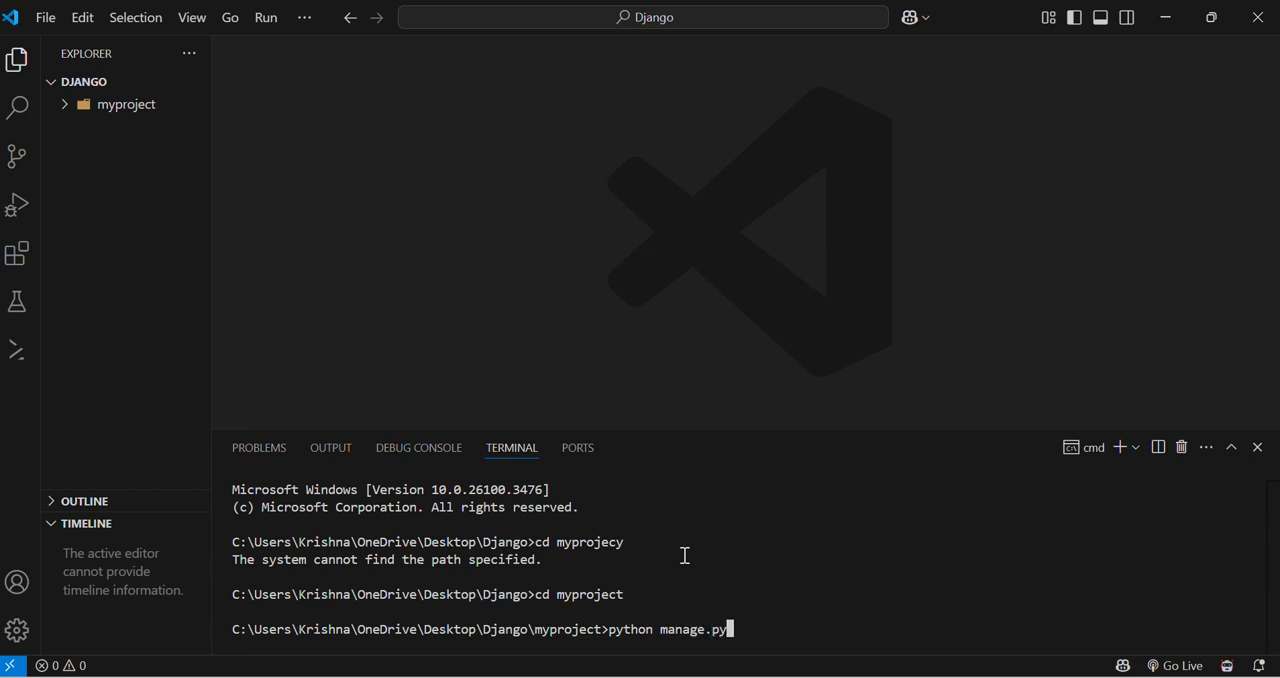
text(crea)
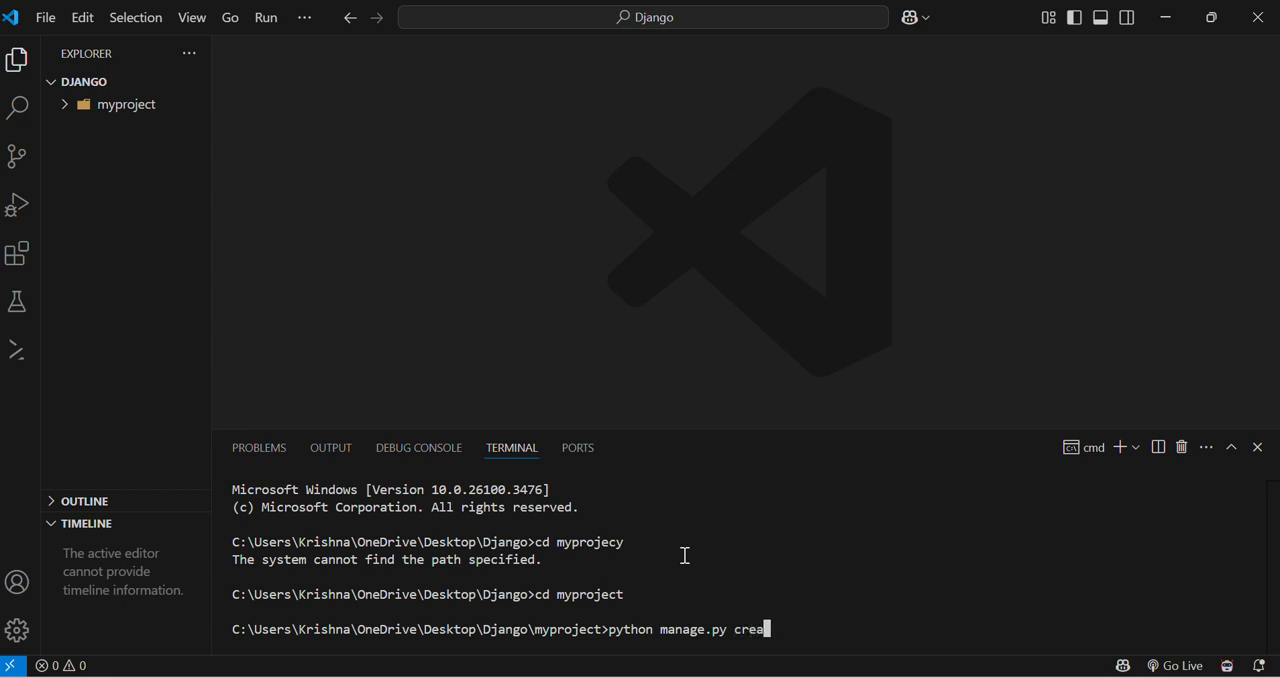
text(tesuperuser)
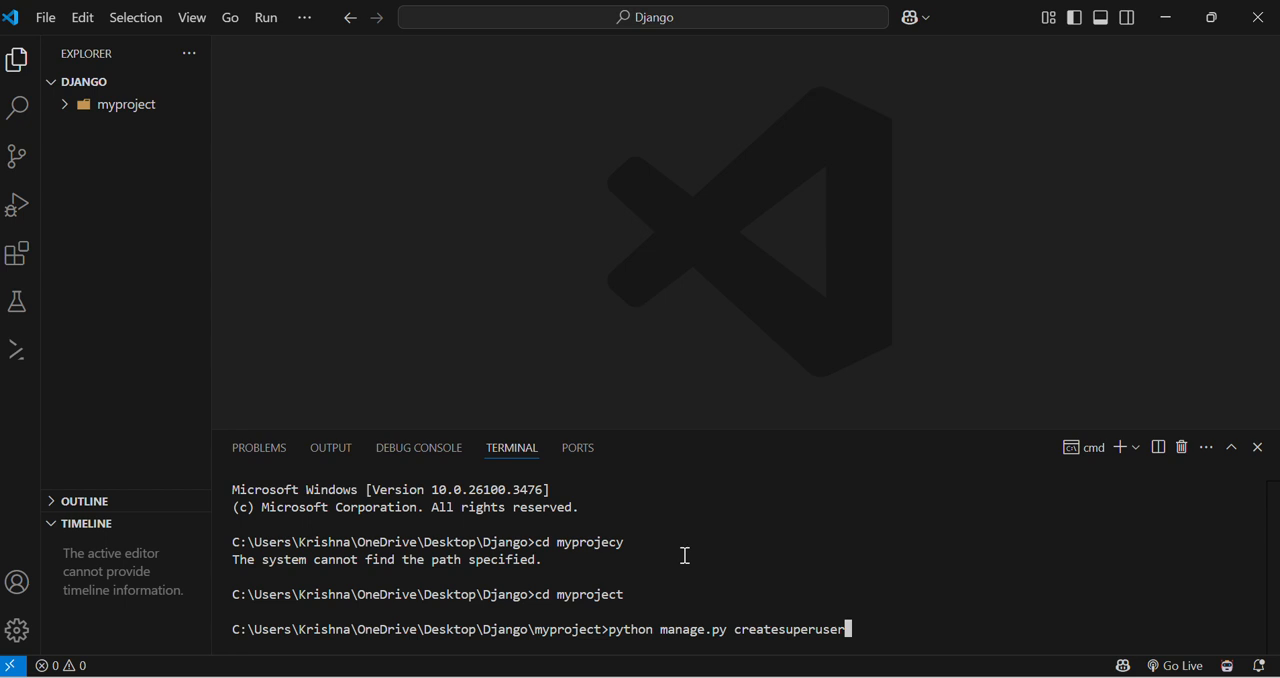
Run createsuperuser and enter the username krishna.
key(Return)
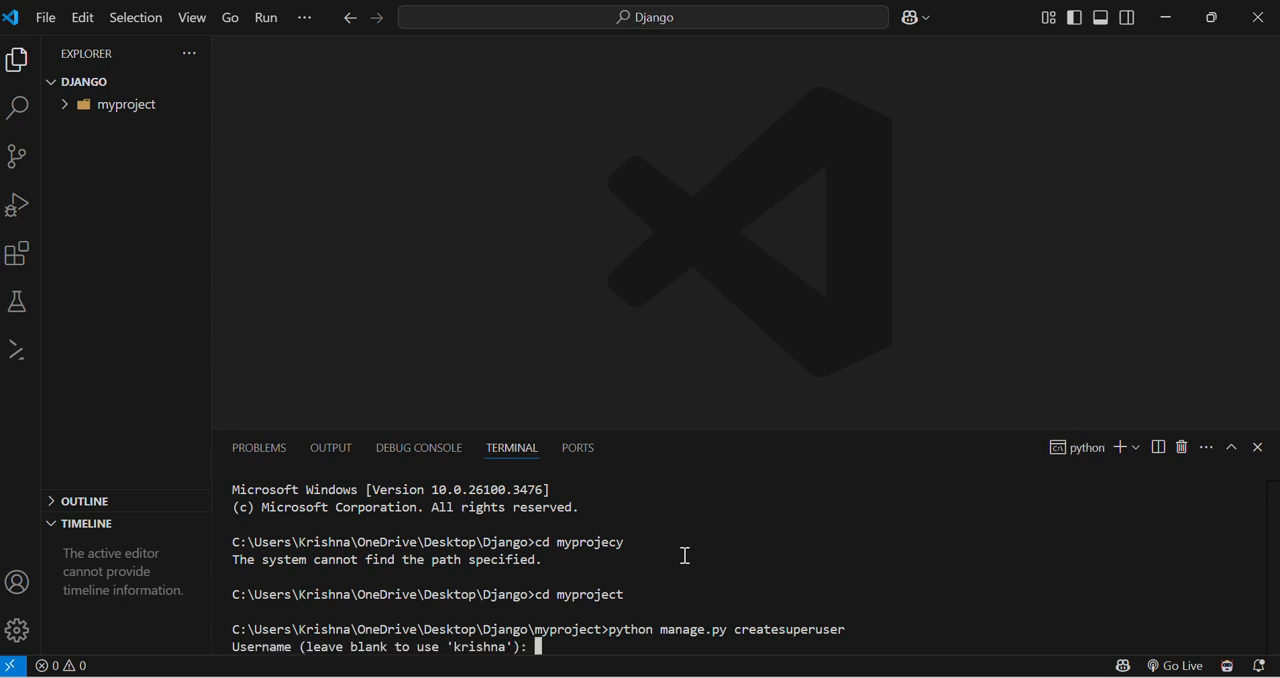
text(krishn)
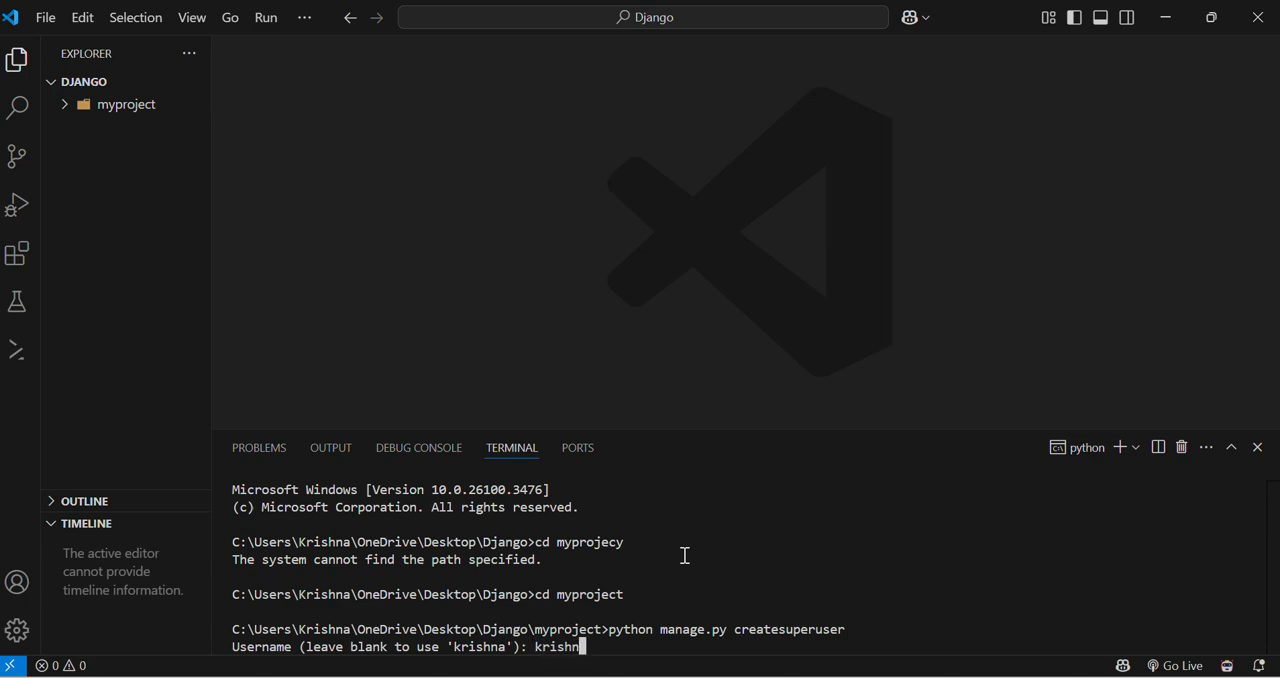
key(Return)
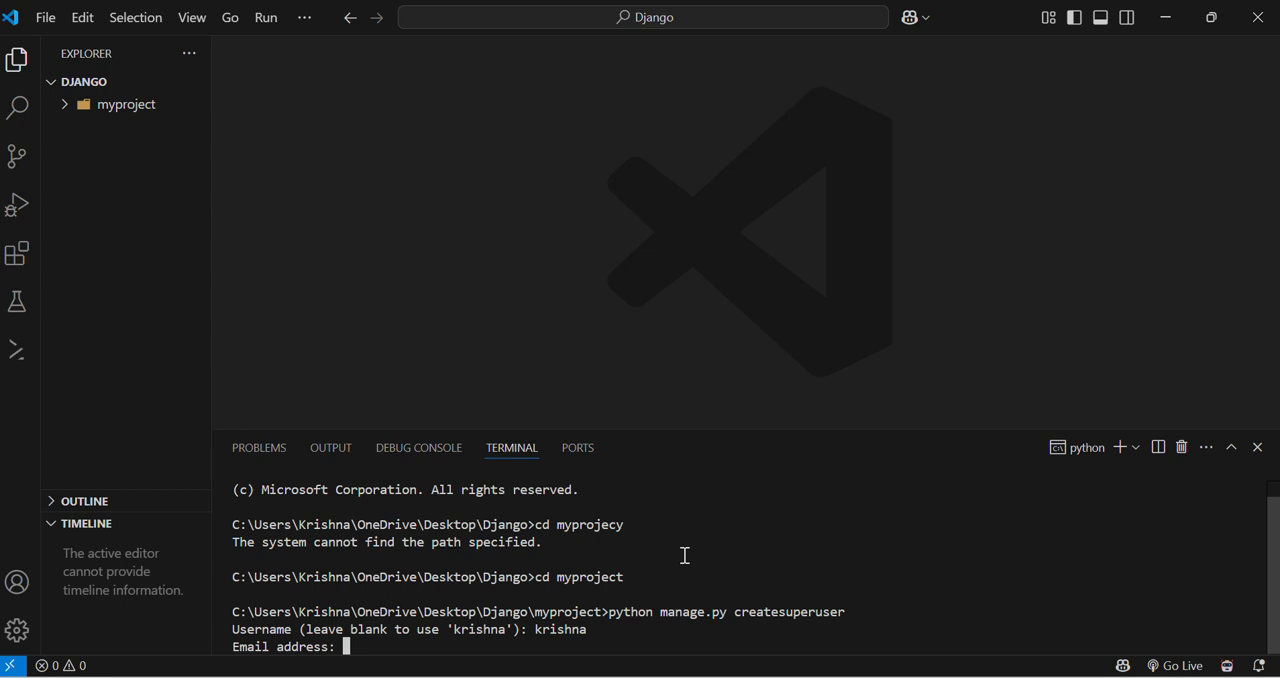
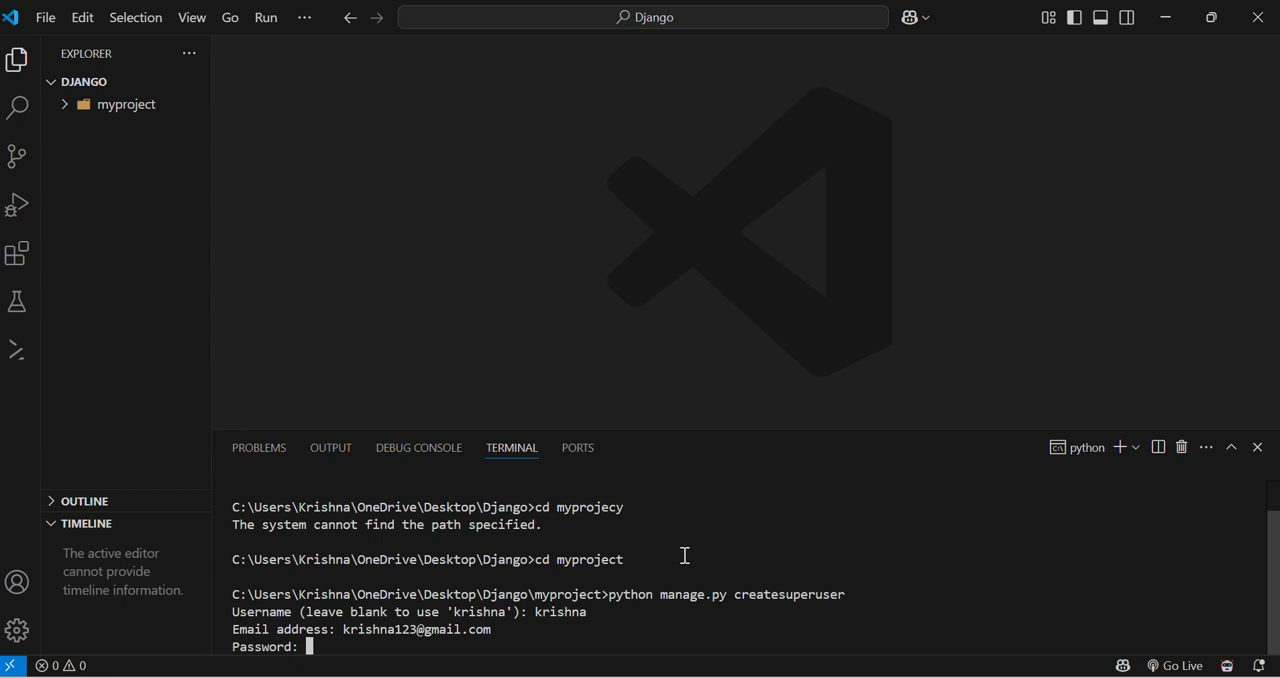
mouse_move(358, 637)
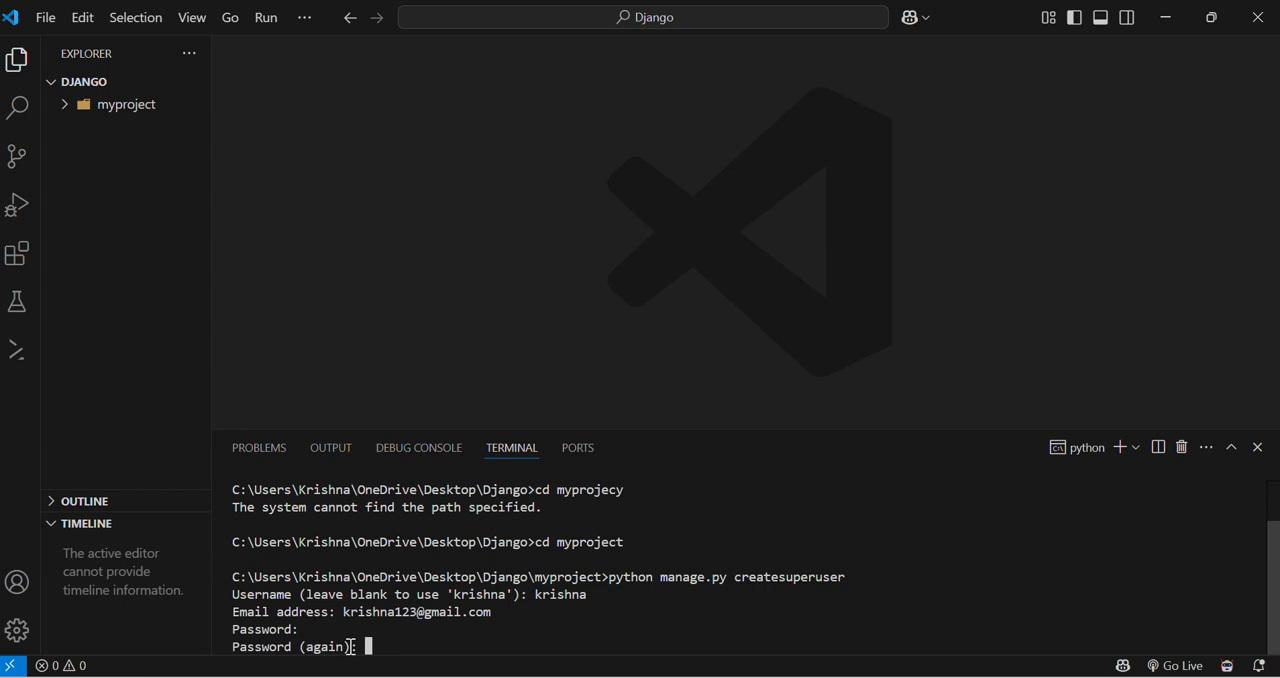
key(Return)
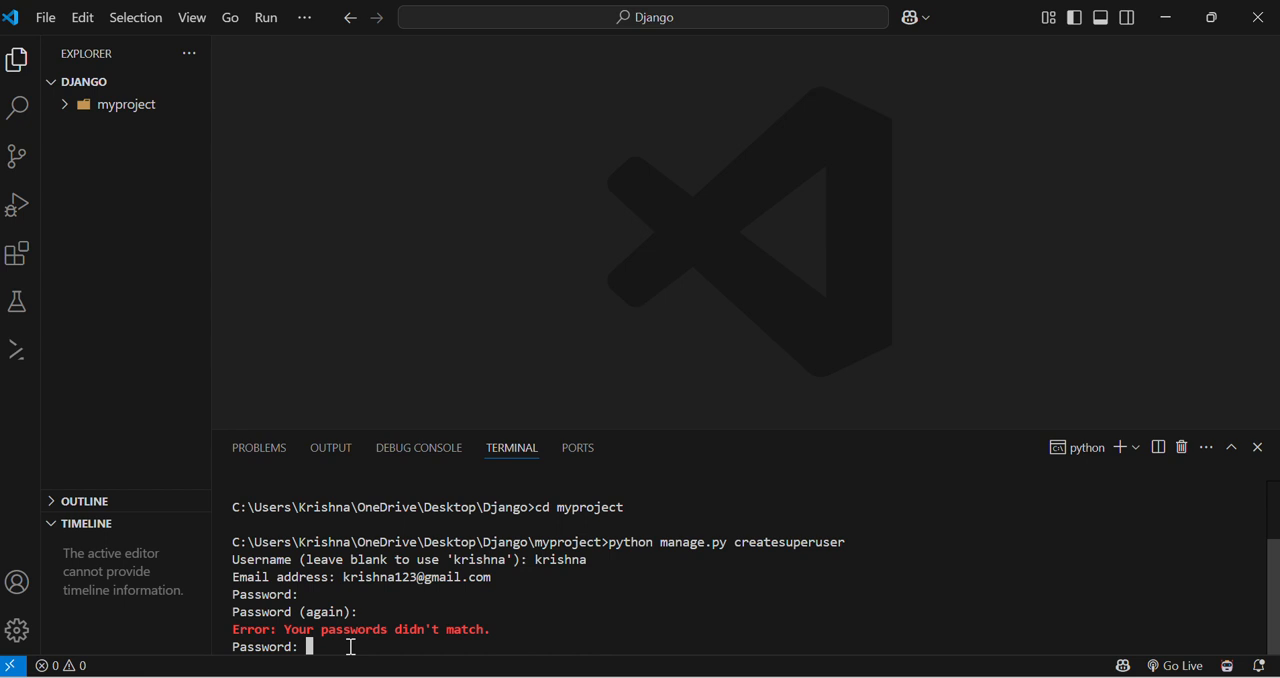
Re-enter the password, answer y to bypass weak-password validation, and review the output.
key(Return)
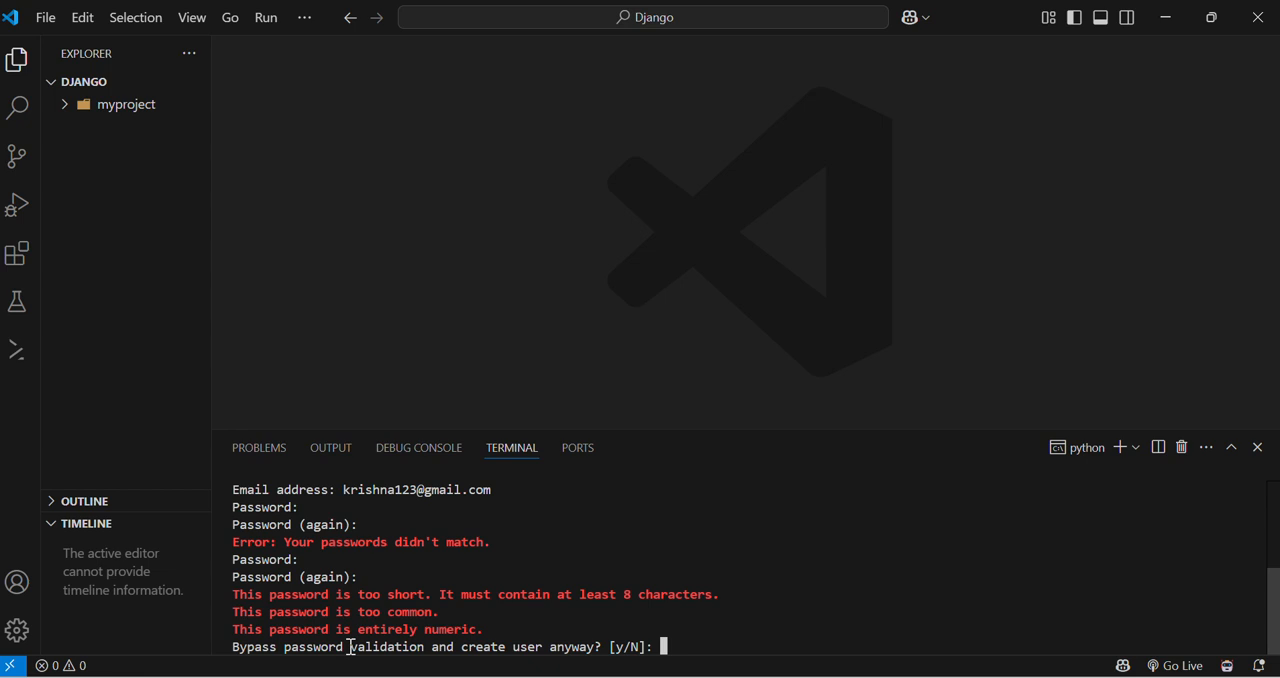
mouse_move(395, 631)
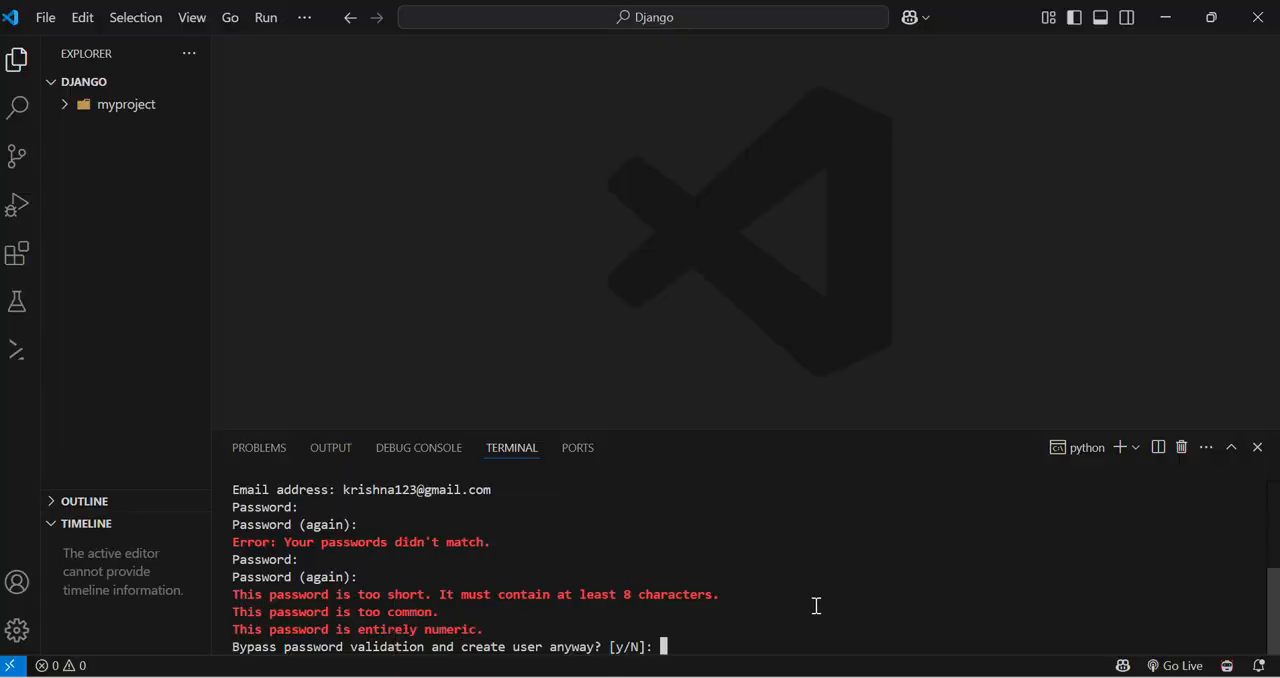
text(y)
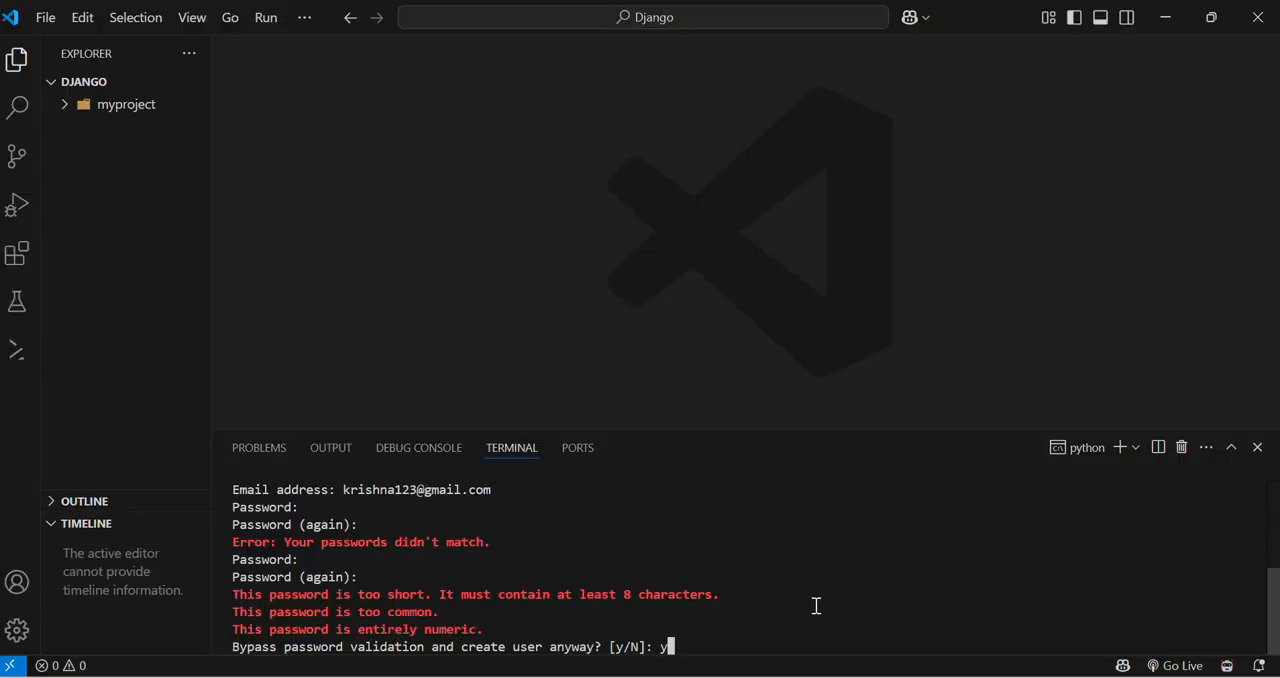
key(Return)
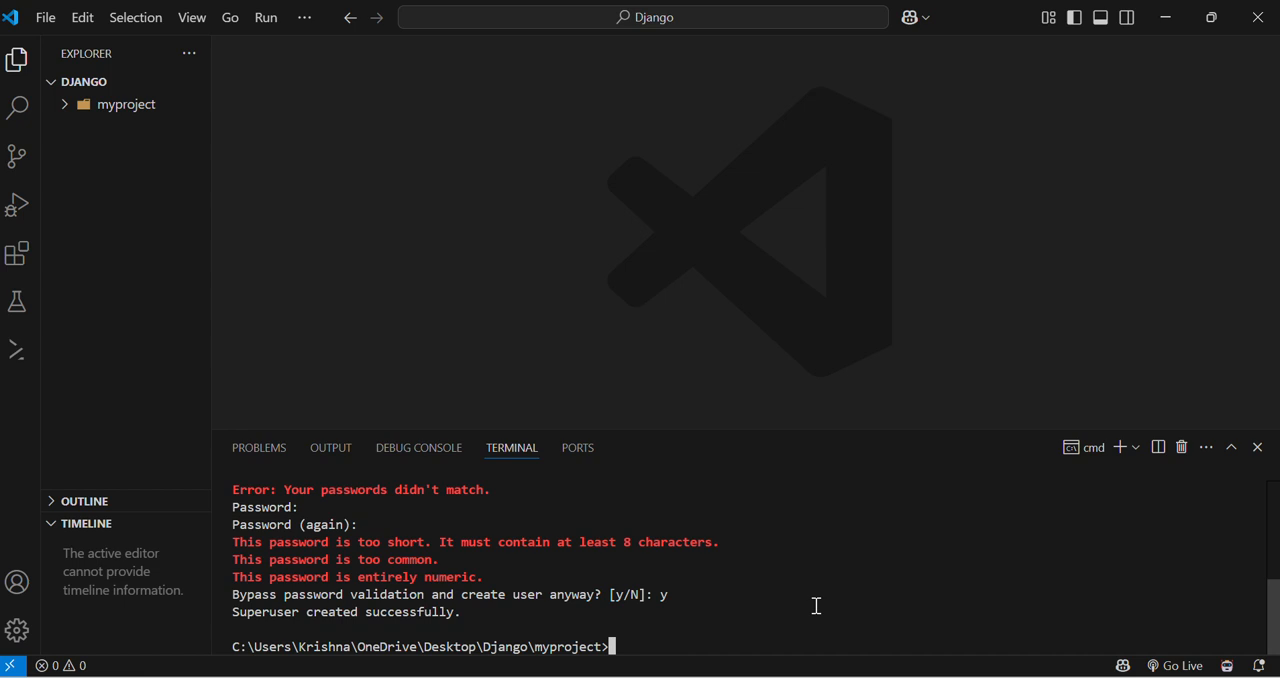
scroll(up, 3)
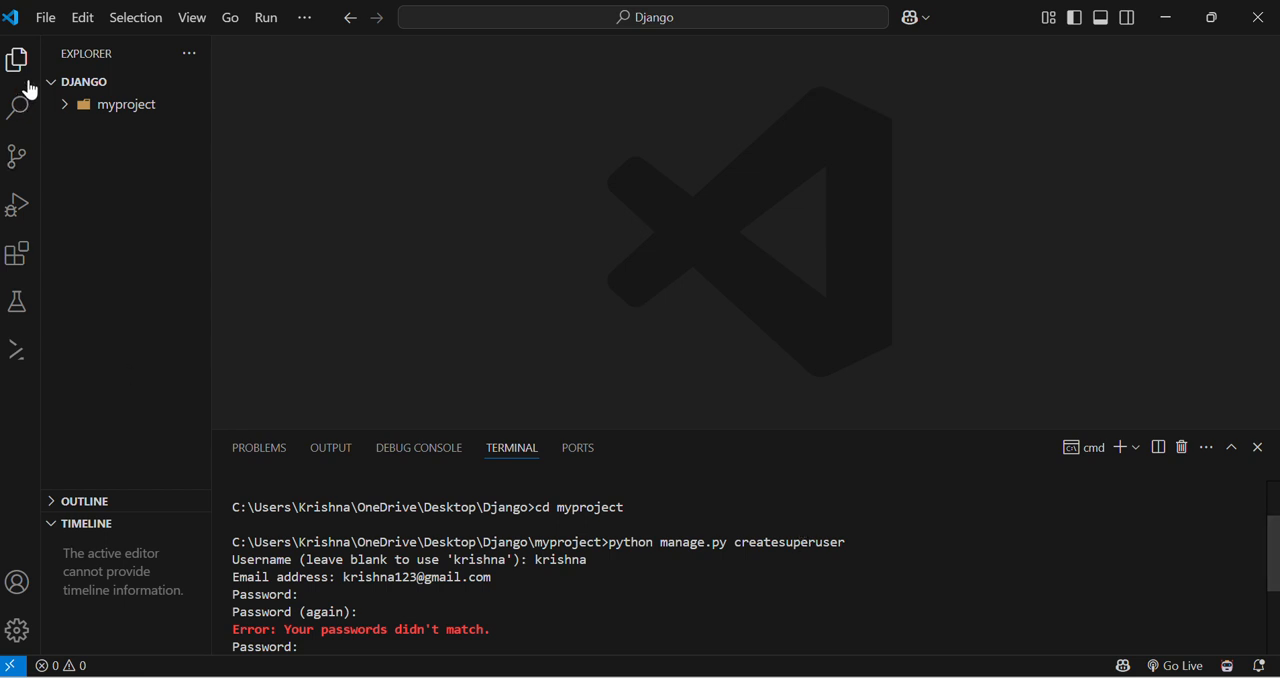
Add comments to admin.py's import and register lines, correcting 'miodel' to 'model'.
click(125, 104)
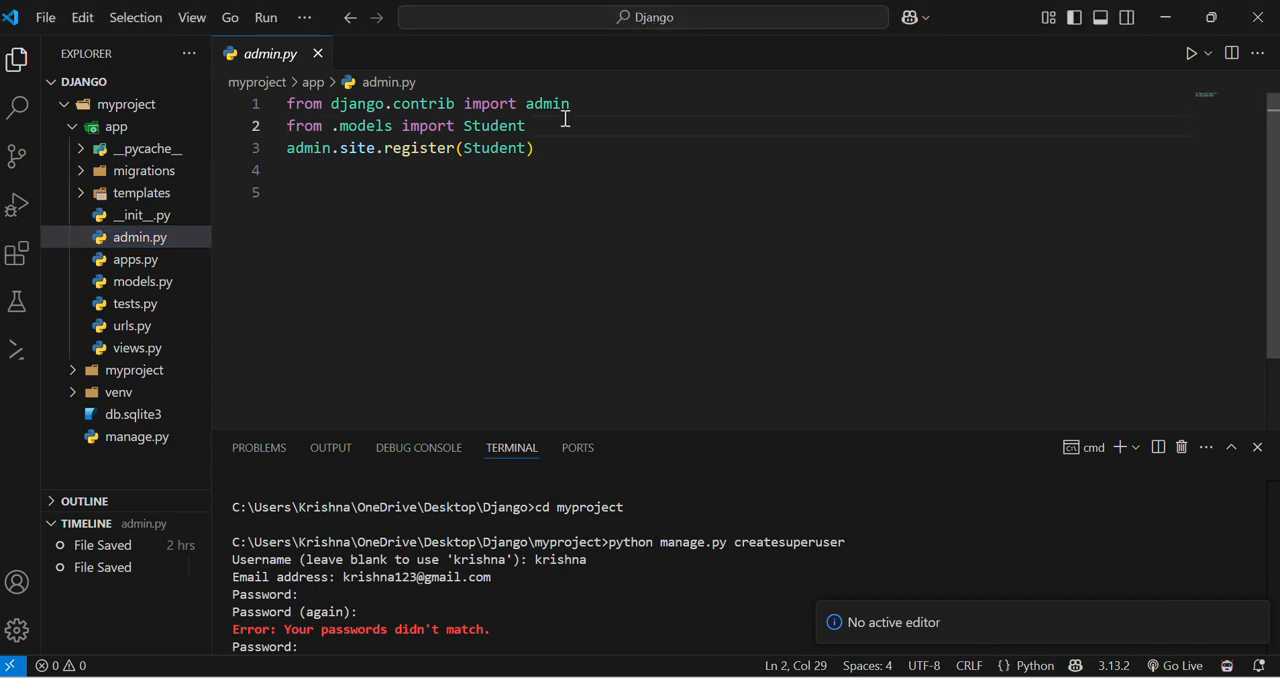
text(#import t)
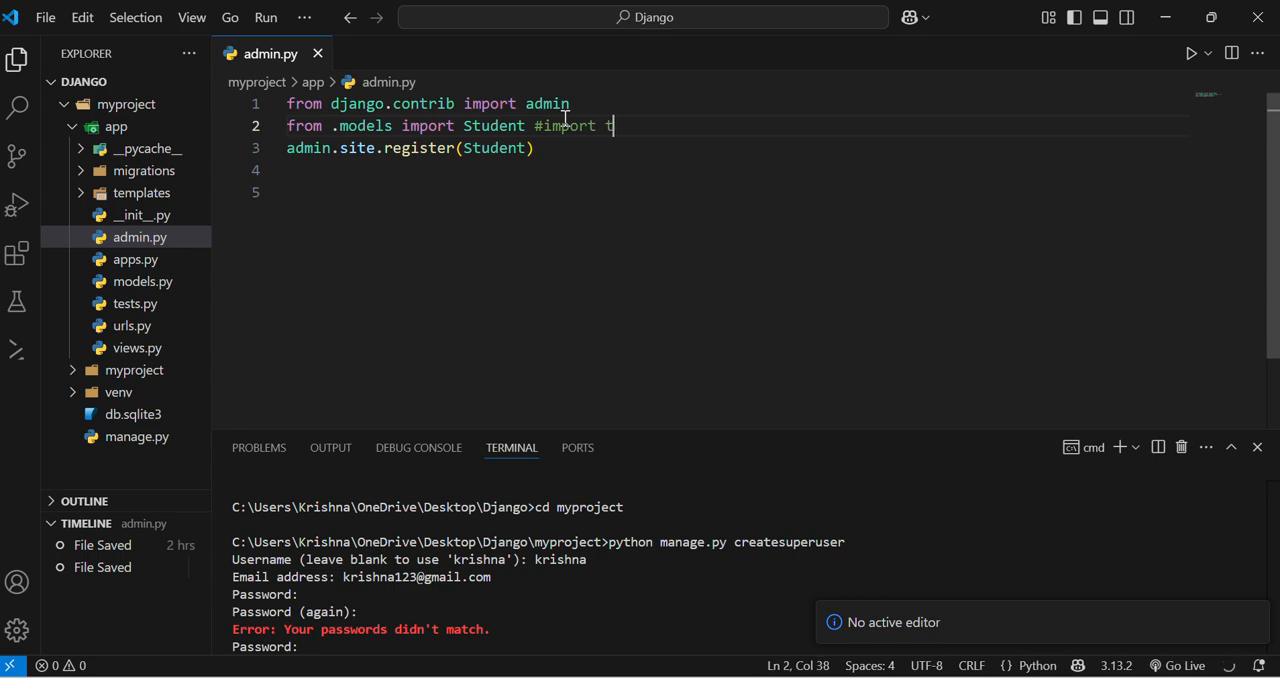
text(he model)
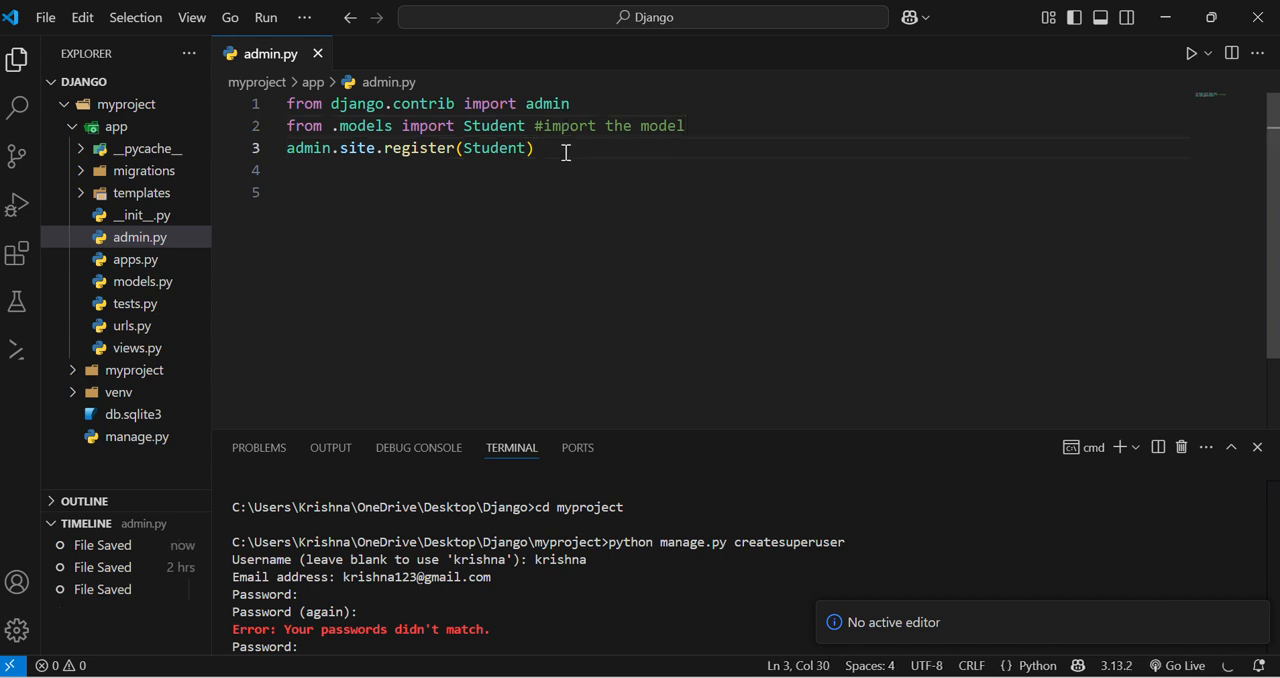
text(#register the miodel)
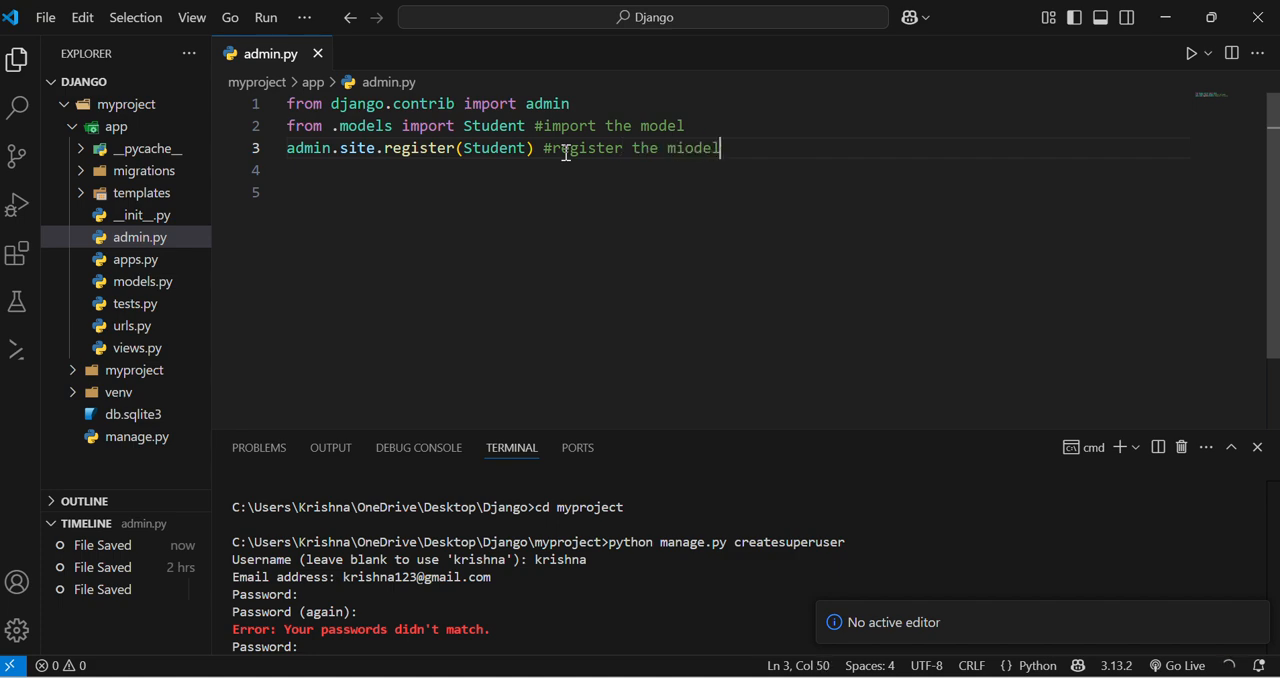
key(BackSpace)
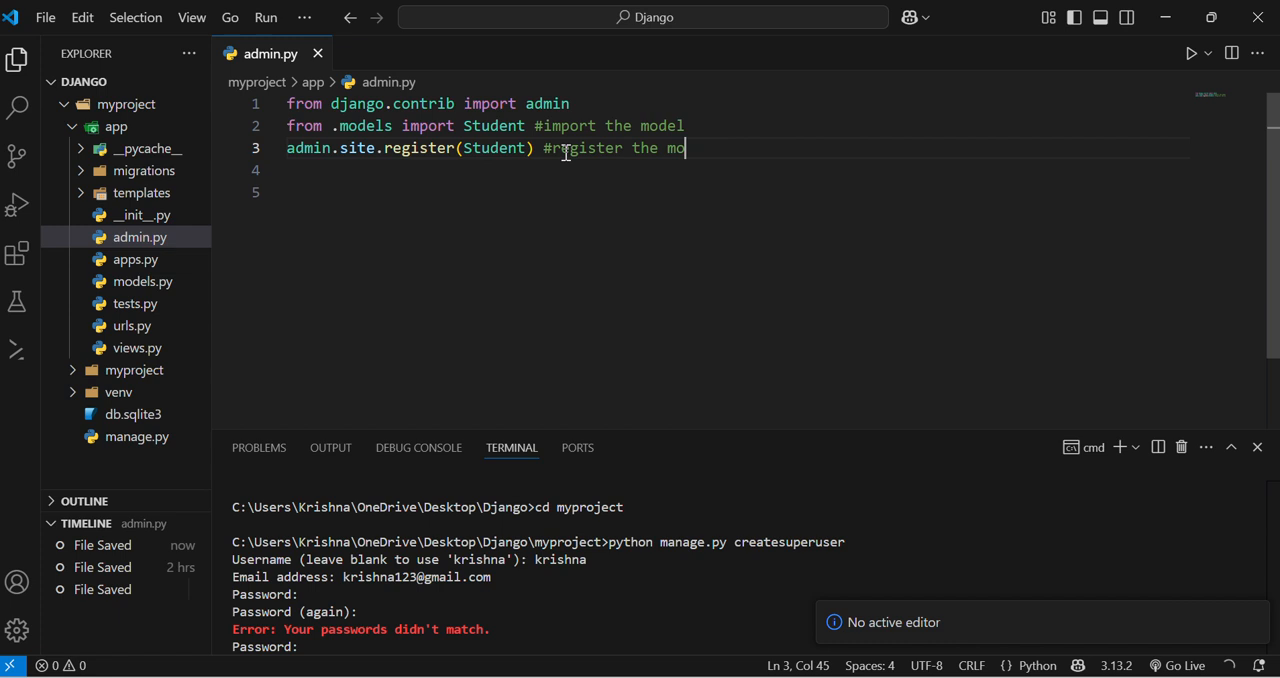
text(del)
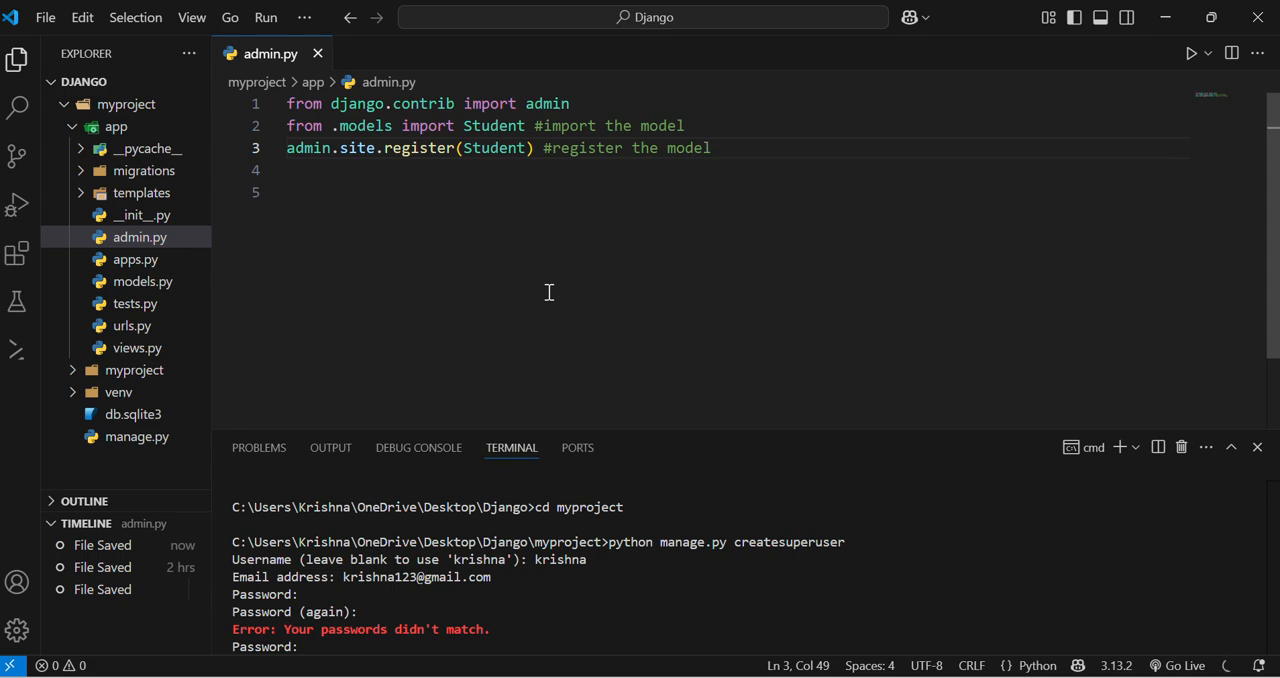
mouse_move(775, 172)
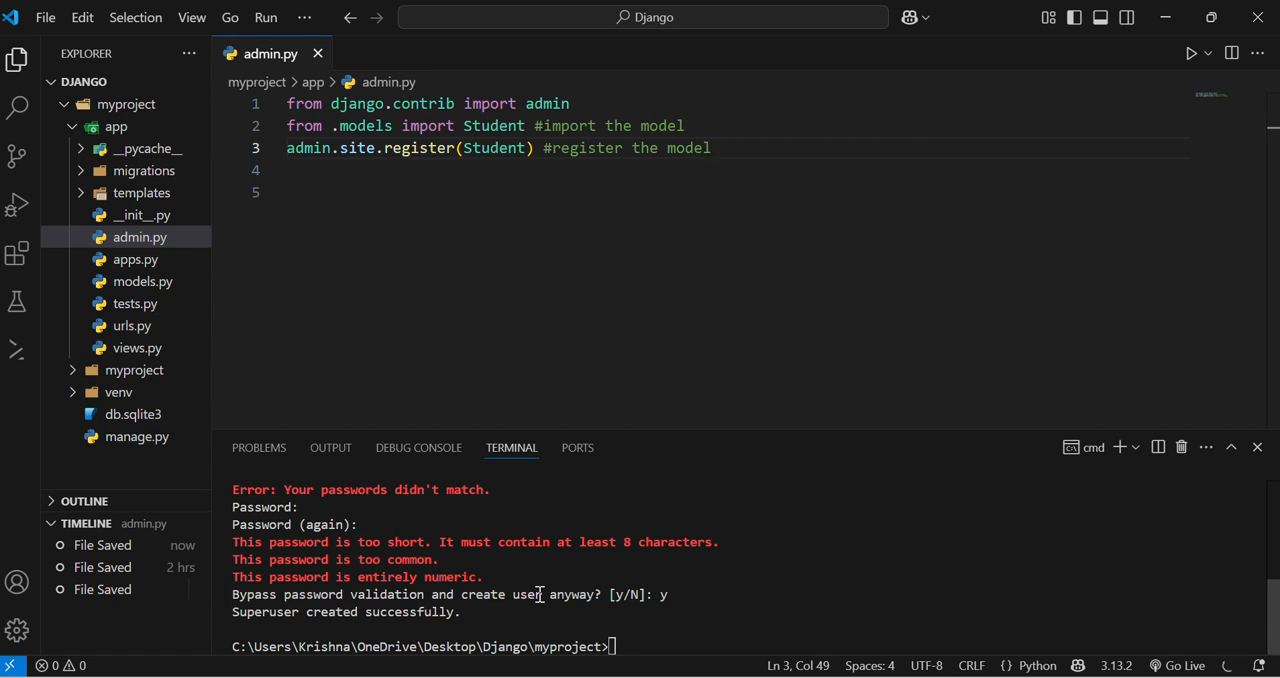
mouse_move(710, 617)
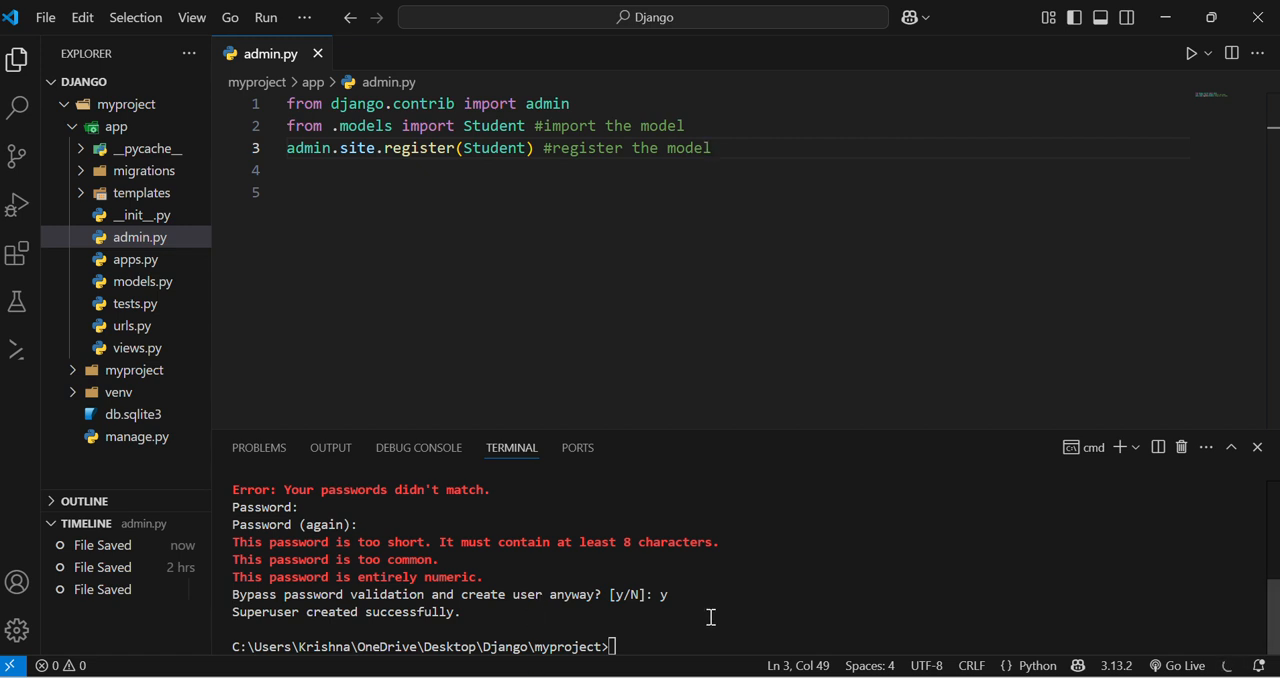
mouse_move(677, 640)
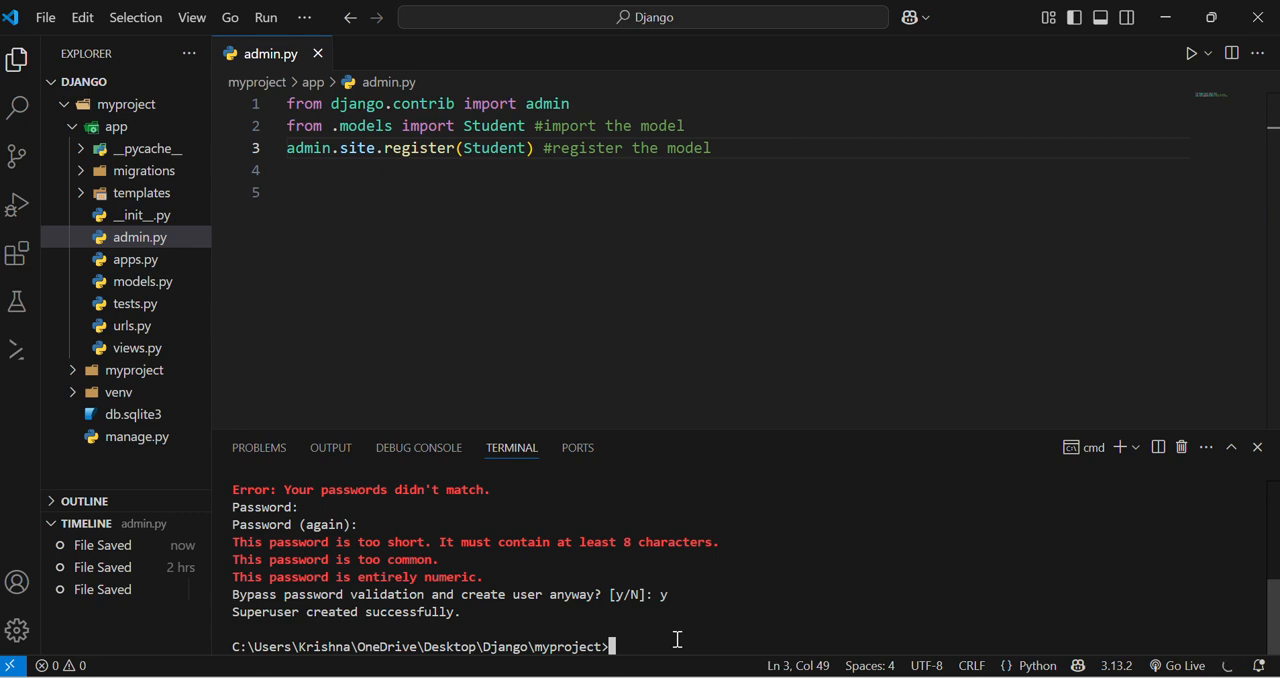
Run python manage.py runserver to serve the project at 127.0.0.1:8000.
text(python)
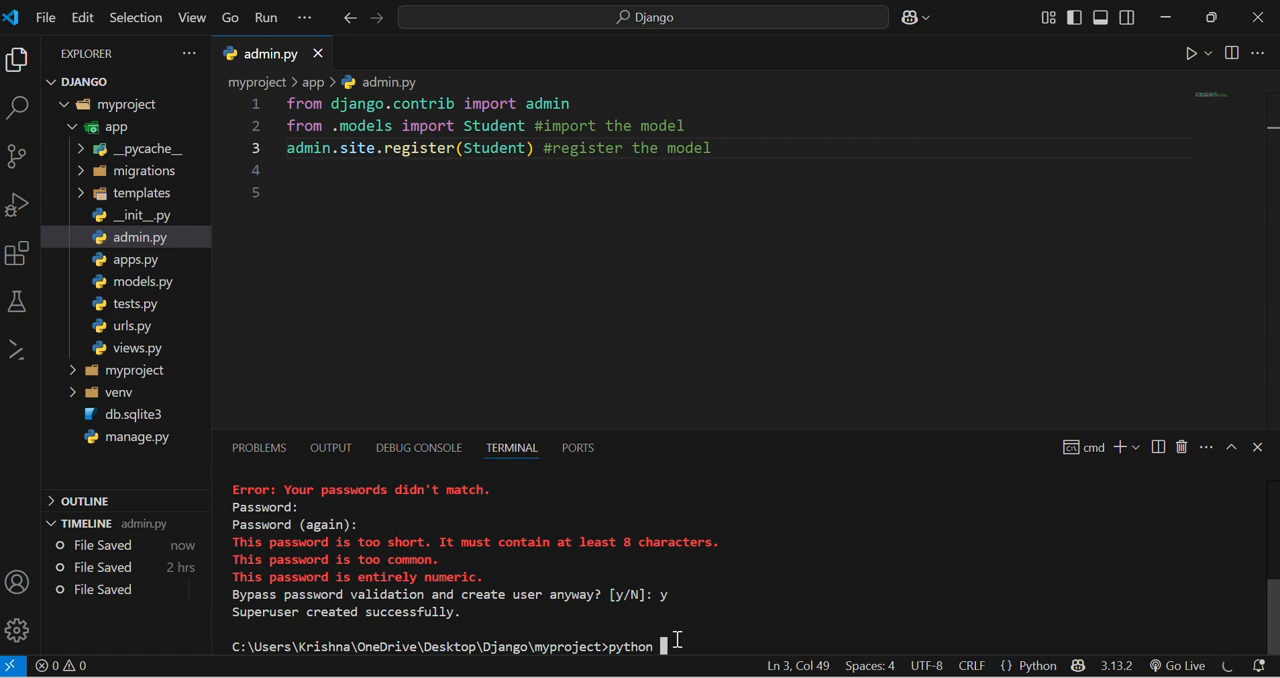
text(manage.py)
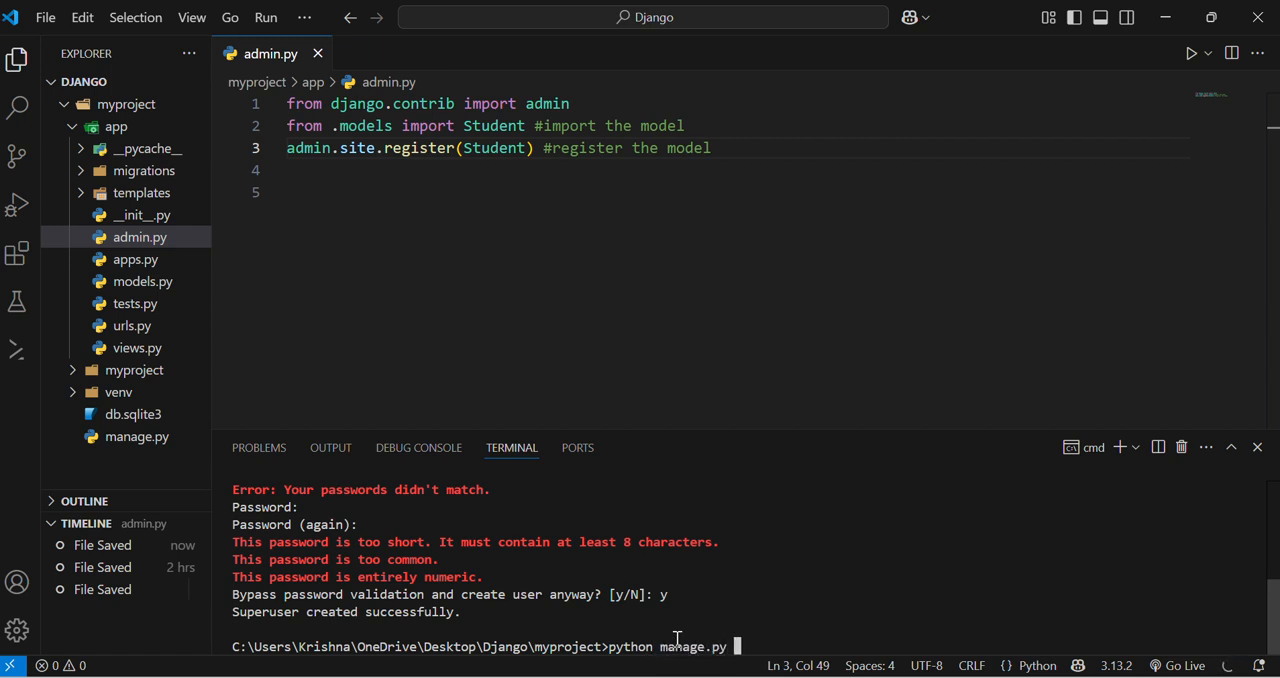
text(runserver)
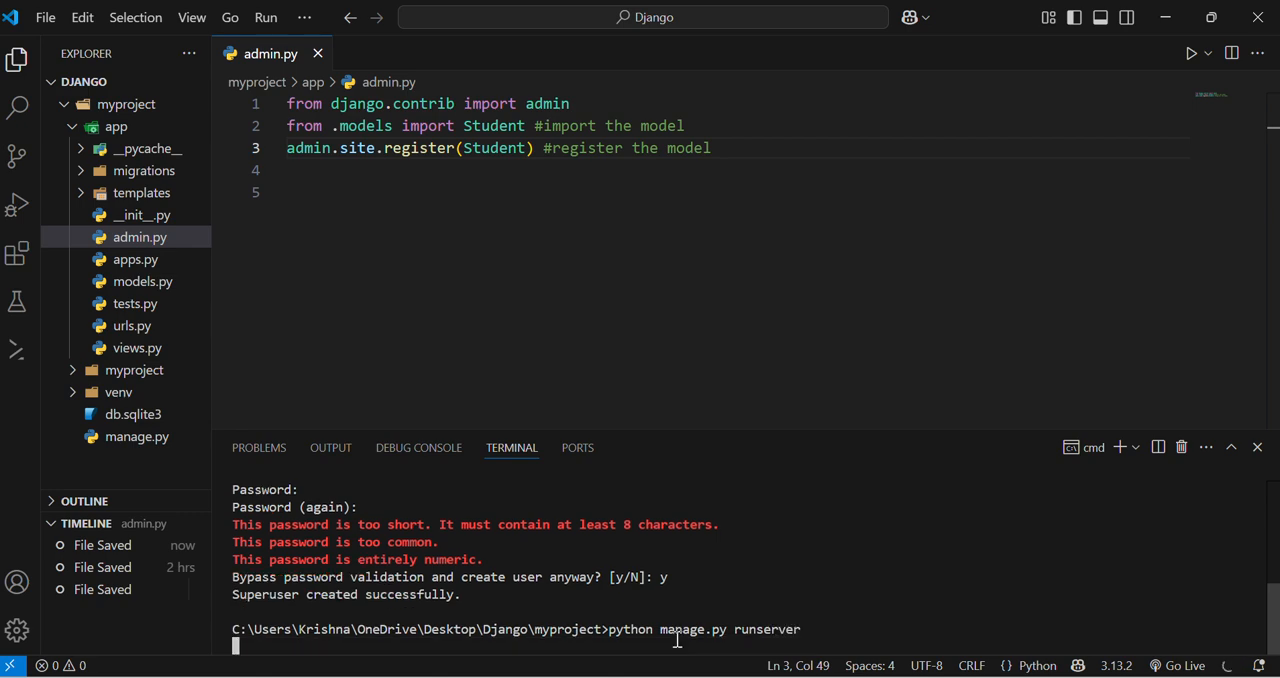
key(Return)
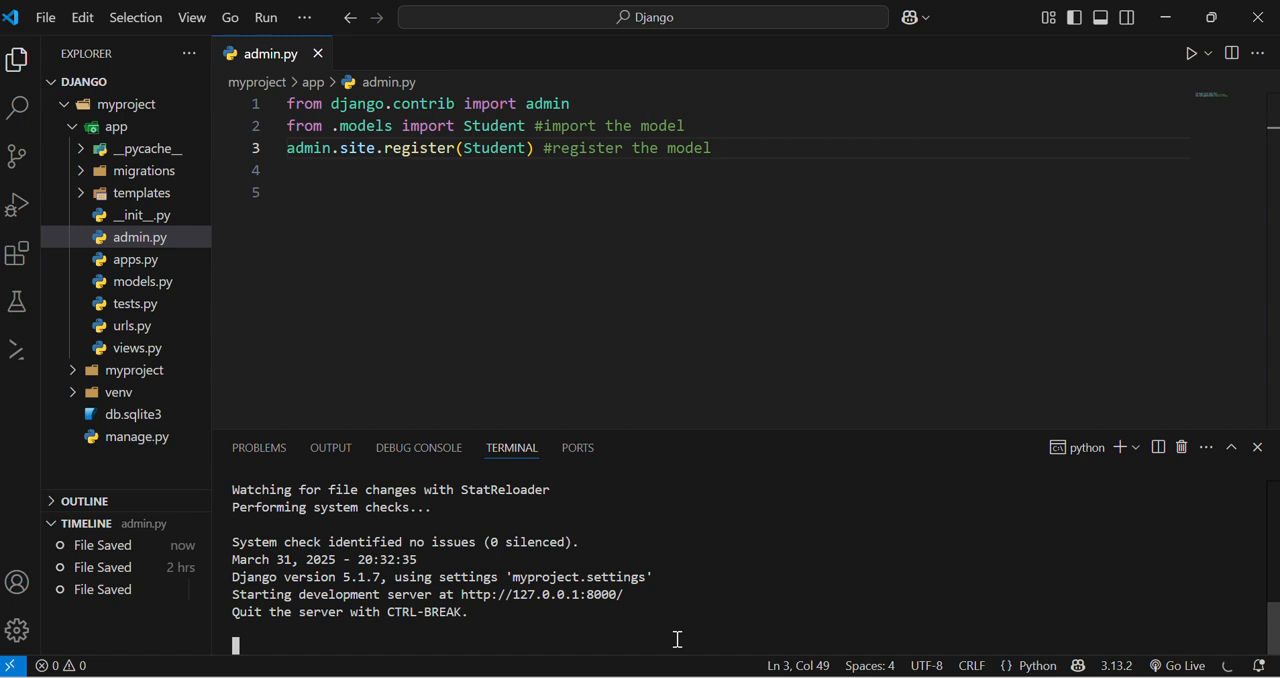
mouse_move(571, 594)
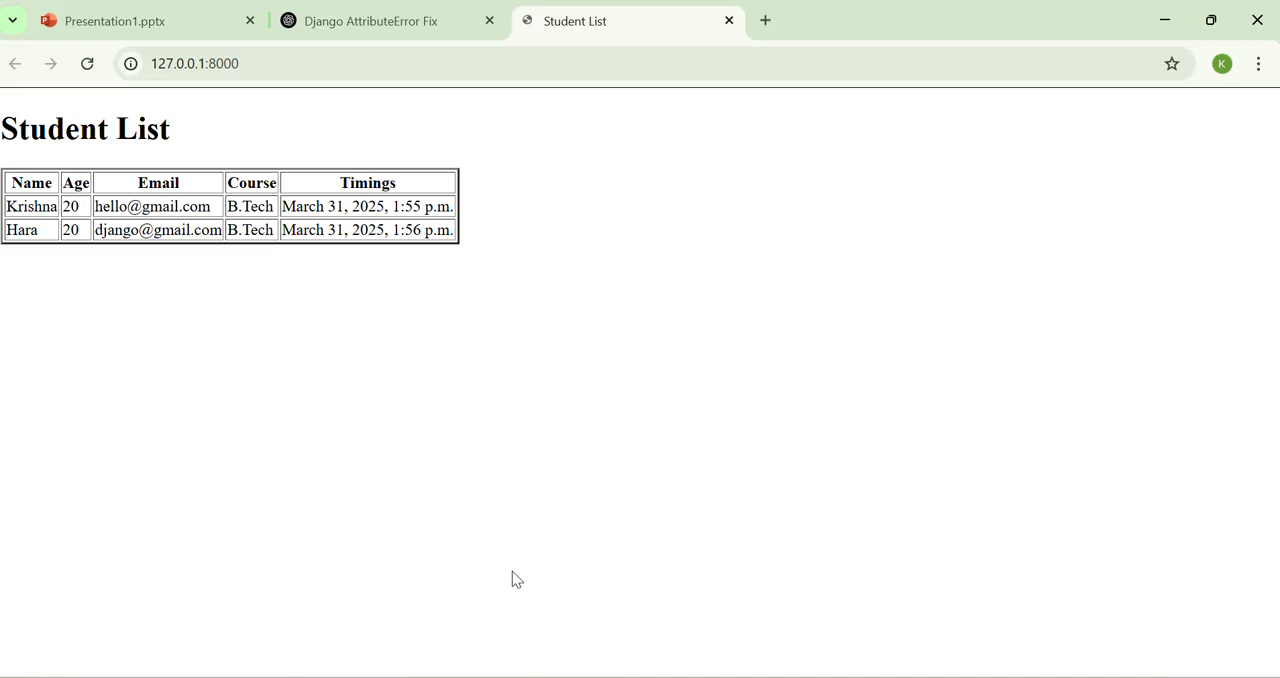
mouse_move(562, 8)
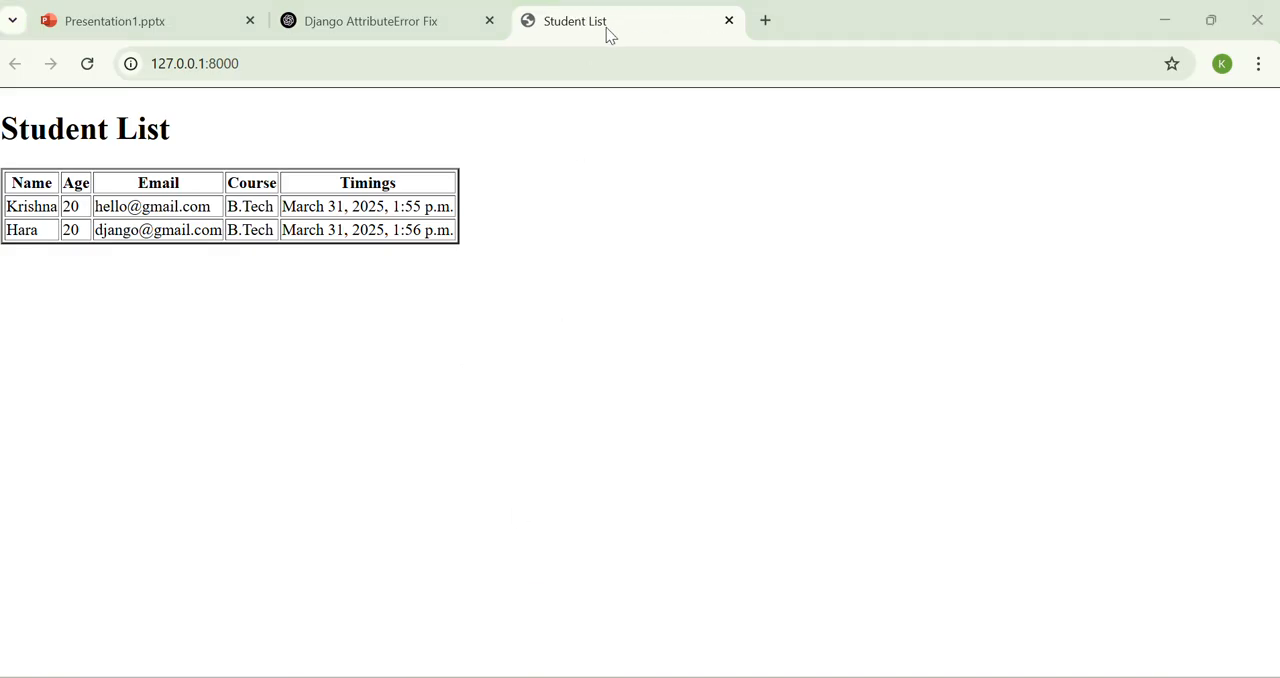
mouse_move(455, 14)
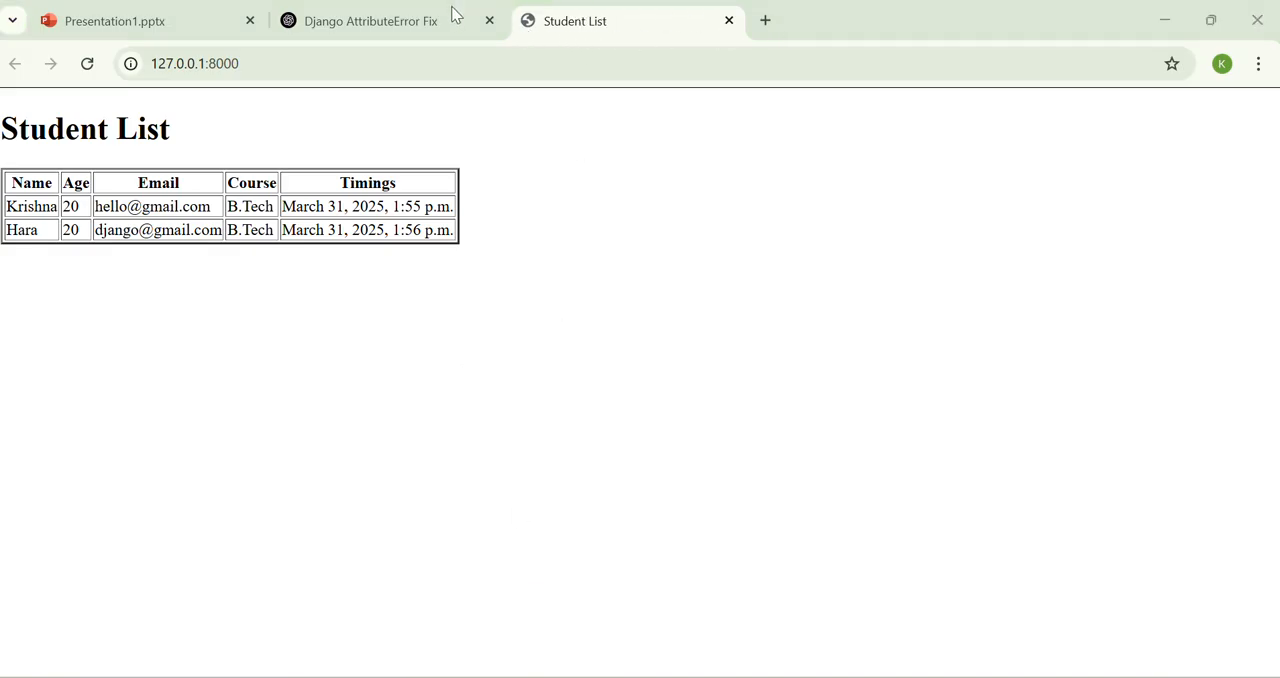
Switch to the Student List tab and change its address to 127.0.0.1:8000/admin.
click(600, 20)
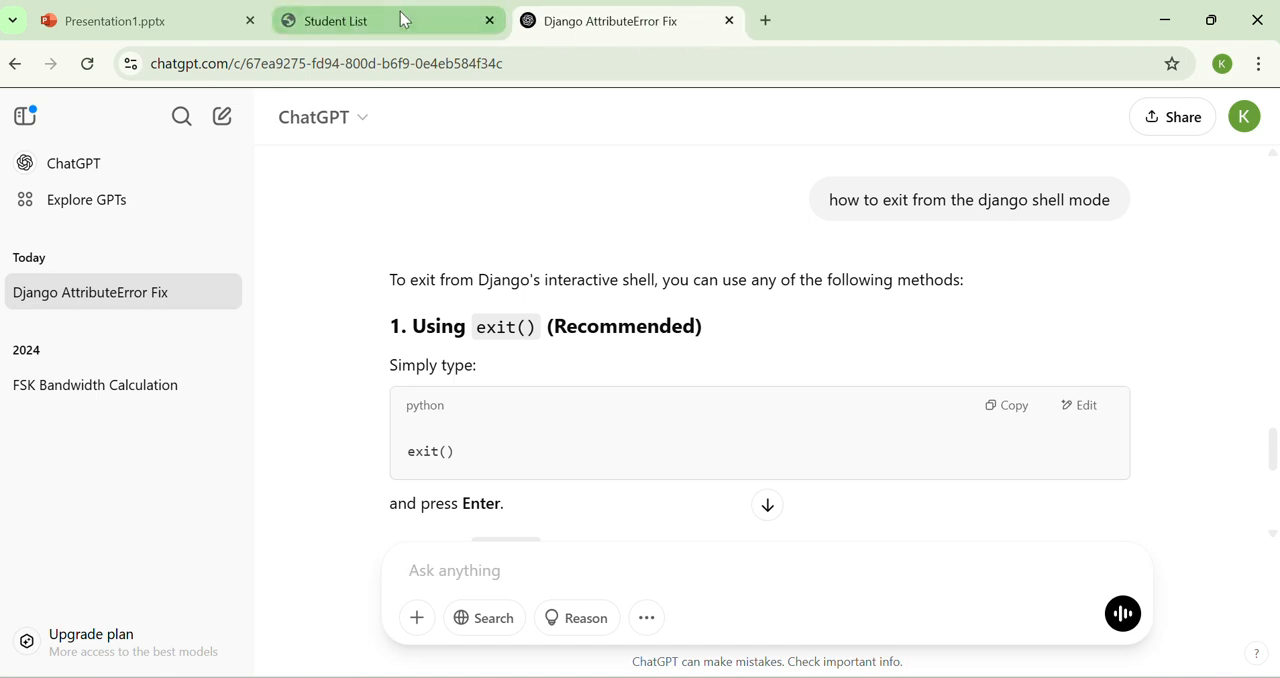
click(335, 20)
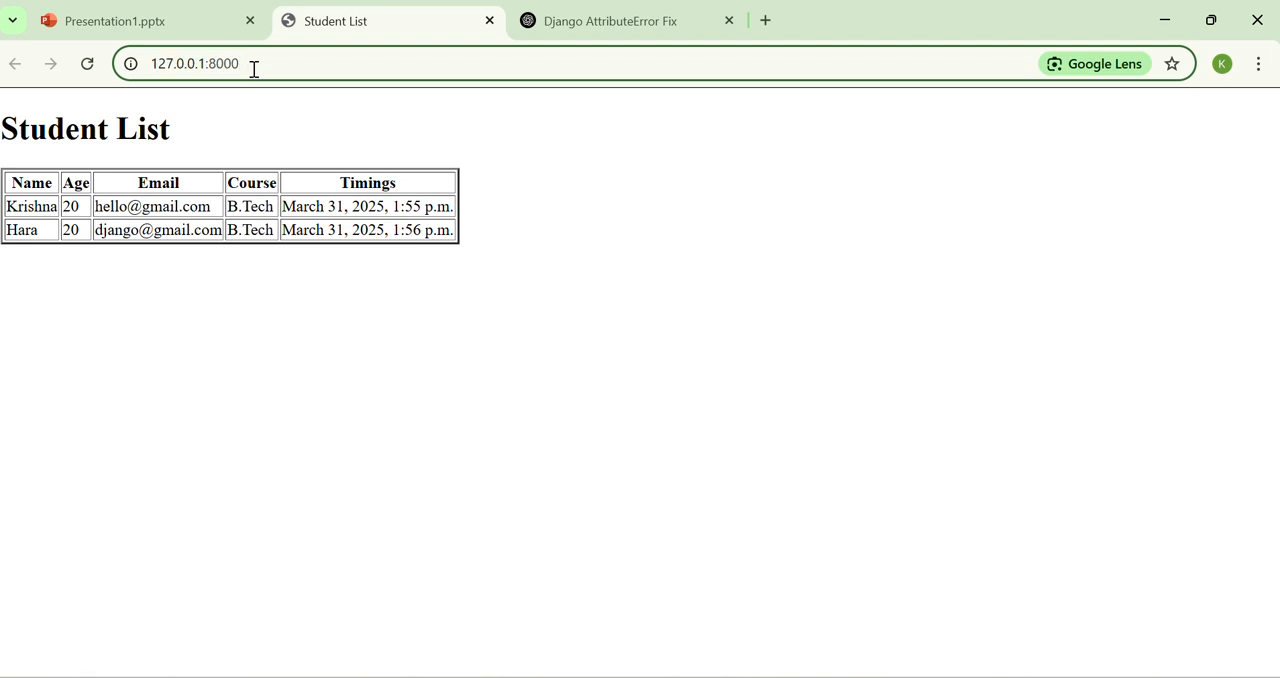
text(/a)
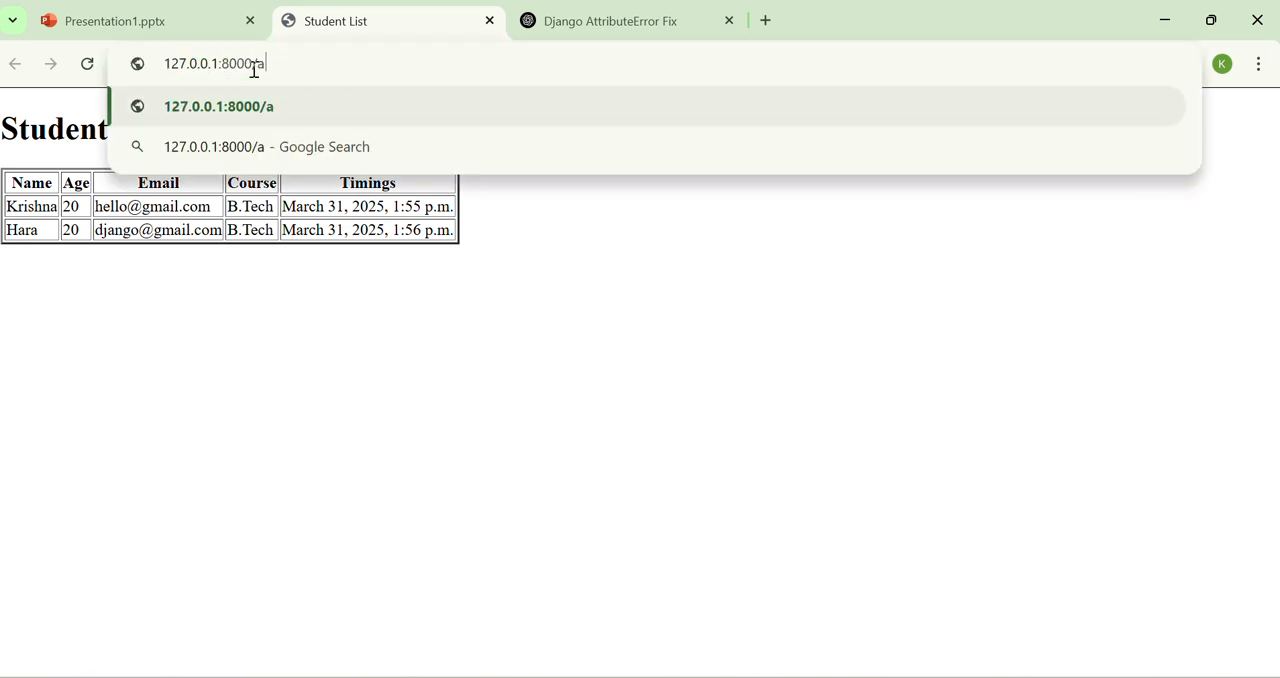
text(dmin/login/?next=/admin/)
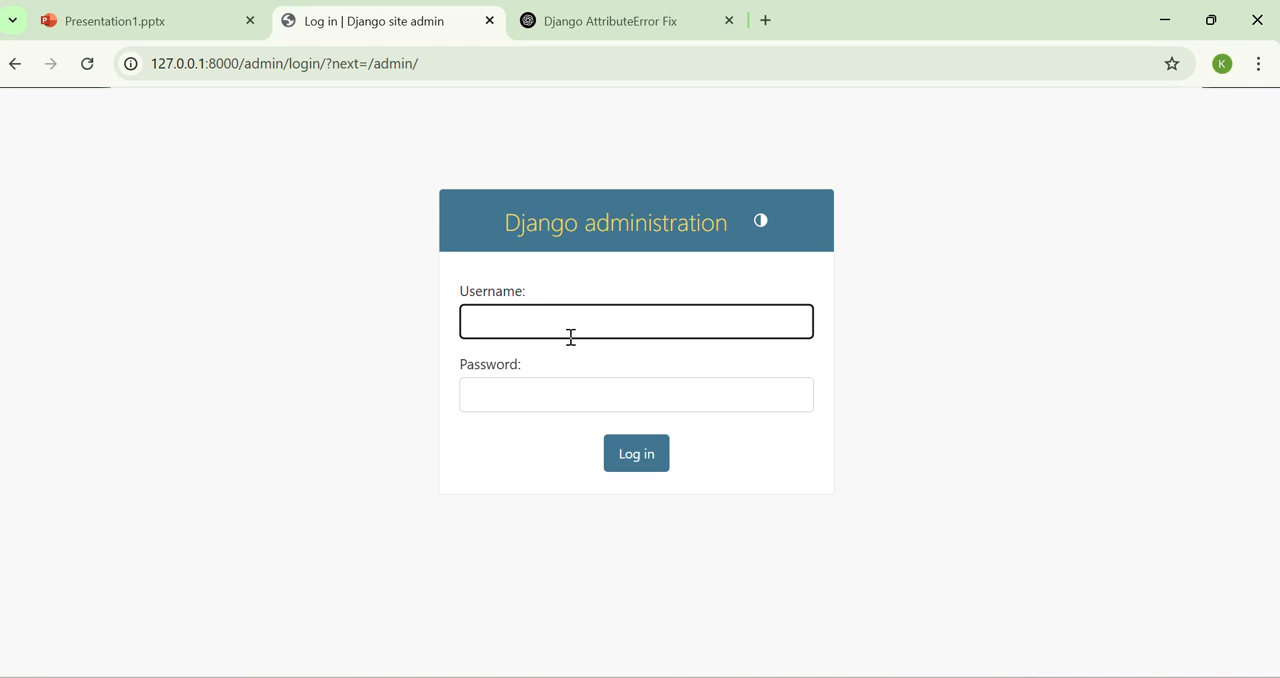
Log in to Django admin as krishna with the superuser password.
click(636, 453)
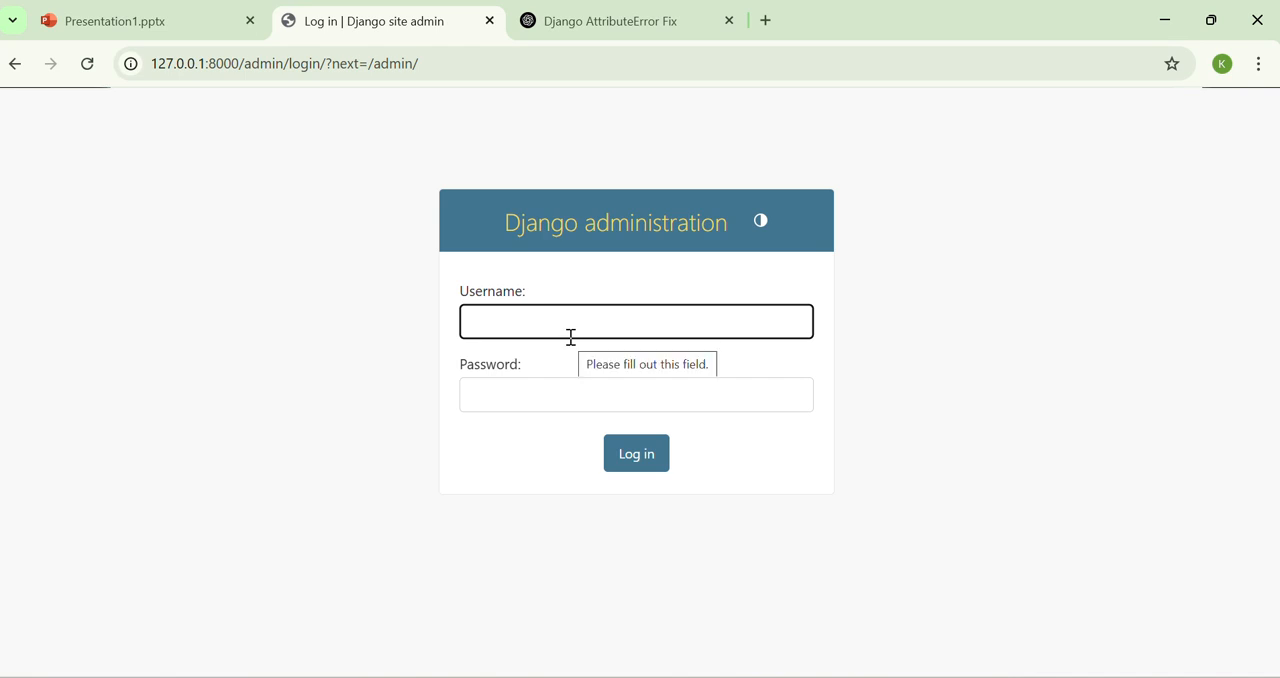
text(krishna)
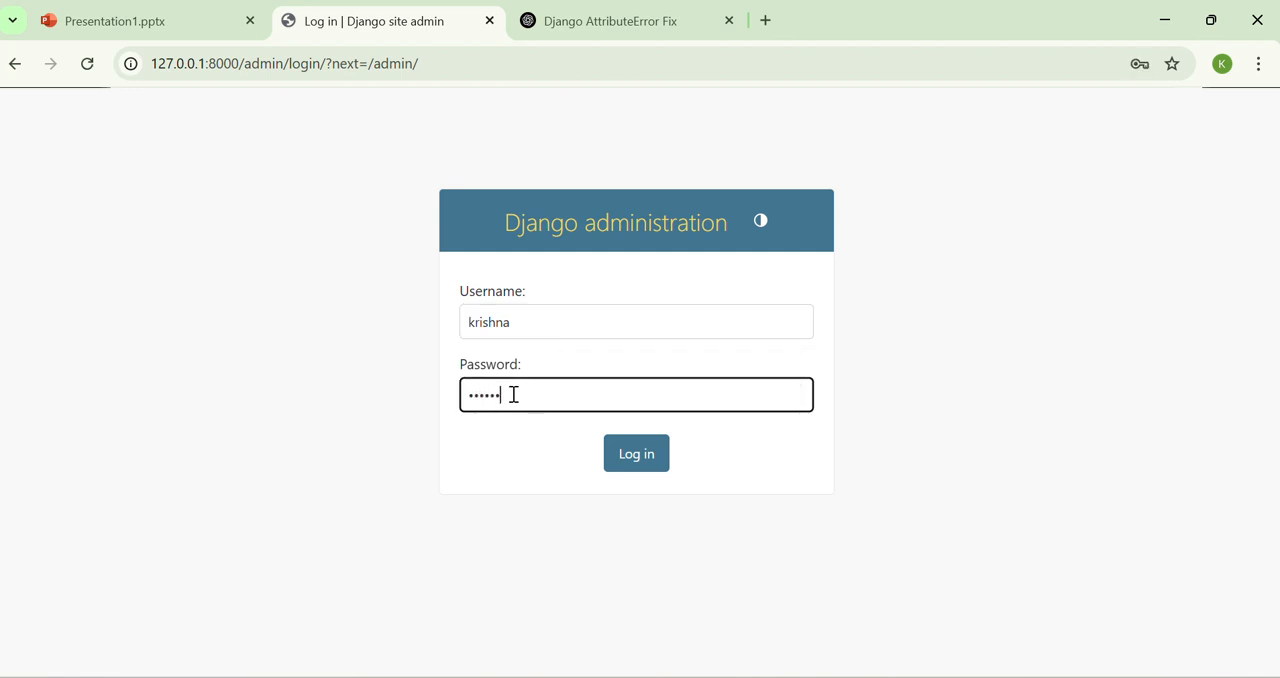
key(ctrl+a)
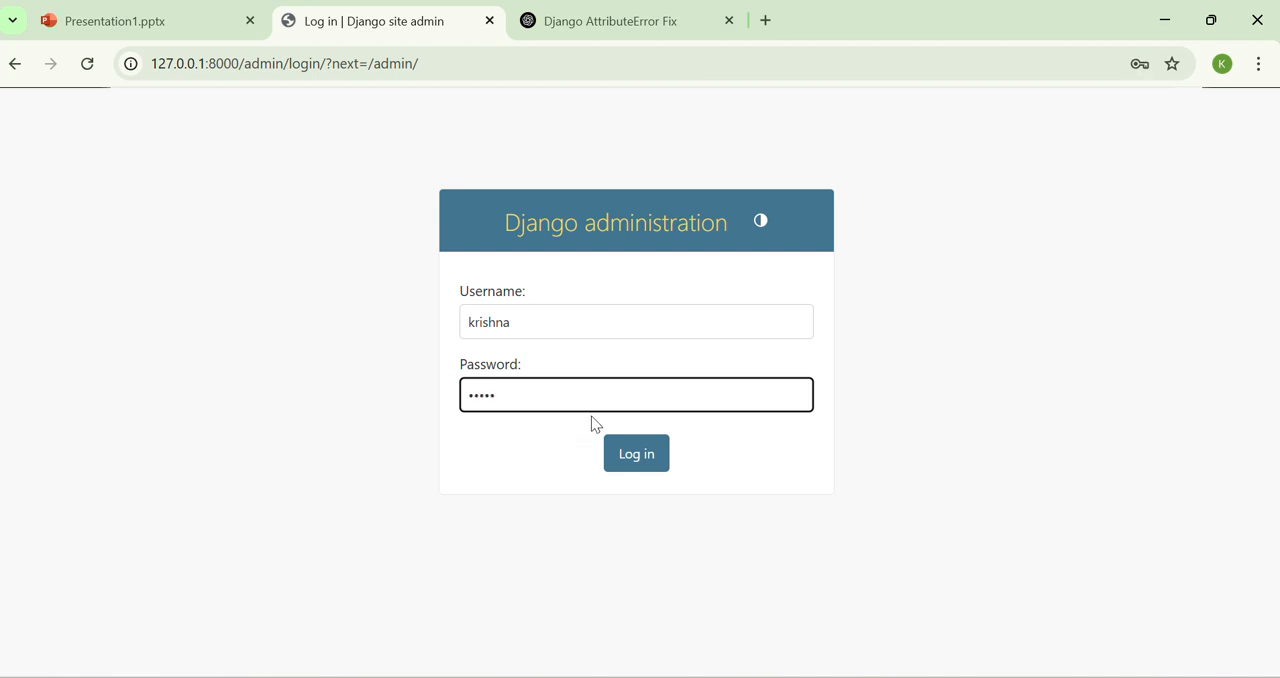
click(636, 453)
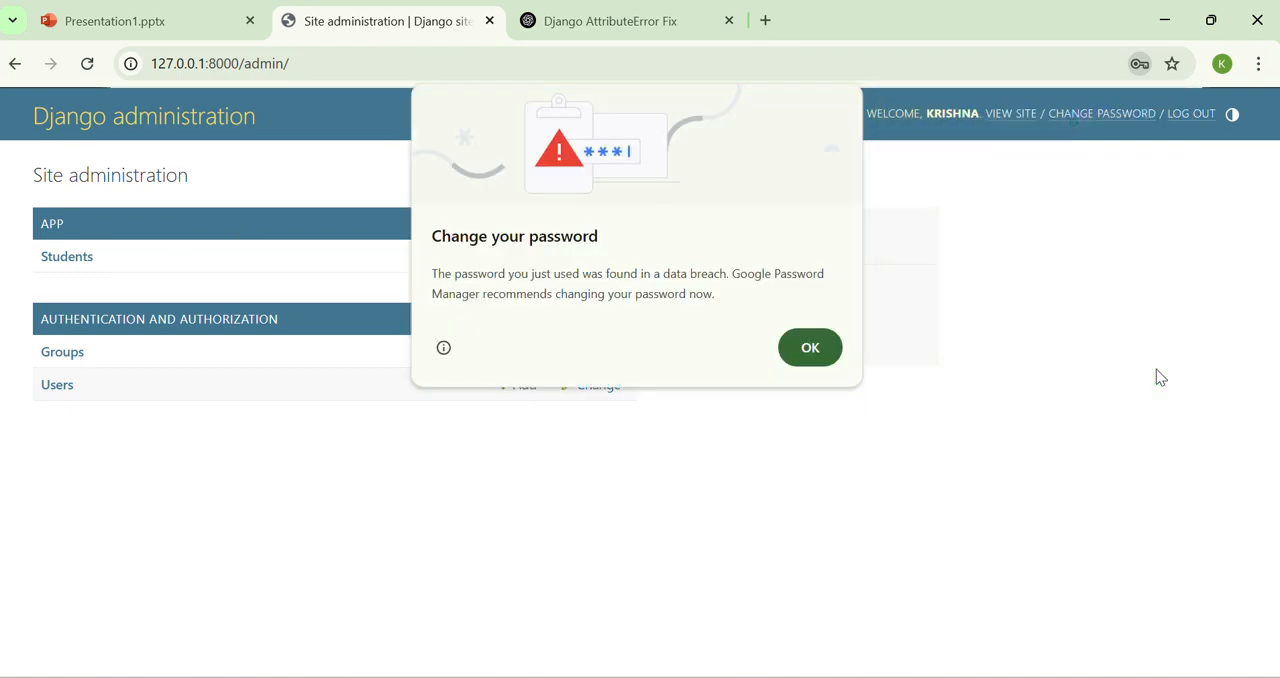
click(810, 347)
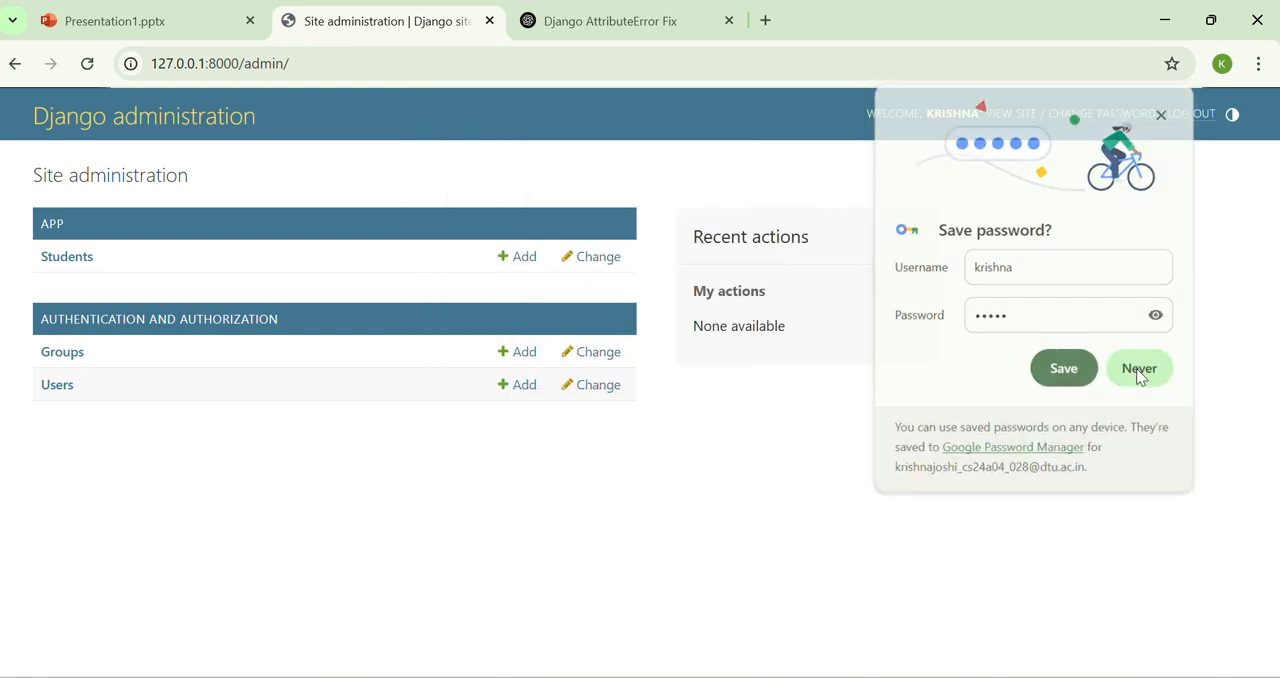
click(1139, 368)
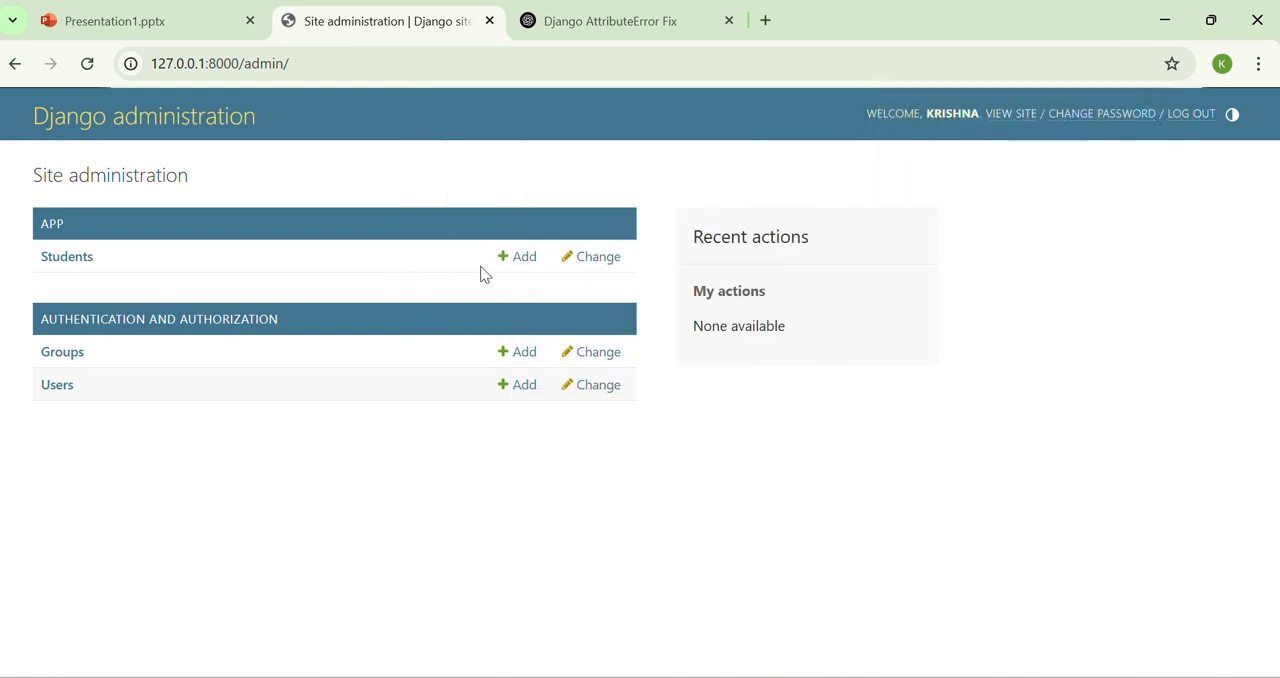
mouse_move(524, 256)
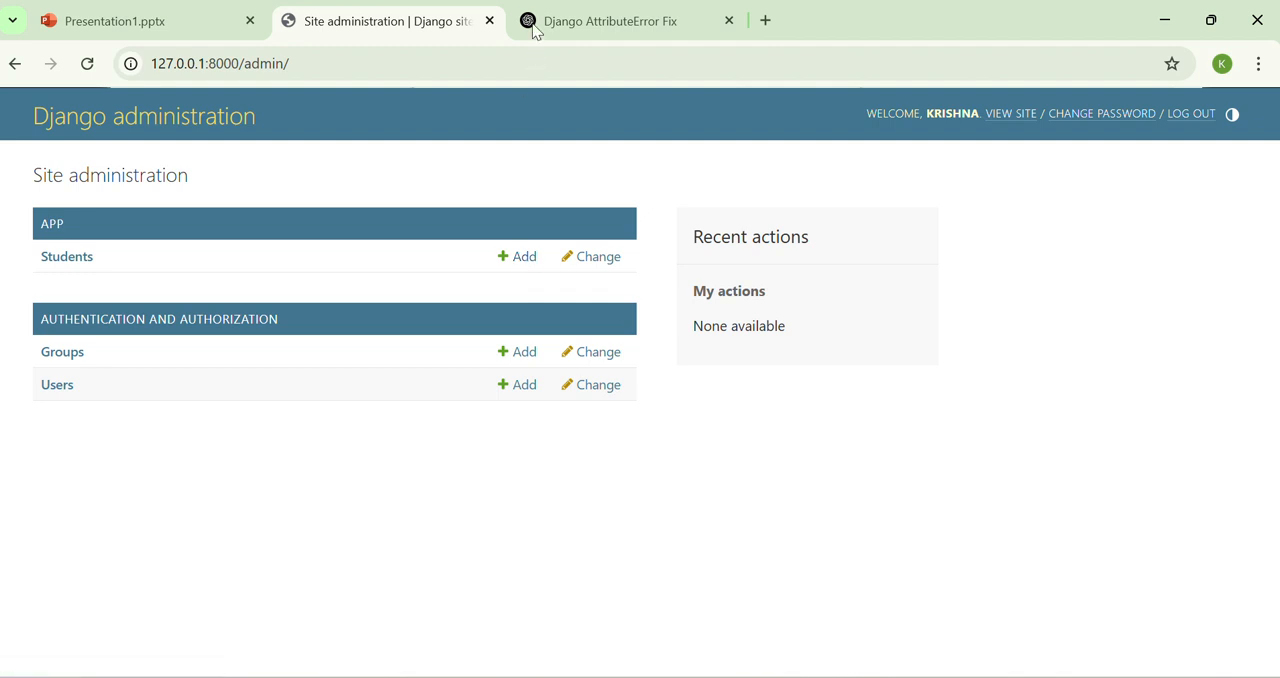
mouse_move(370, 338)
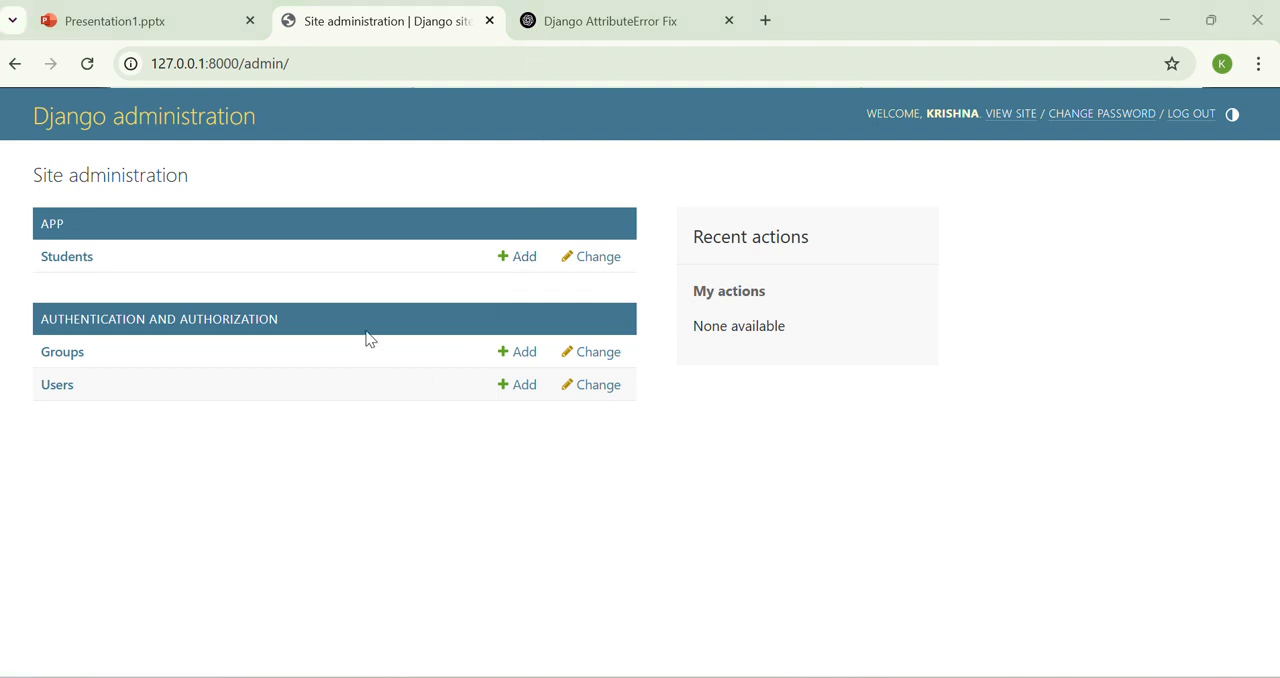
mouse_move(390, 515)
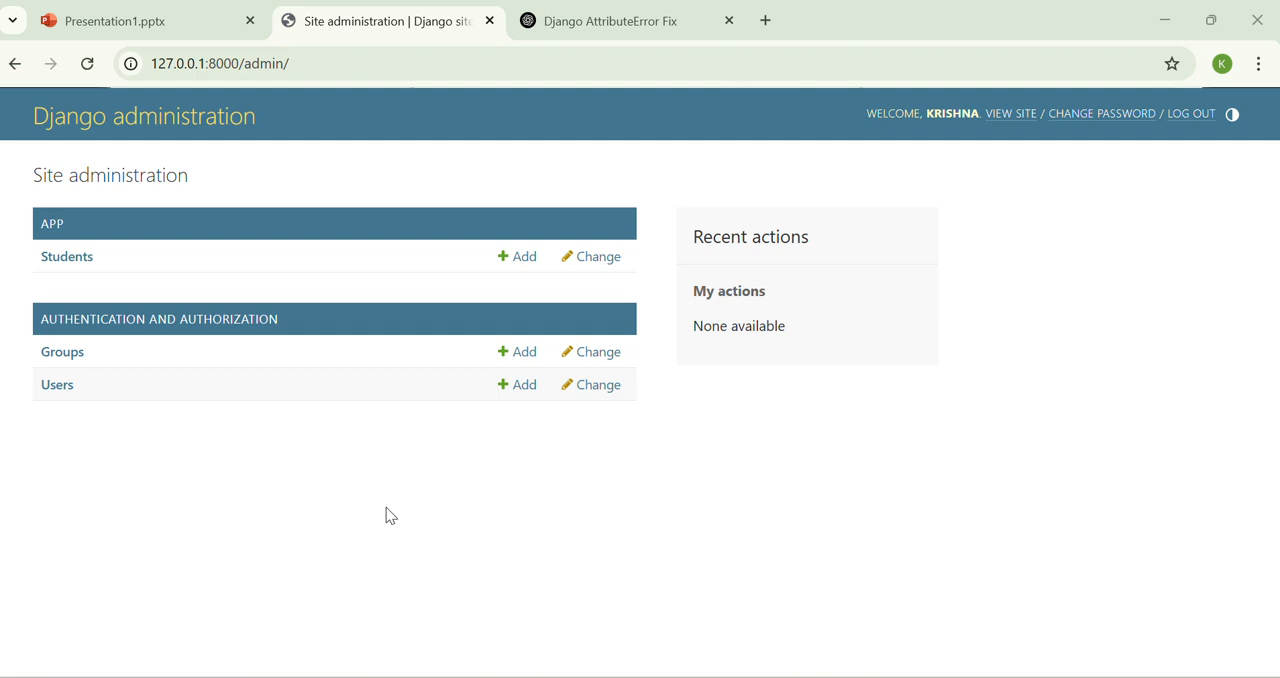
mouse_move(545, 225)
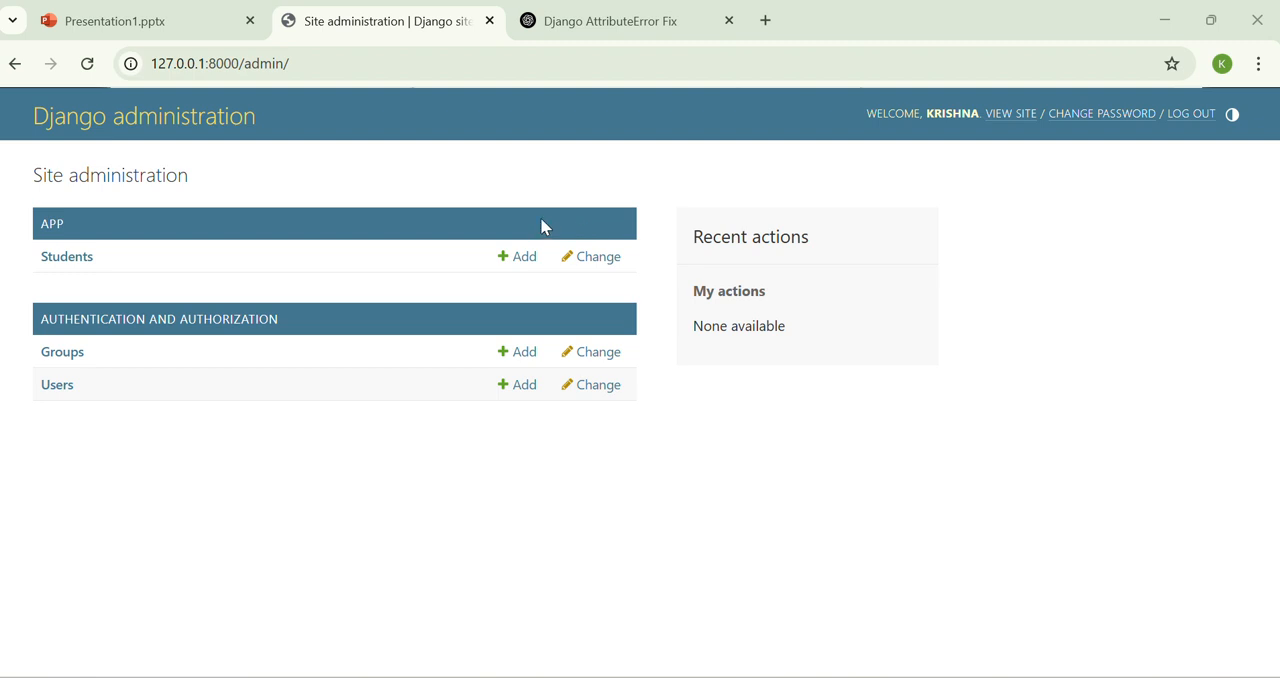
mouse_move(489, 323)
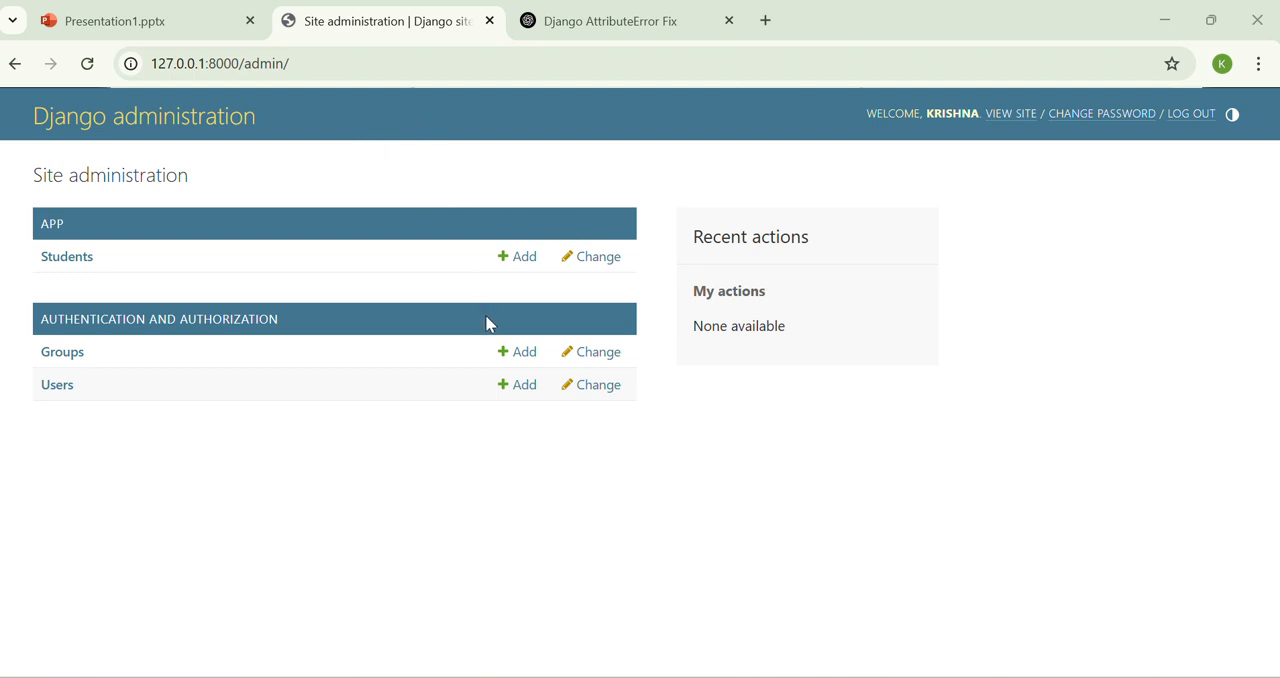
mouse_move(230, 236)
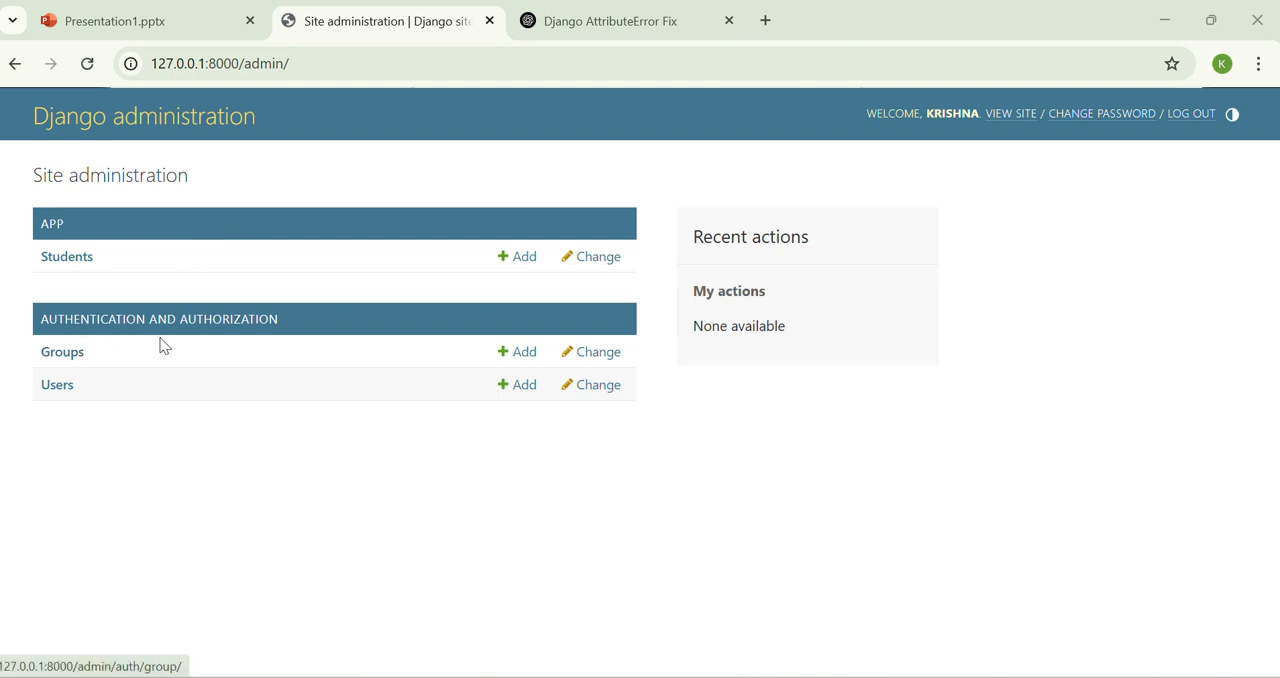
mouse_move(306, 404)
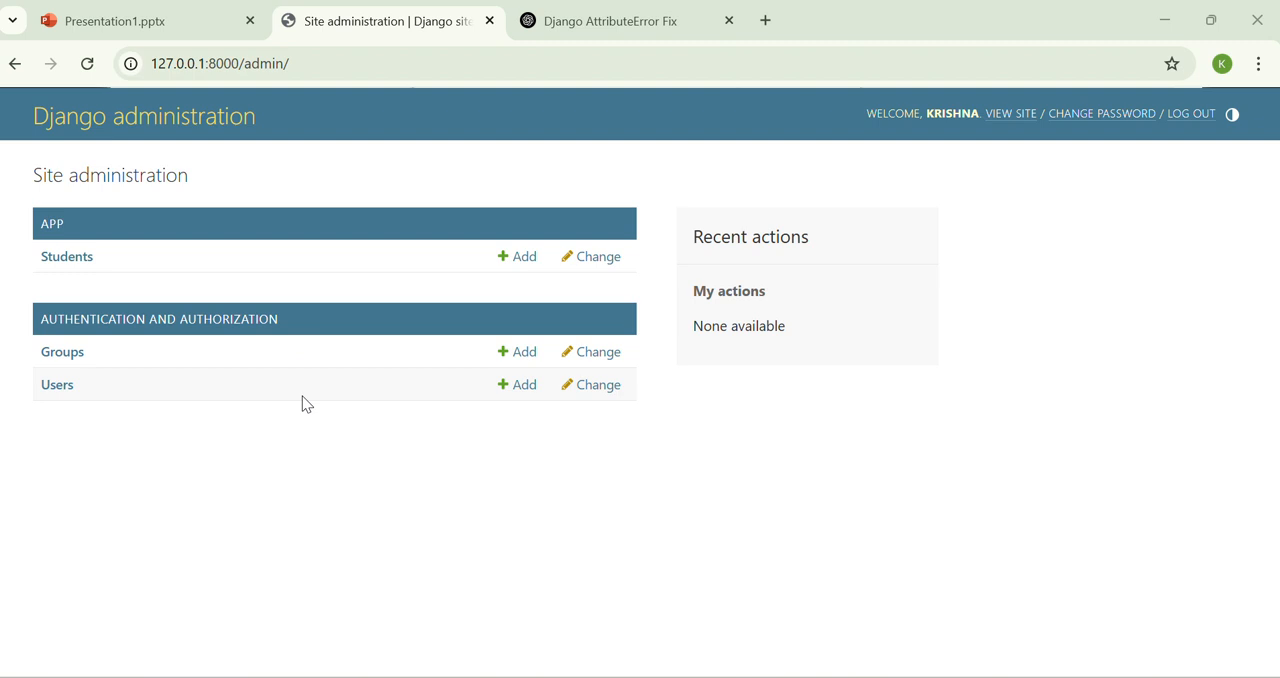
mouse_move(343, 431)
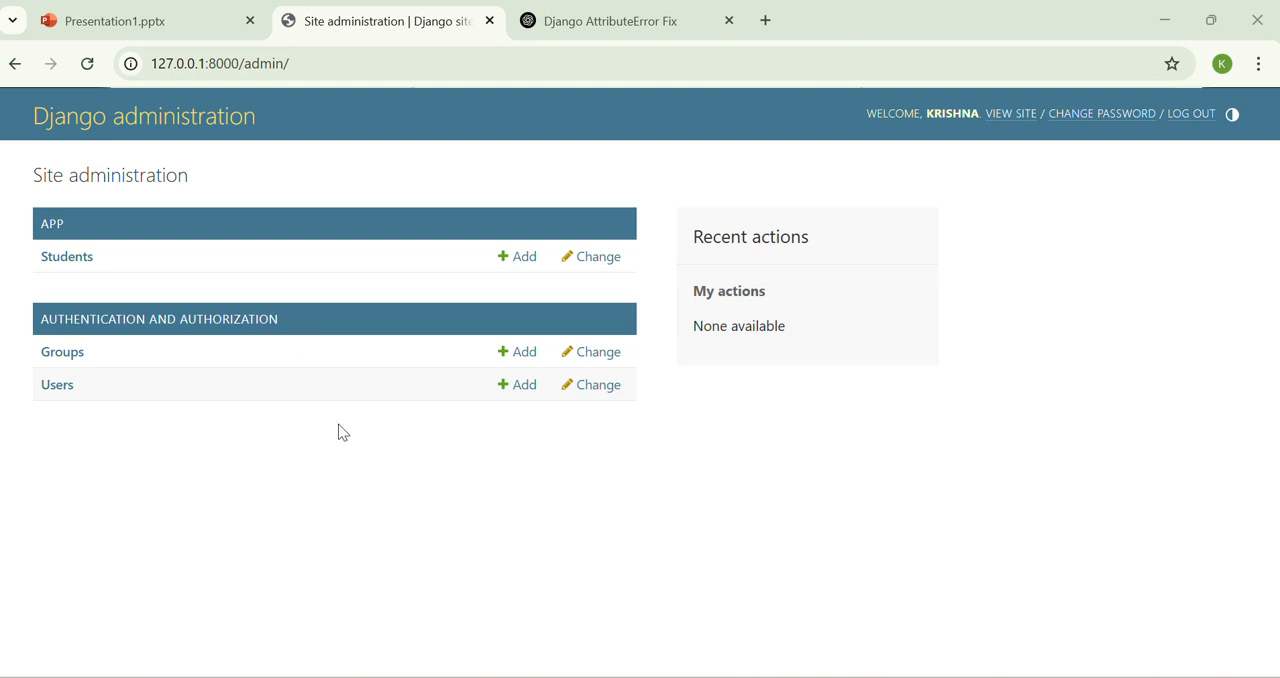
mouse_move(525, 345)
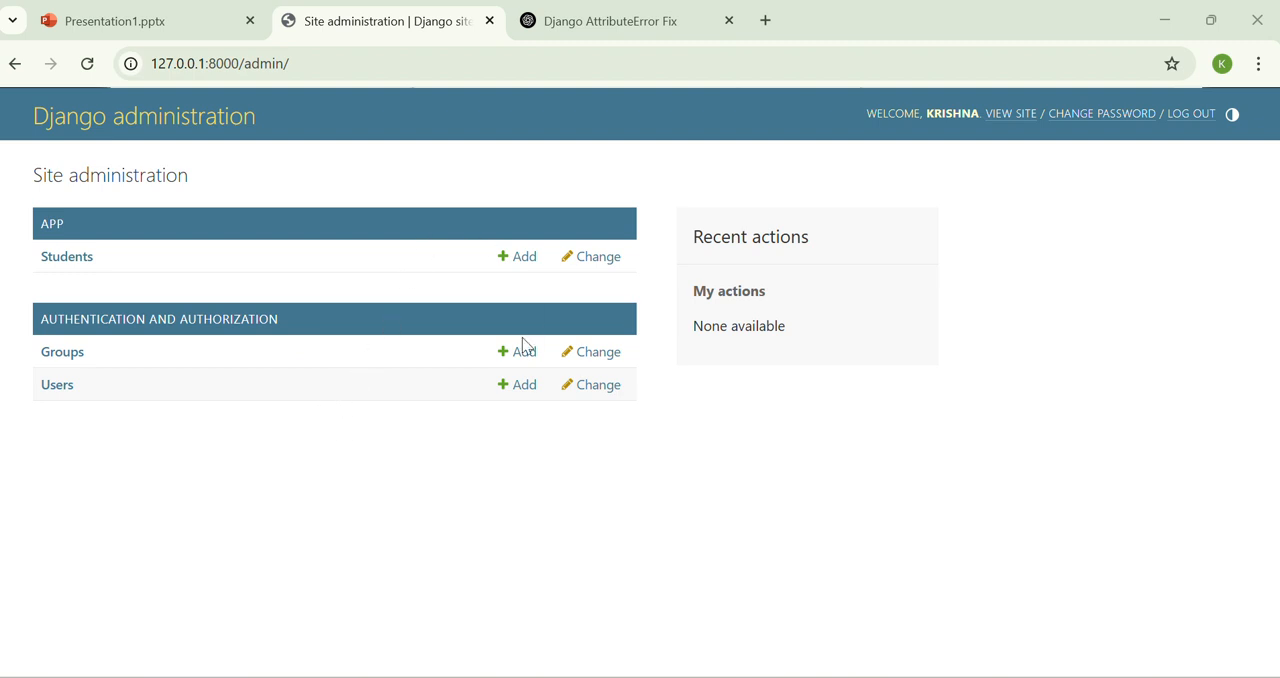
mouse_move(477, 332)
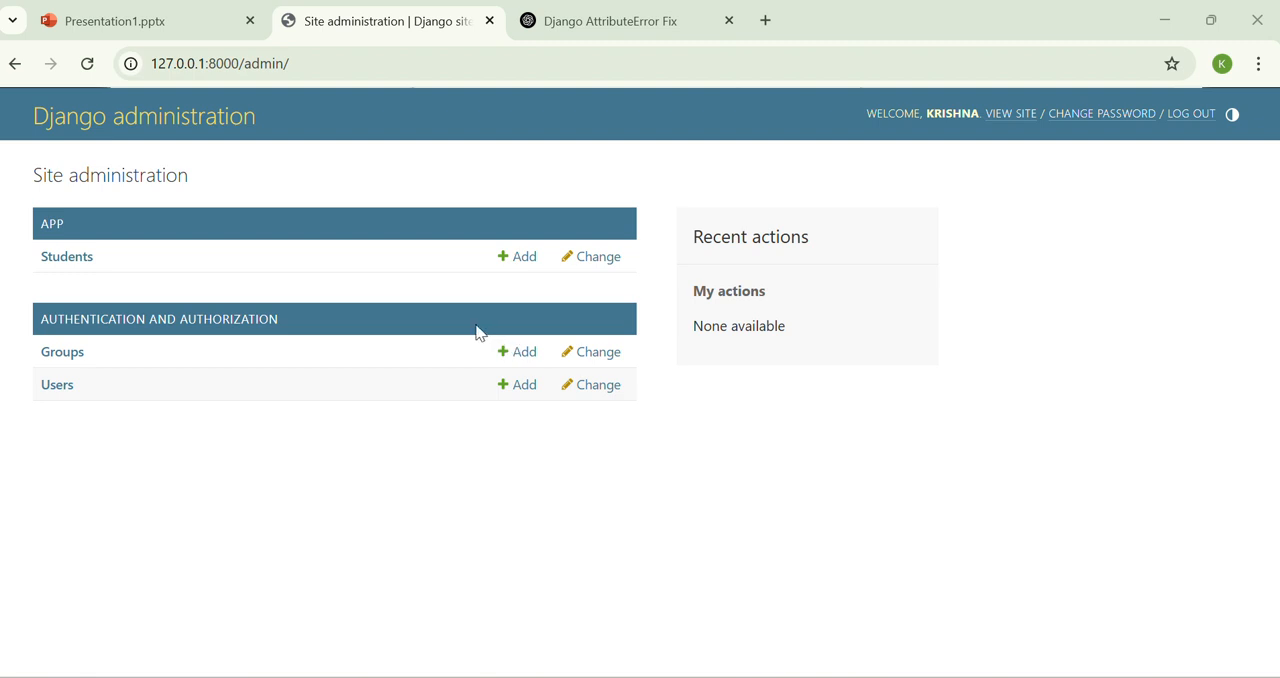
mouse_move(498, 302)
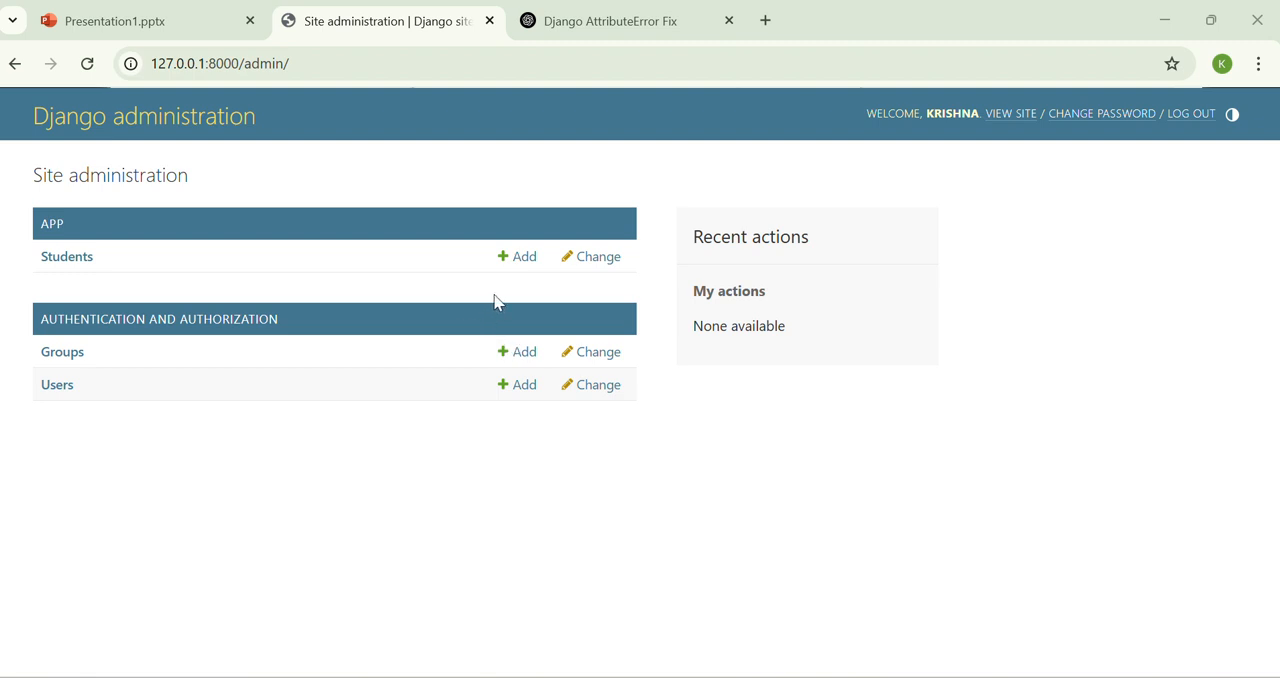
mouse_move(513, 253)
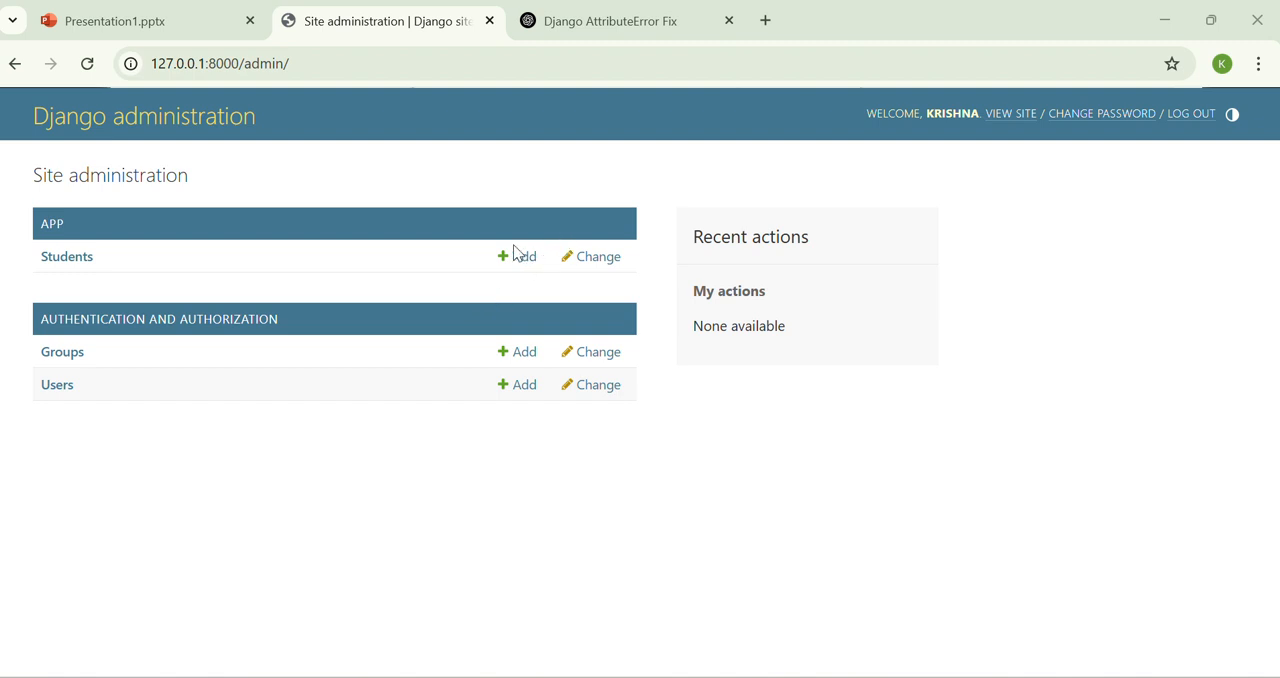
Open the Add student form and enter name Daniel and age 25.
click(517, 256)
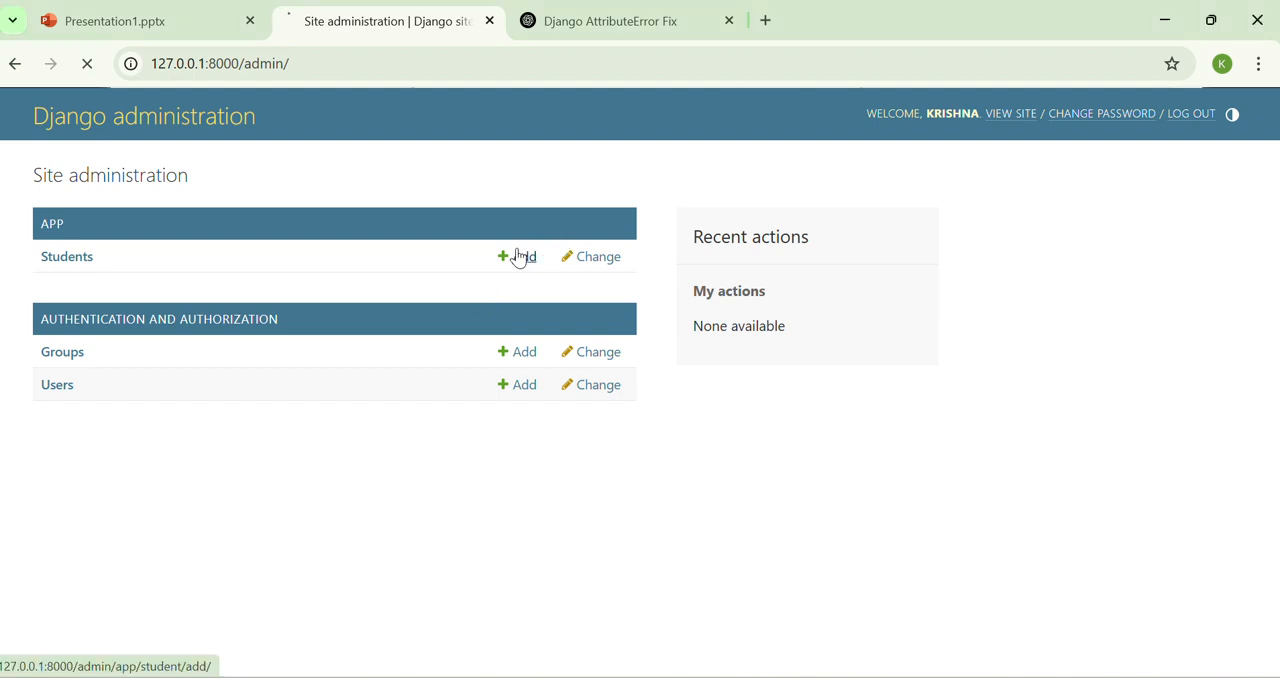
click(516, 256)
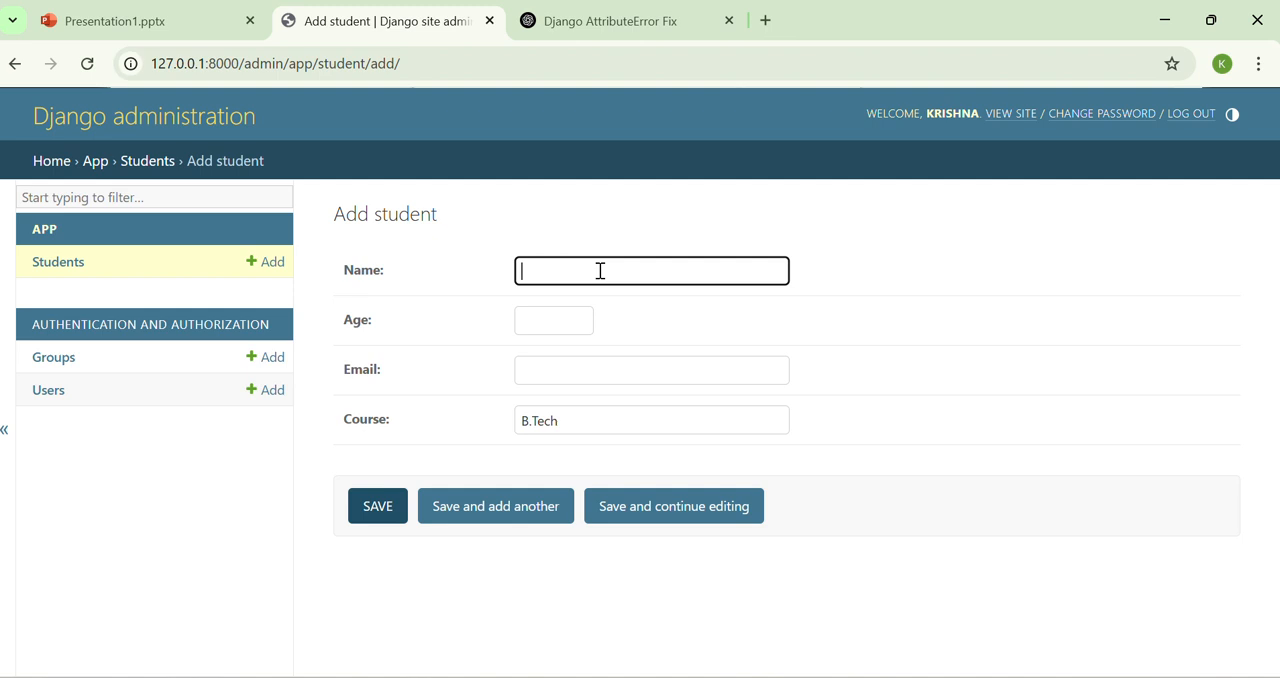
text(Daniel)
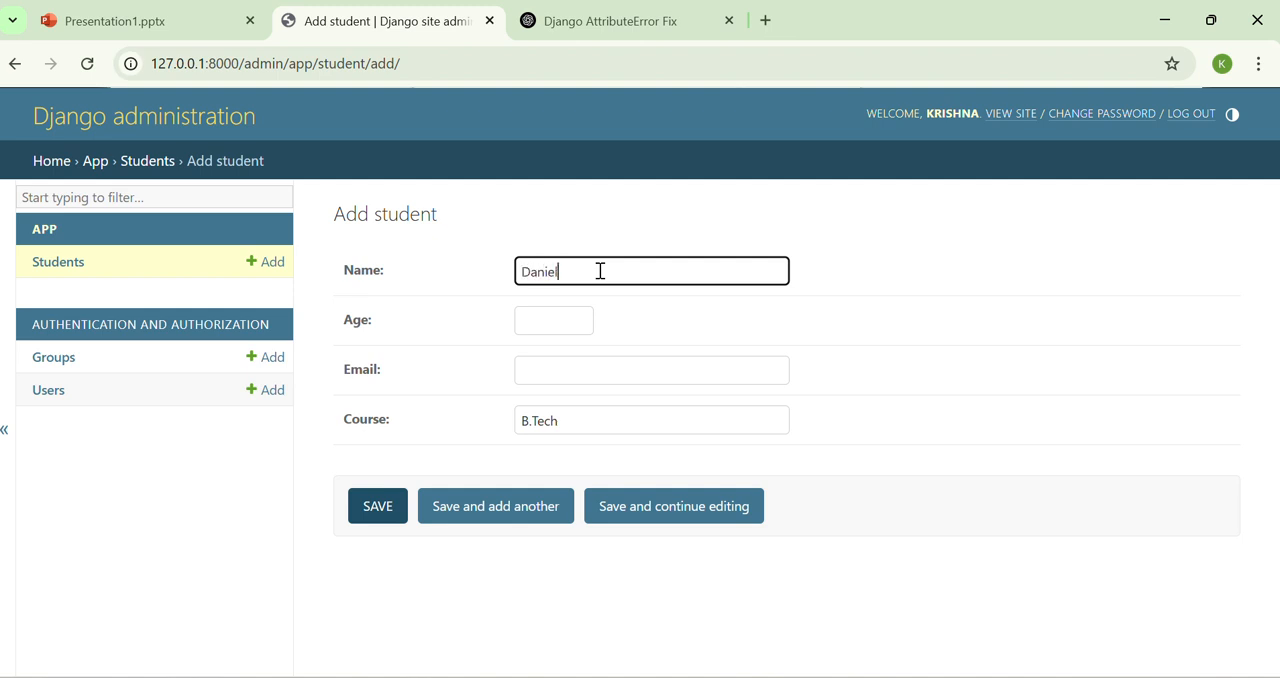
click(553, 319)
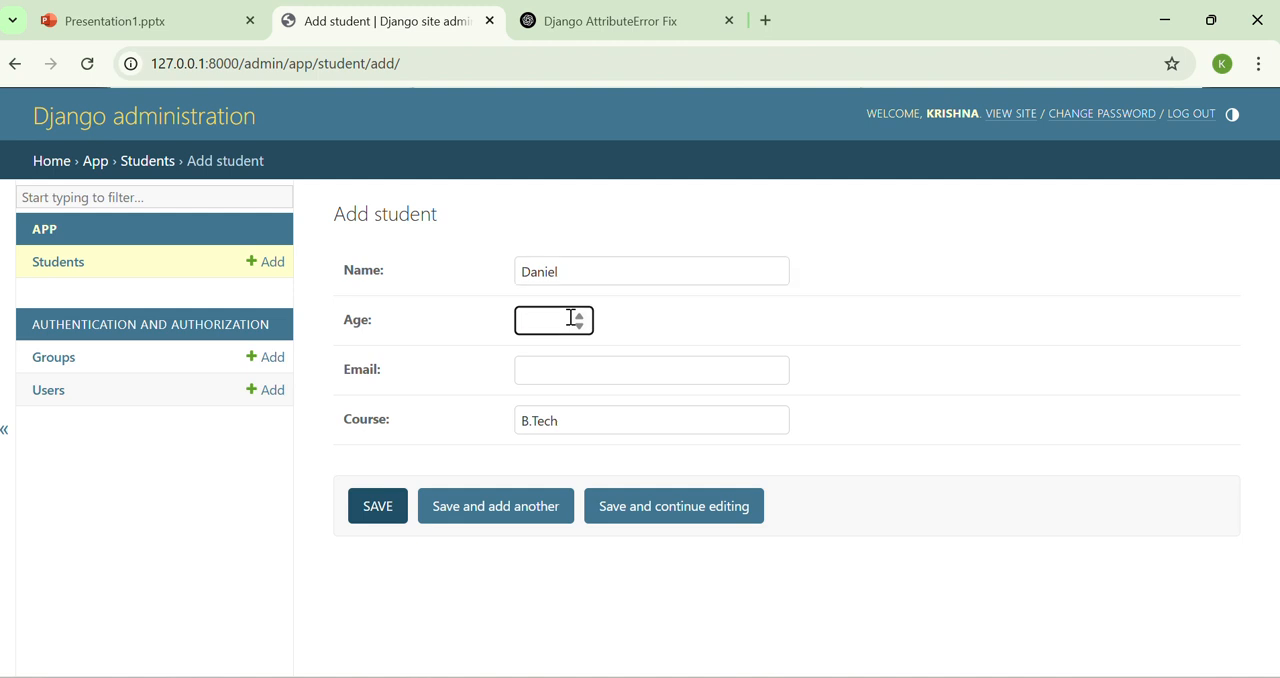
text(9)
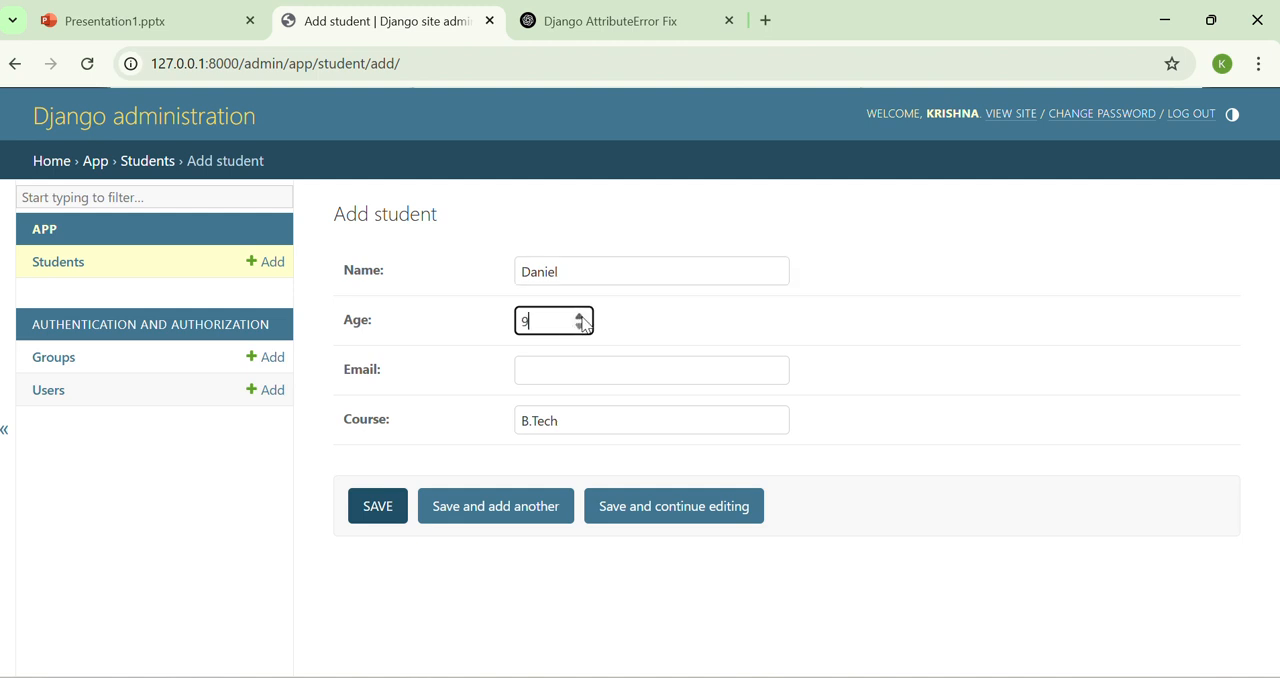
text(23)
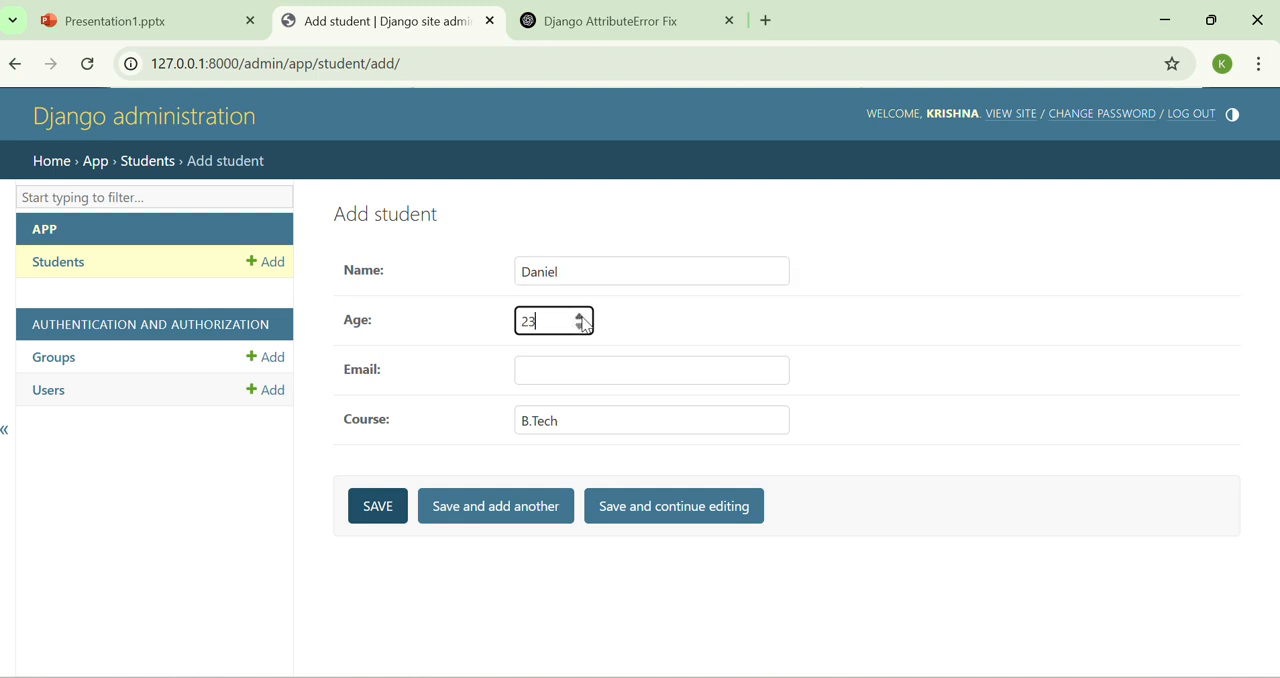
Enter Daniel's Gmail address and change the course from B.Tech to B.Sc.
click(651, 369)
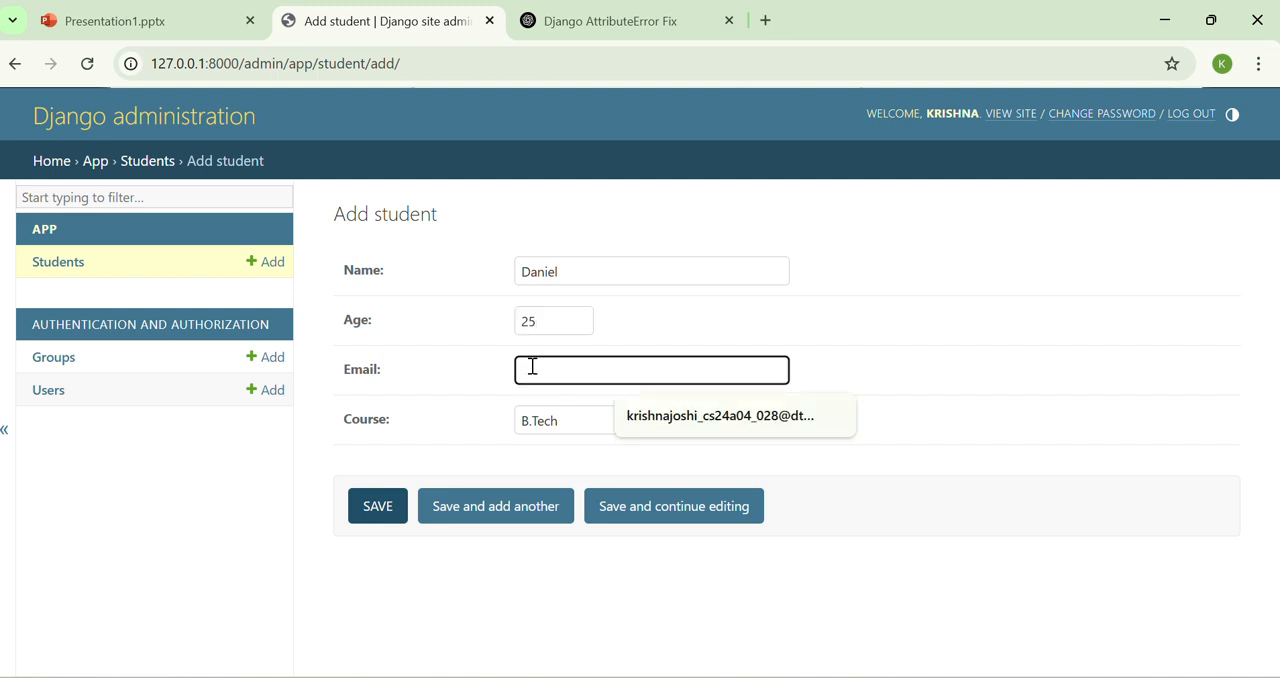
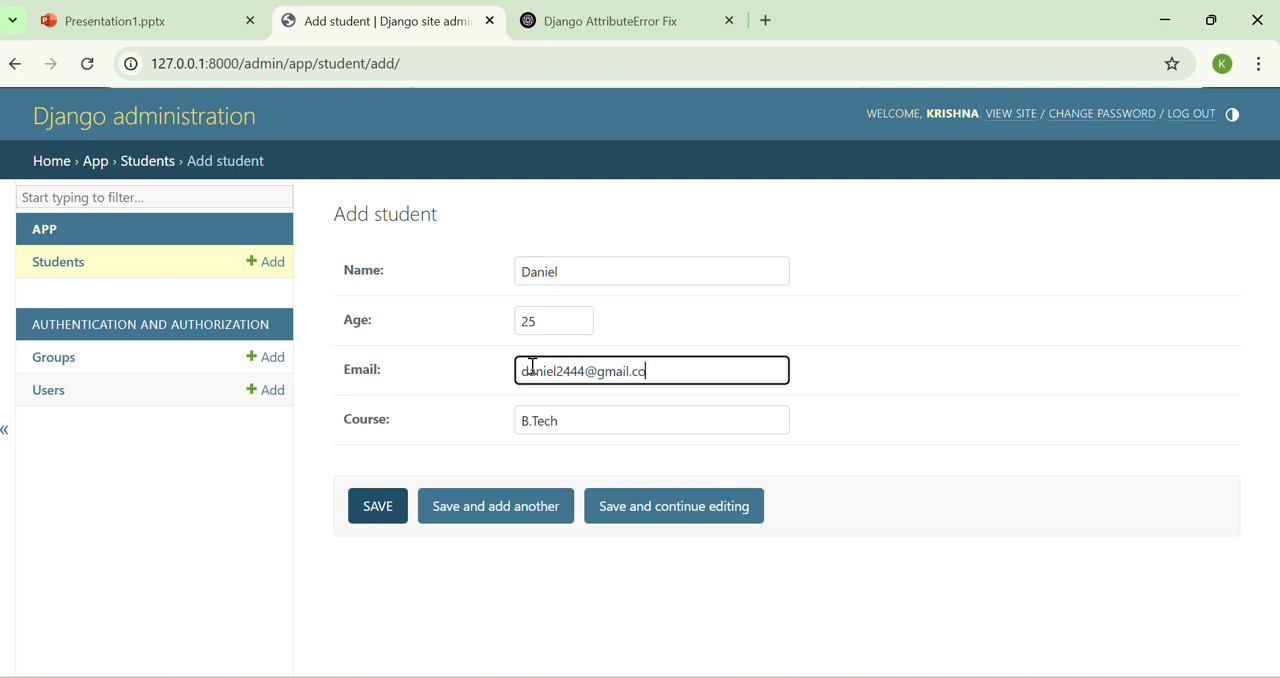
click(650, 420)
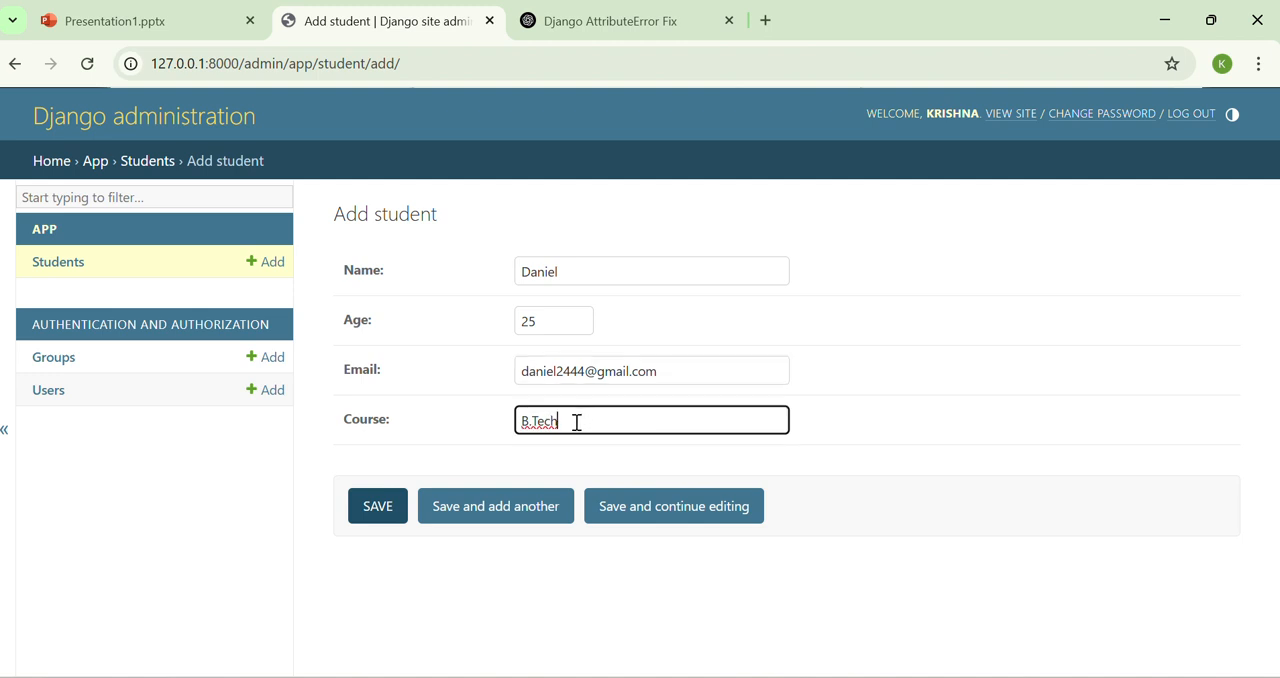
key(Backspace)
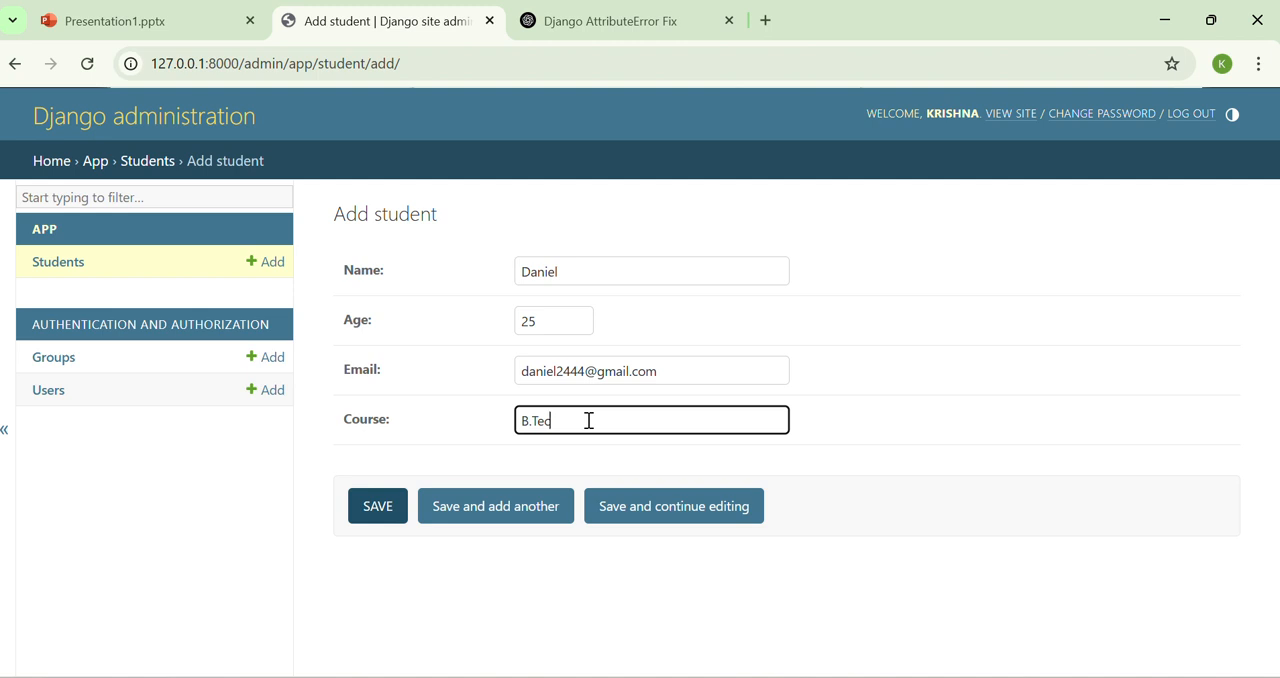
text(B.Sc)
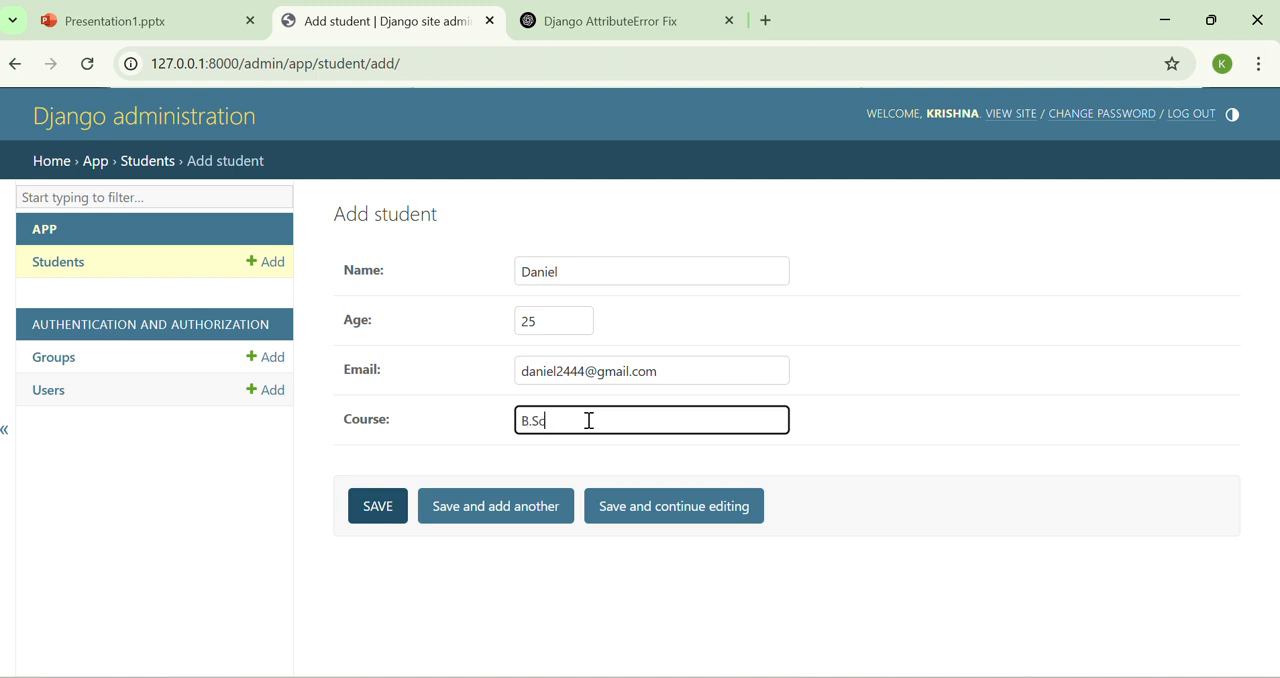
mouse_move(675, 530)
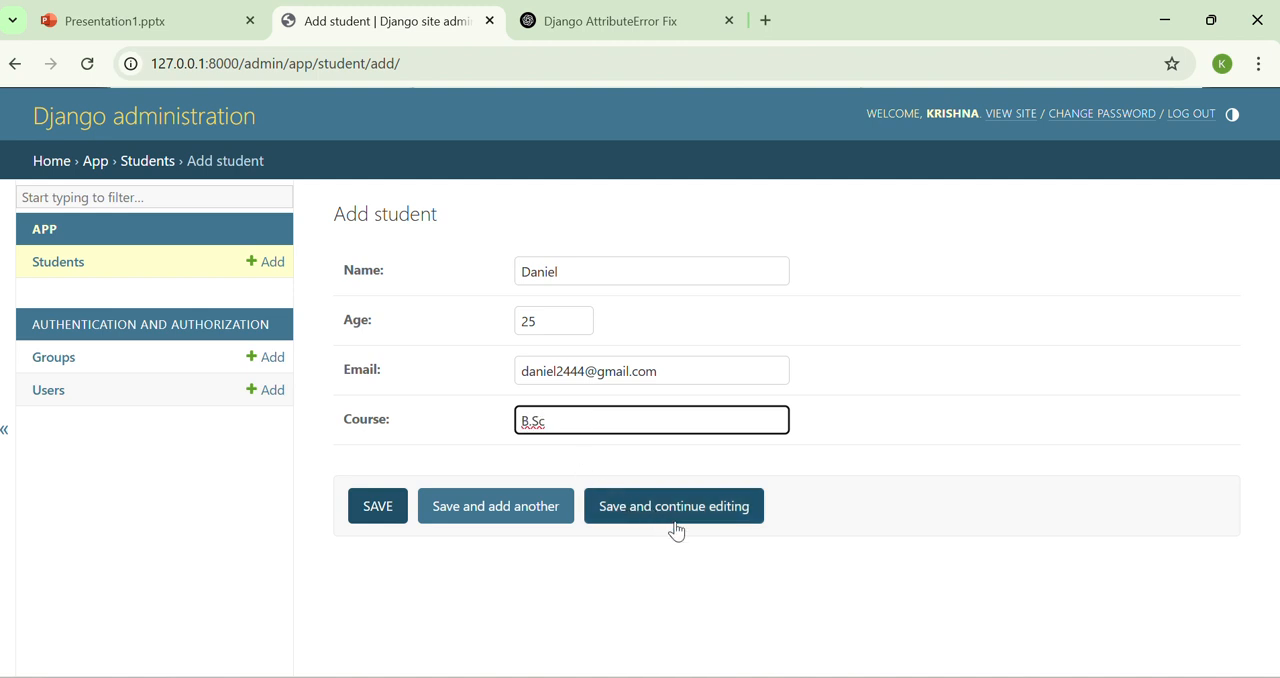
mouse_move(377, 505)
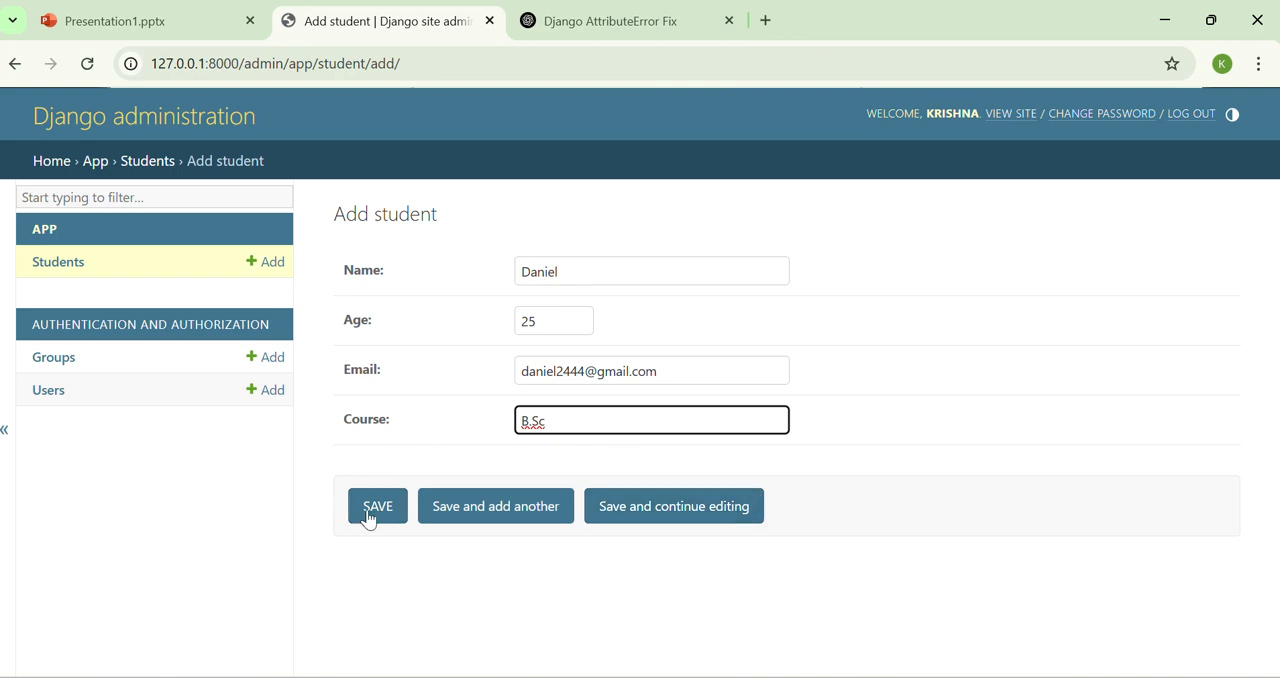
Save Daniel, then delete Hara using 'Delete selected students' and confirm.
click(377, 505)
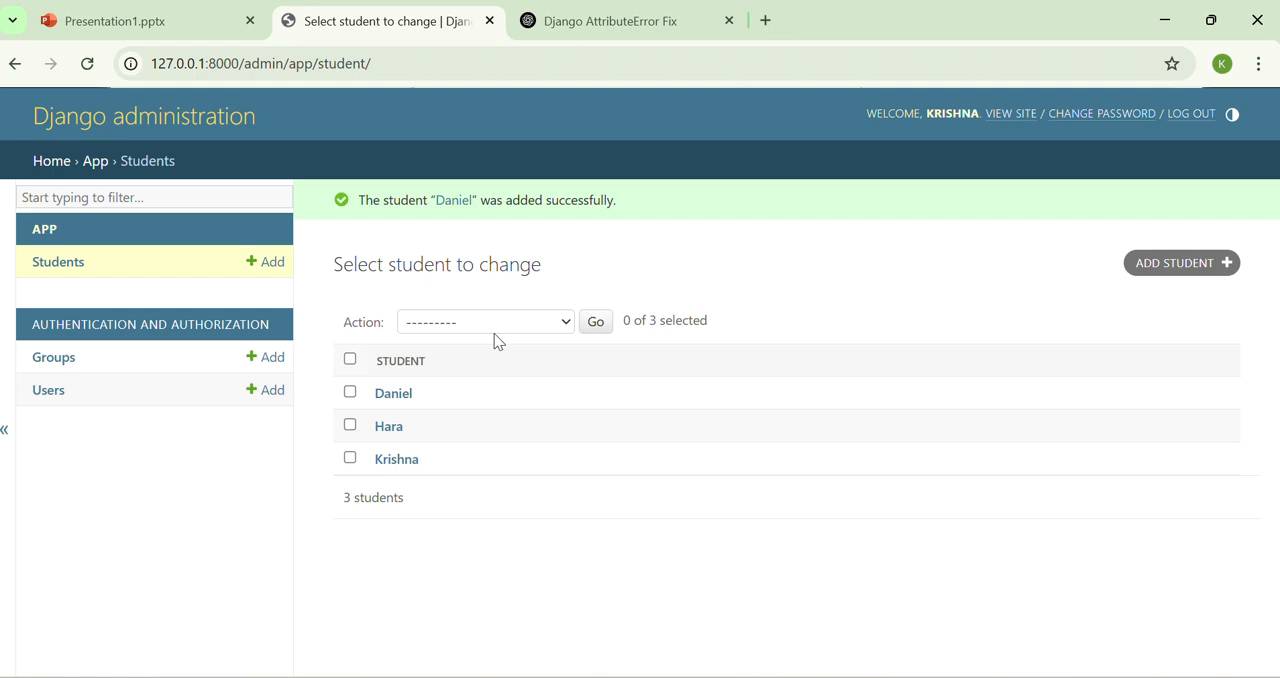
mouse_move(393, 448)
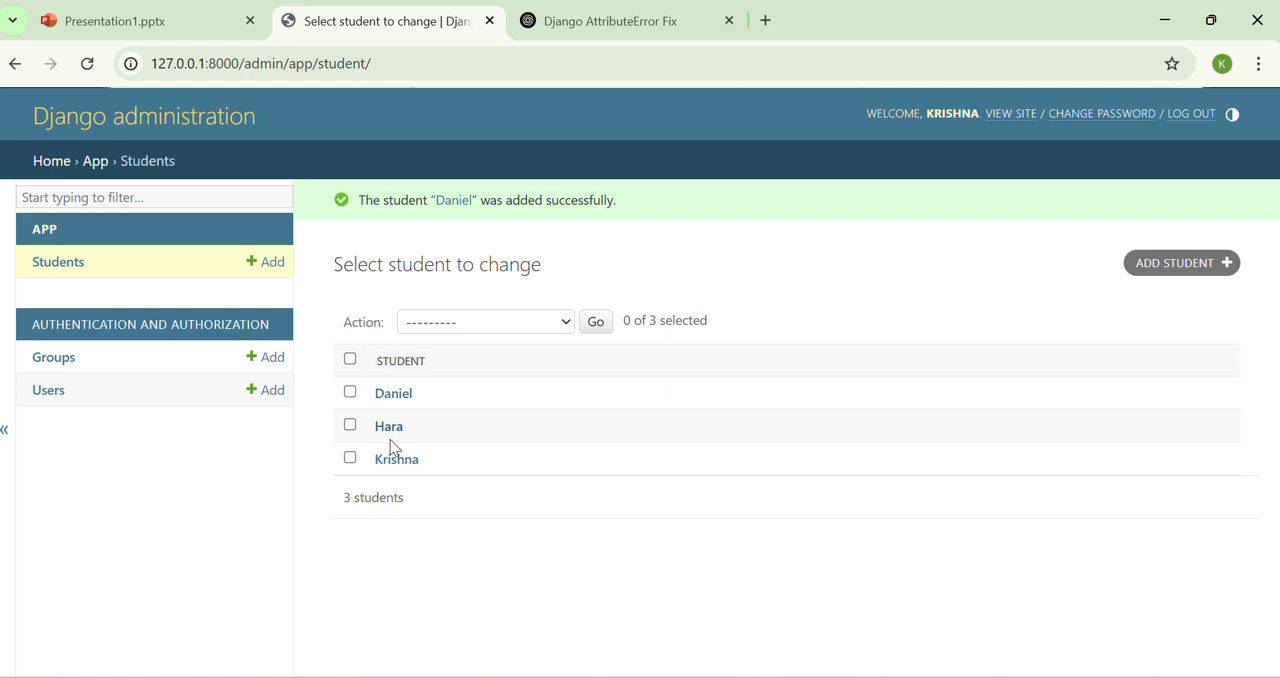
mouse_move(417, 437)
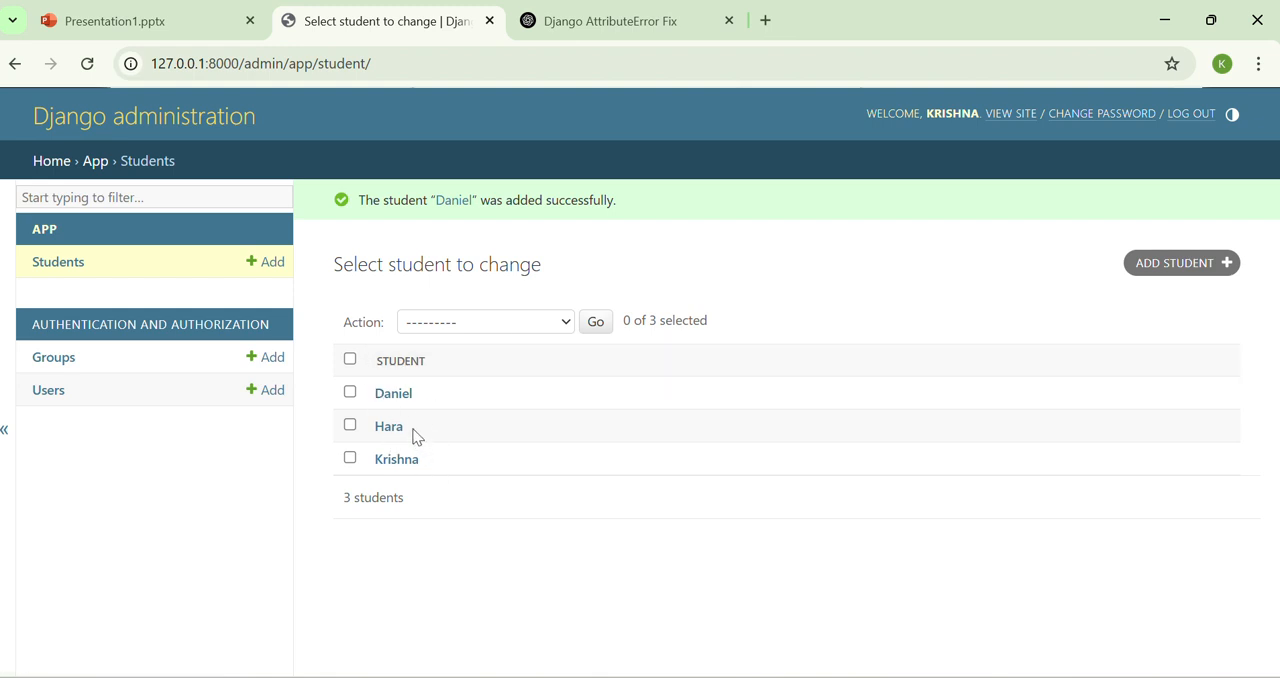
mouse_move(520, 334)
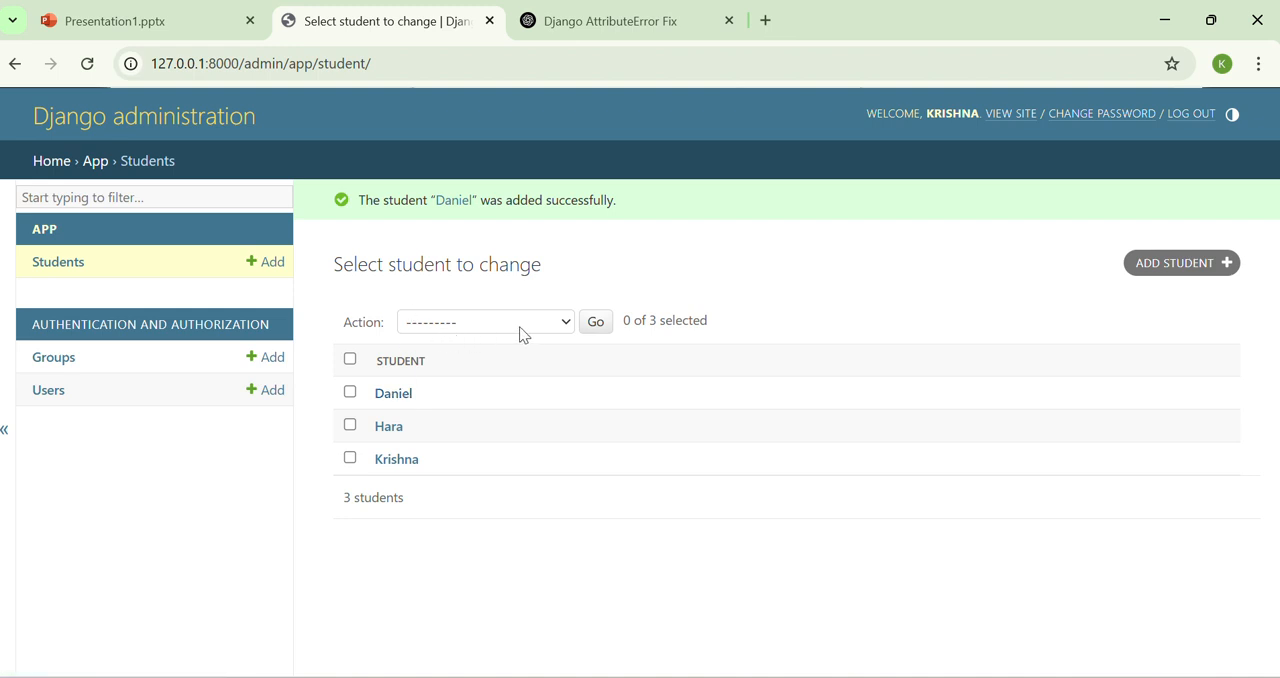
click(485, 321)
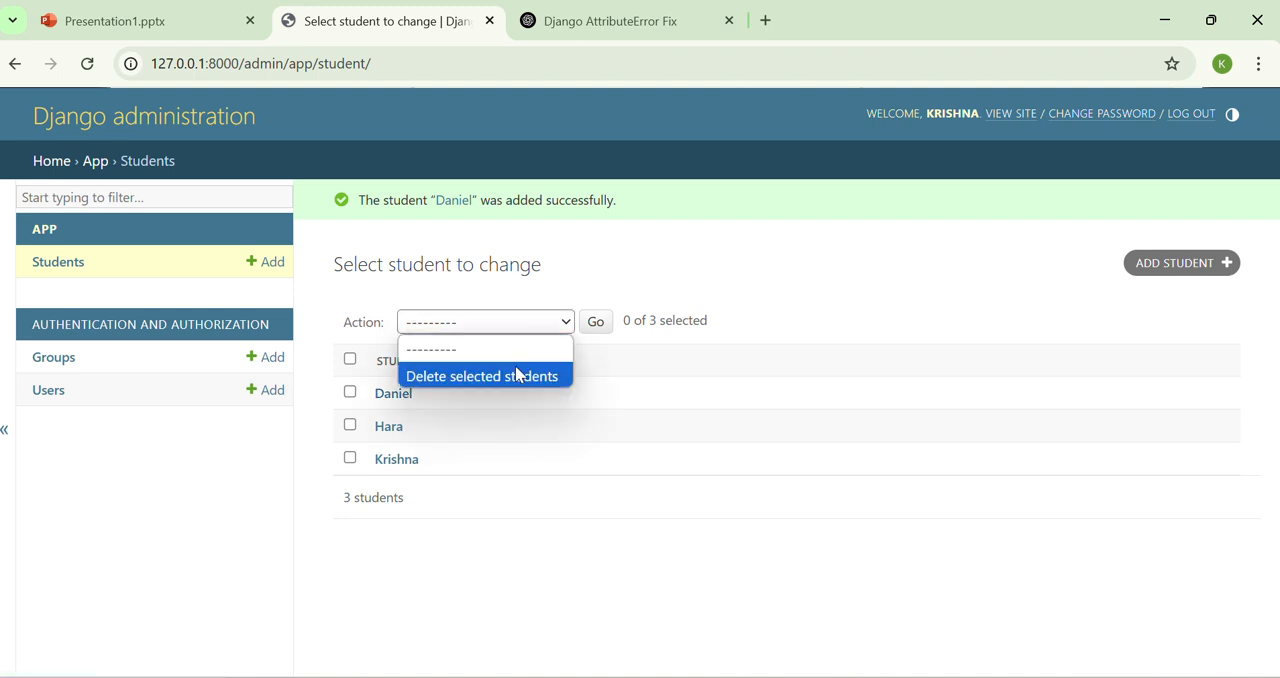
click(482, 375)
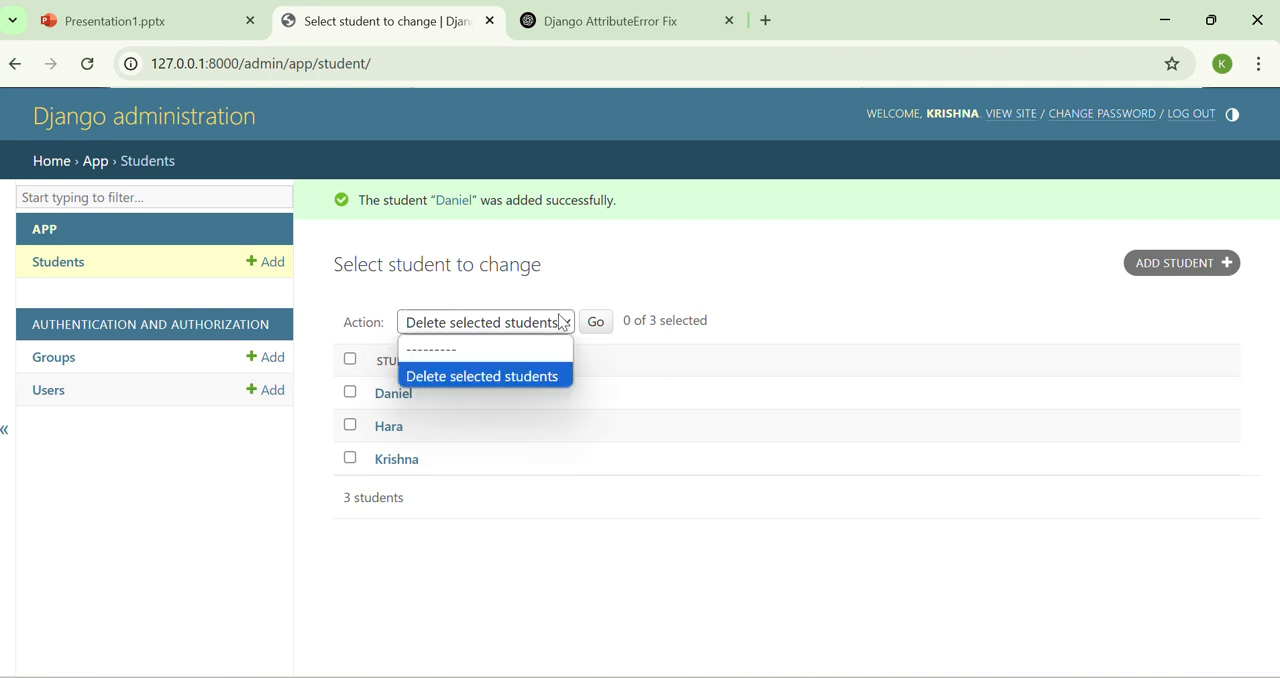
mouse_move(349, 418)
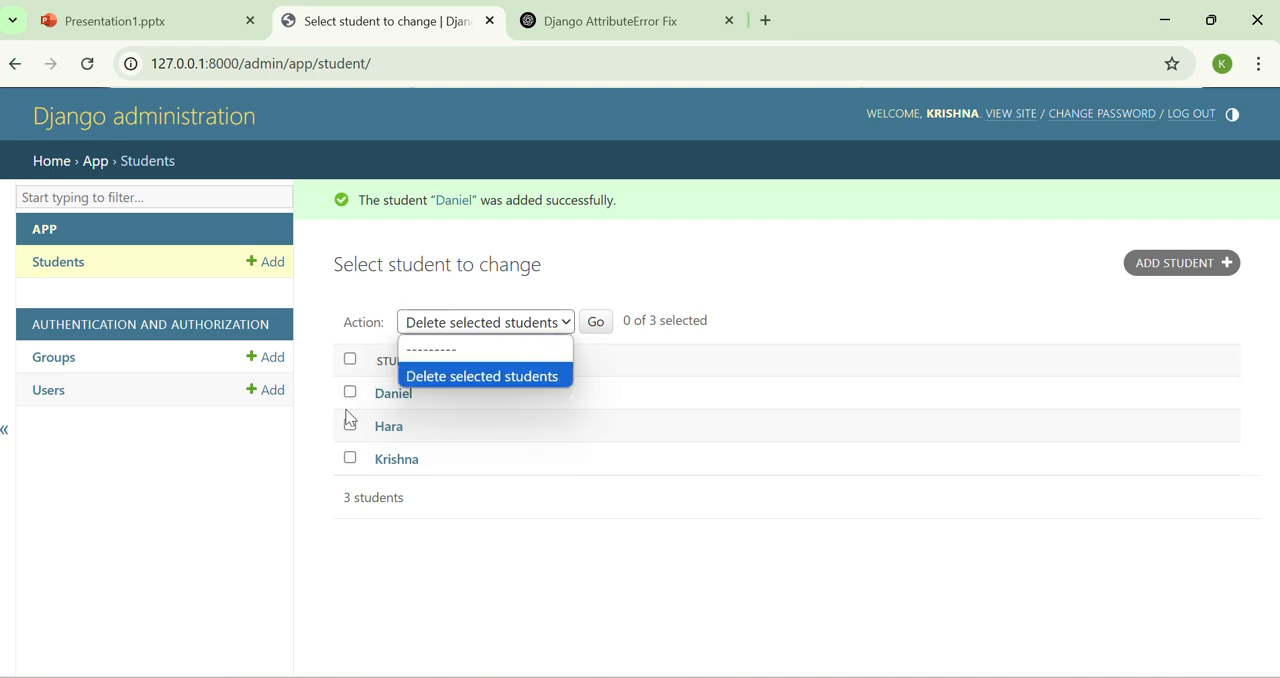
click(350, 425)
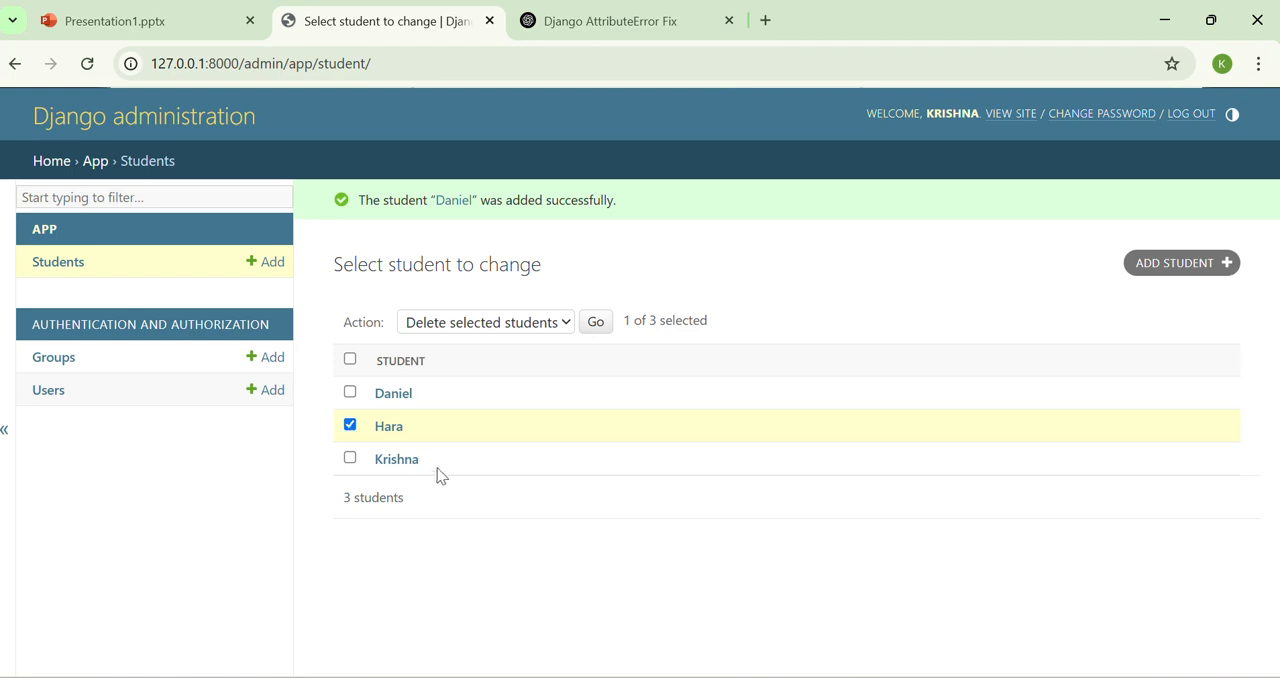
click(595, 321)
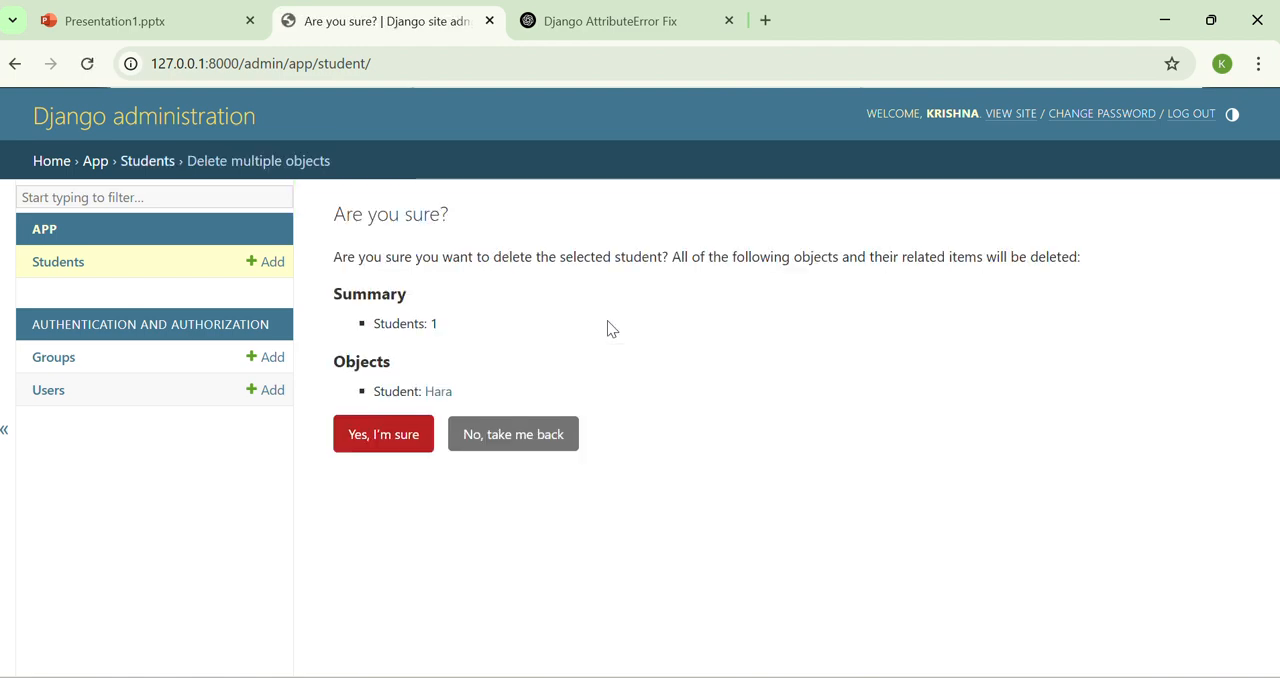
mouse_move(383, 434)
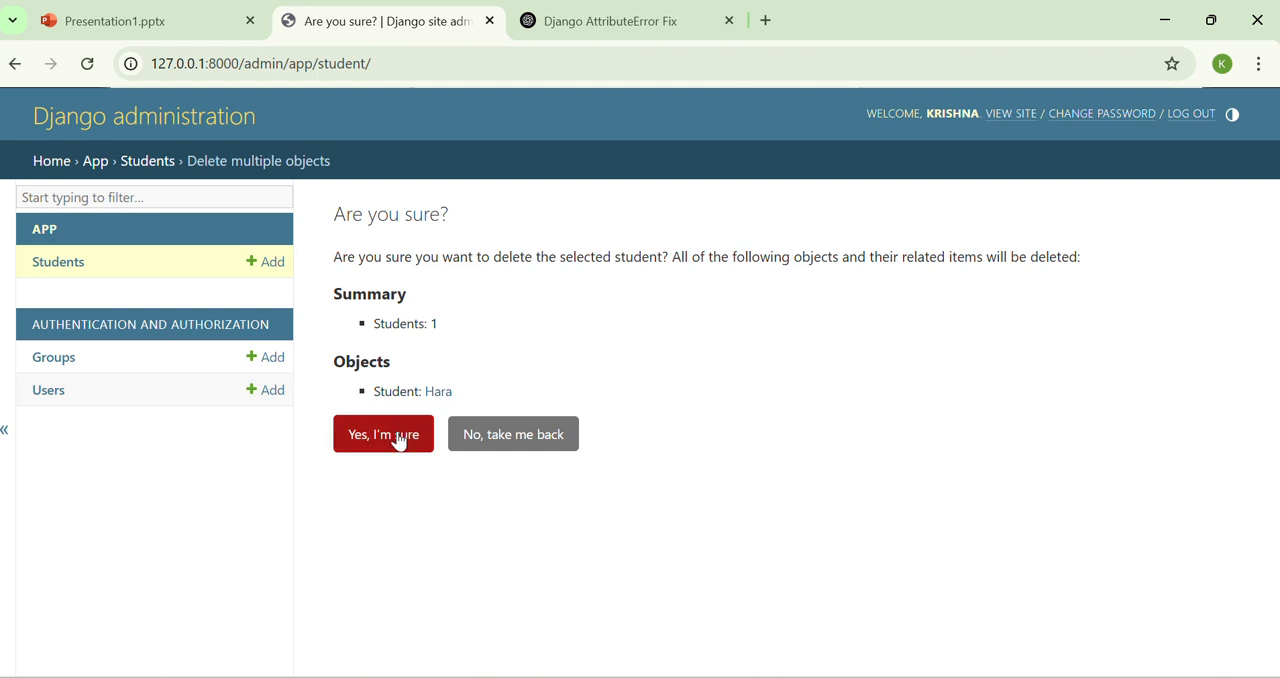
click(383, 434)
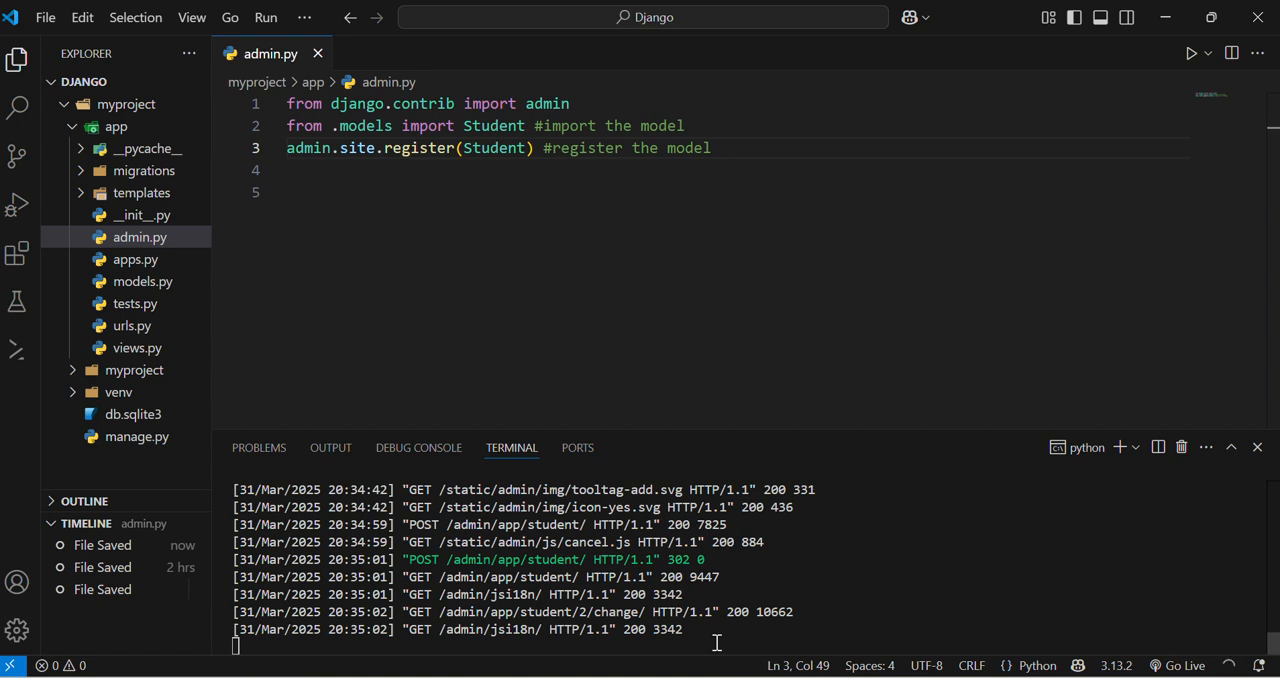
mouse_move(555, 67)
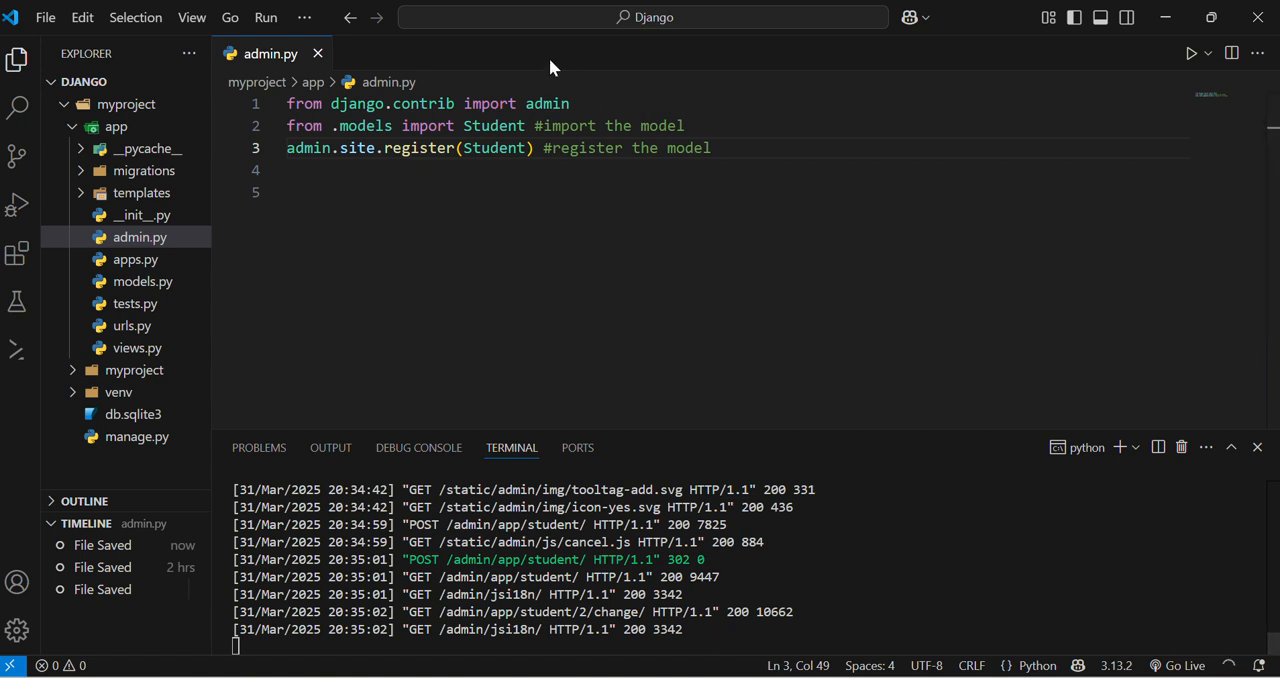